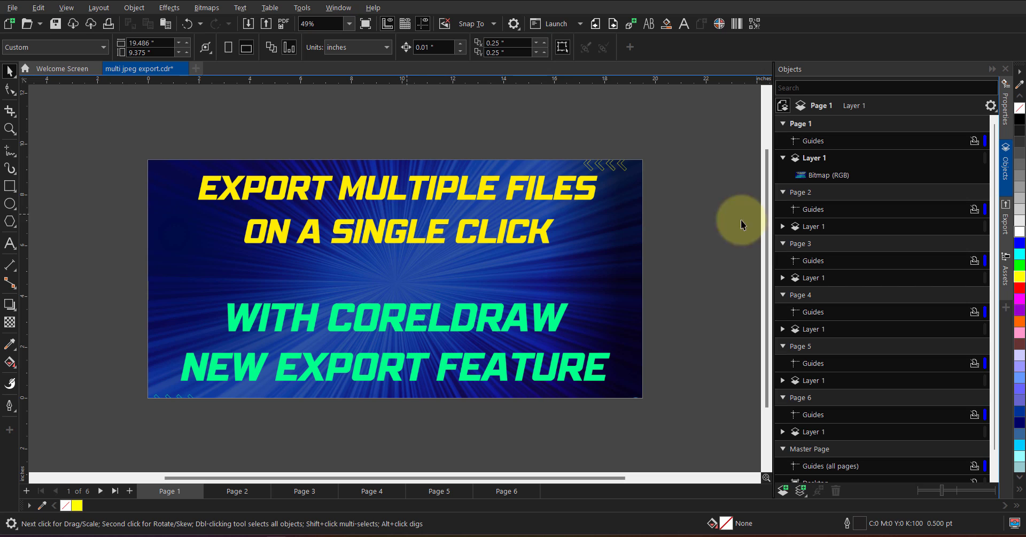
mouse_move(1009, 222)
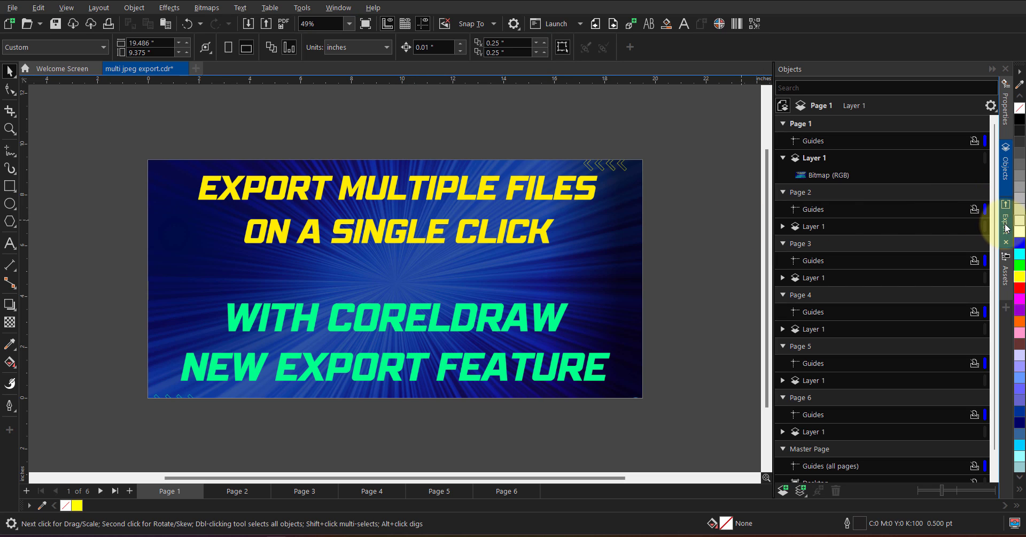
Show the Export docker in the right-hand docker strip, leaving it open for the six-page document
left_click(1007, 222)
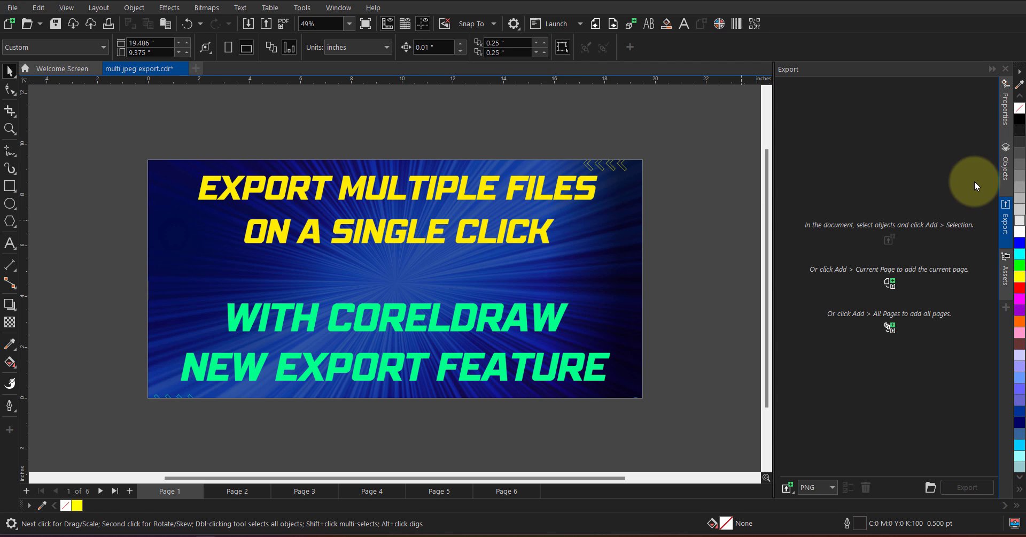
mouse_move(1001, 302)
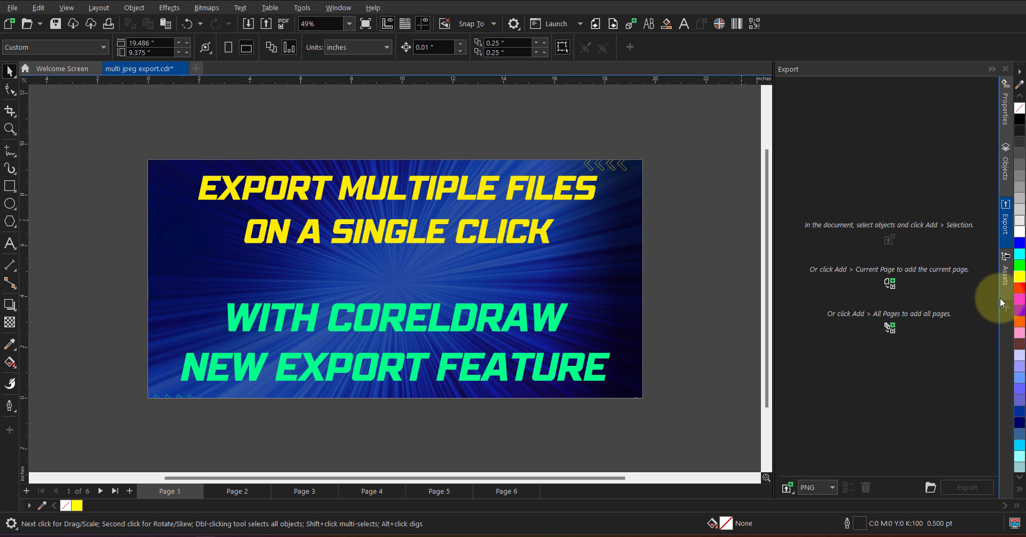
left_click(1006, 310)
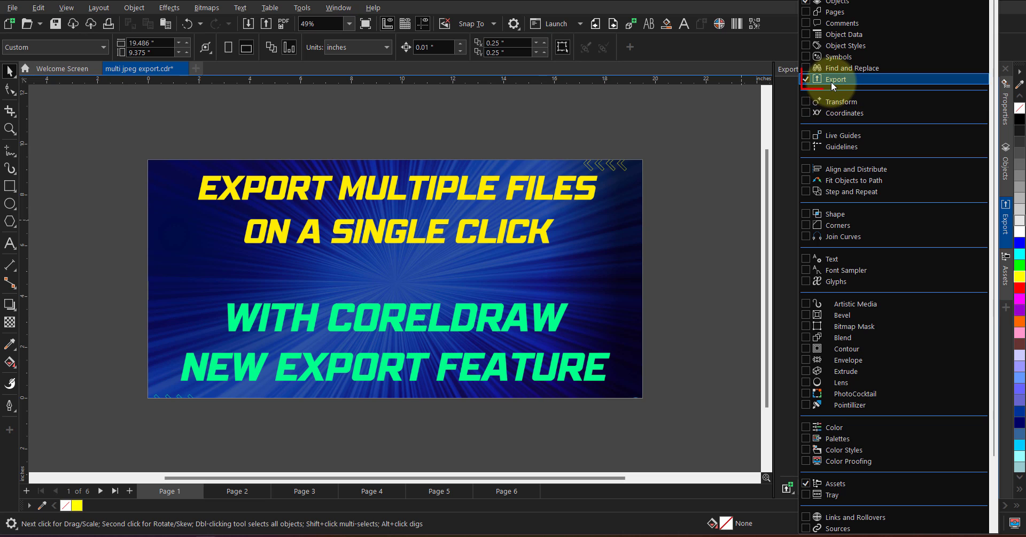
left_click(835, 80)
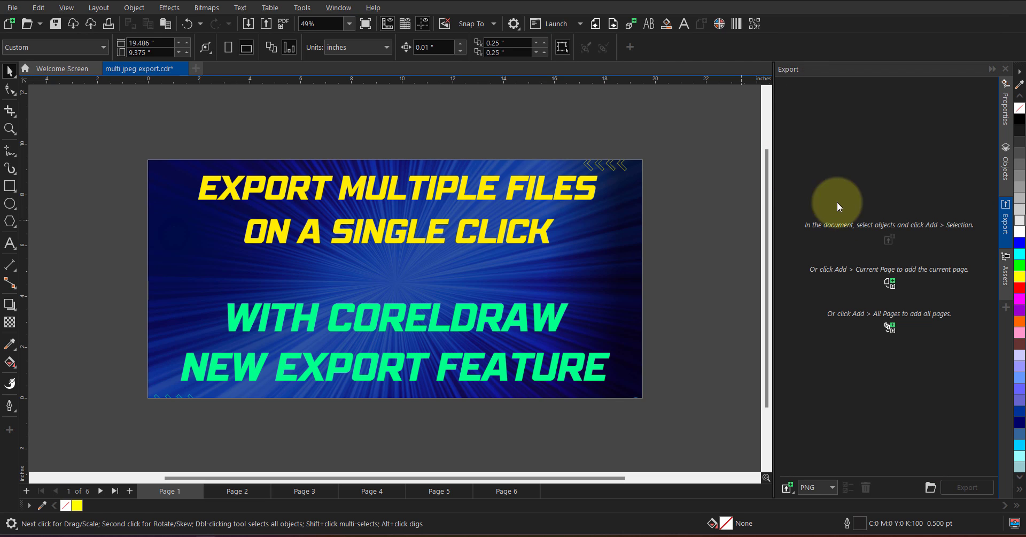
mouse_move(977, 249)
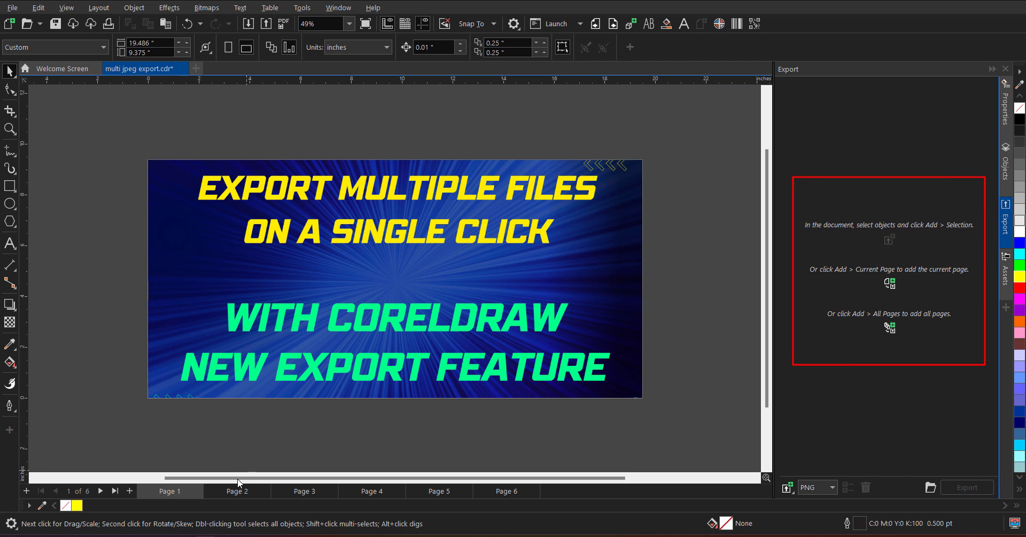
mouse_move(237, 491)
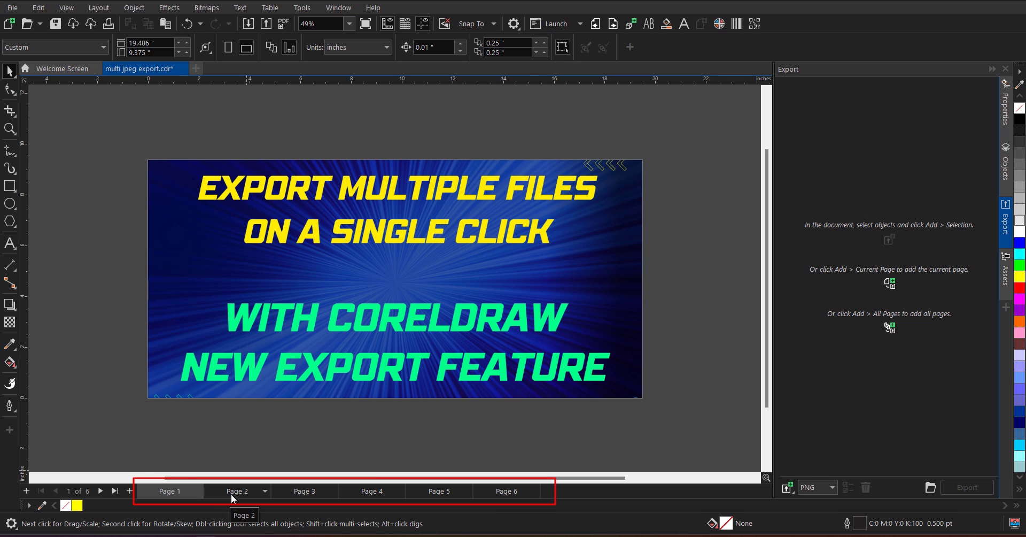
Step through Page 2, Page 4 with the rhino photo and onward to Page 6 with the dog photo
left_click(237, 490)
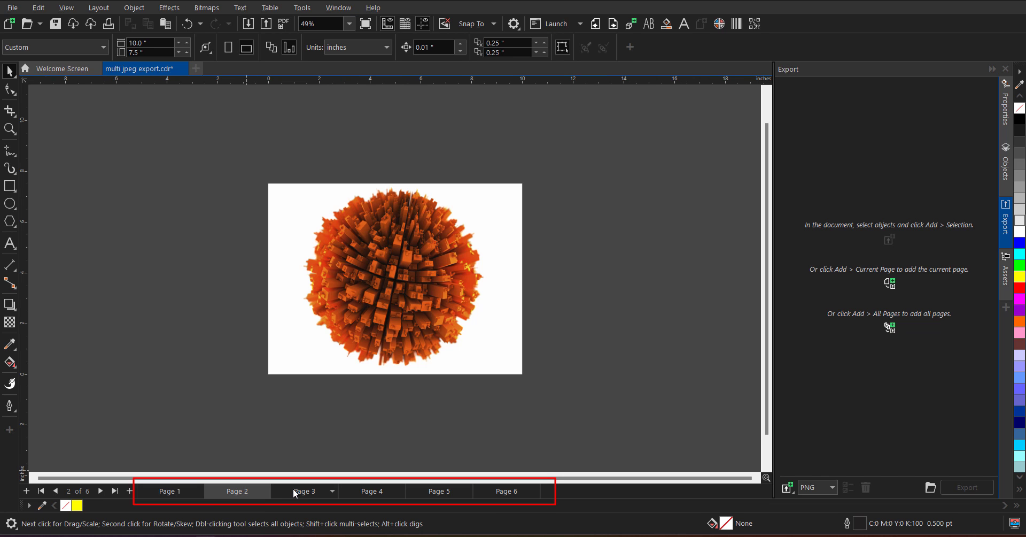
left_click(372, 491)
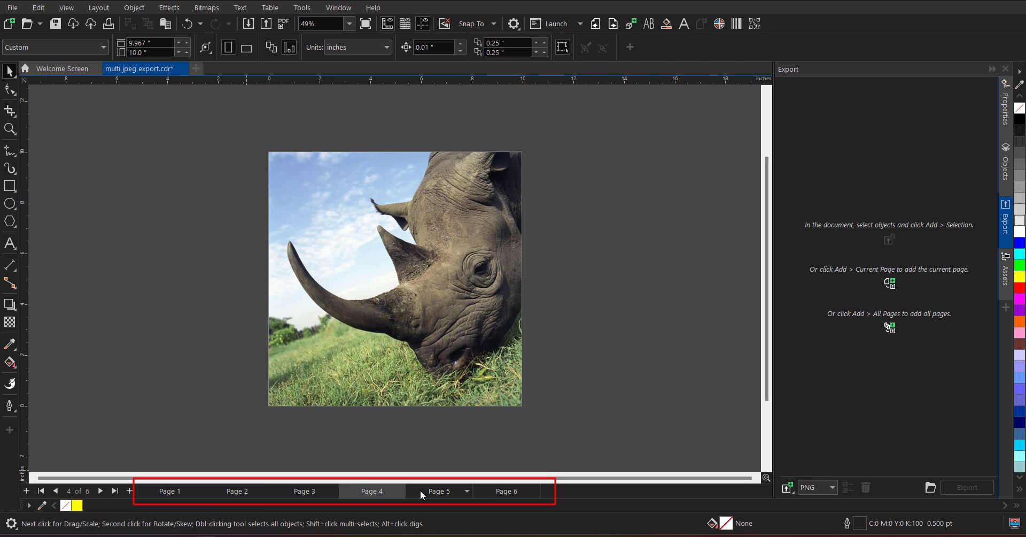
left_click(504, 491)
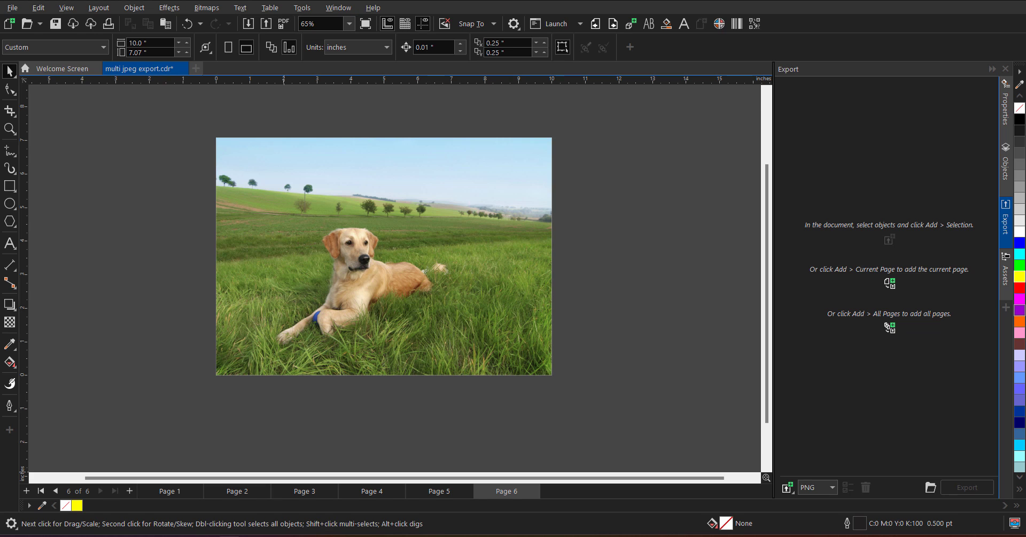
Select the dog bitmap and add it to the export list as a PNG at 300 dpi
left_click(383, 255)
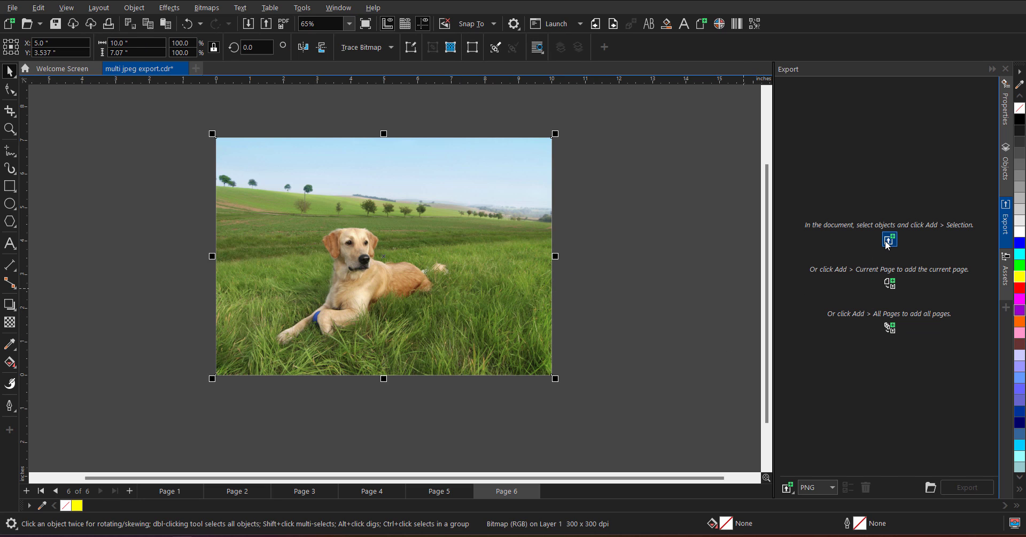
mouse_move(889, 239)
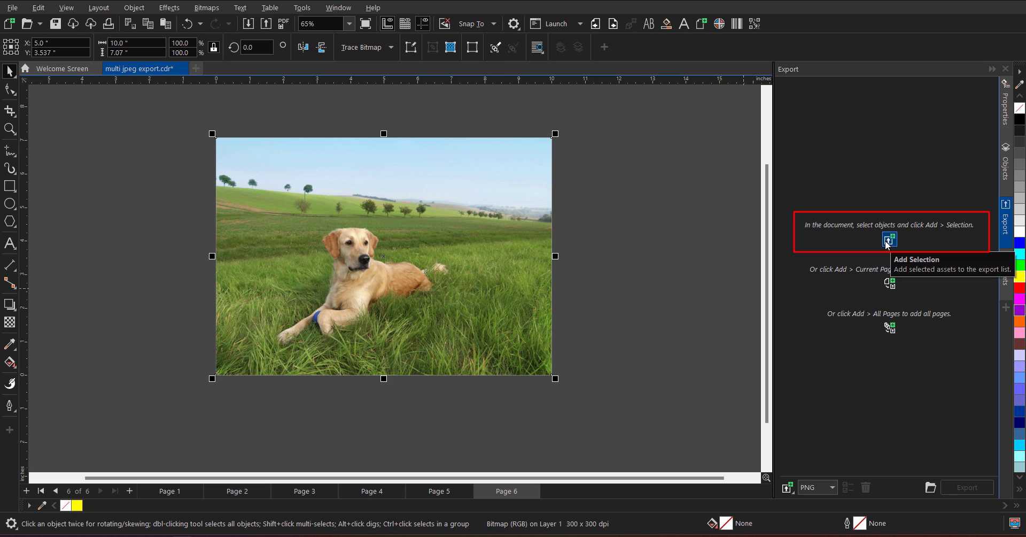
mouse_move(889, 240)
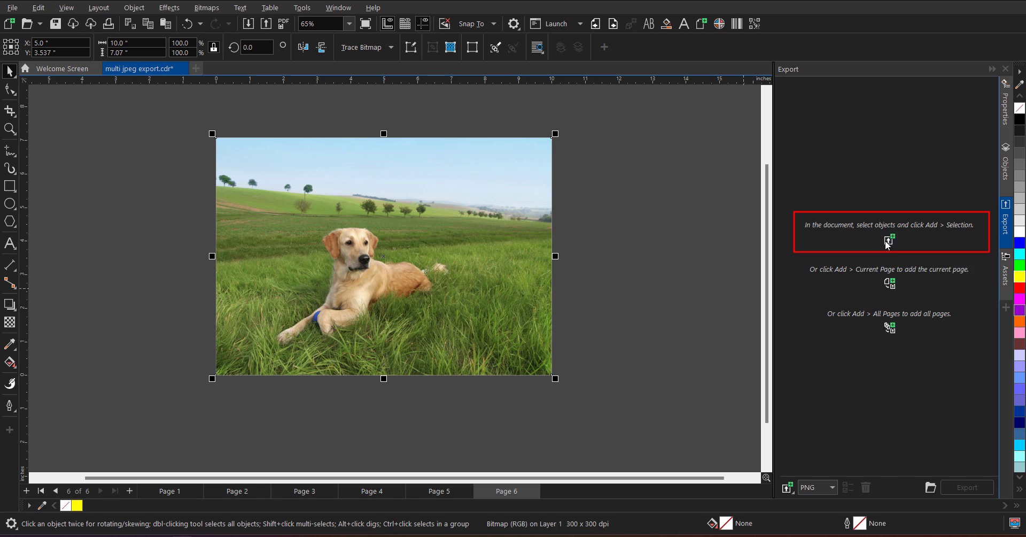
left_click(889, 240)
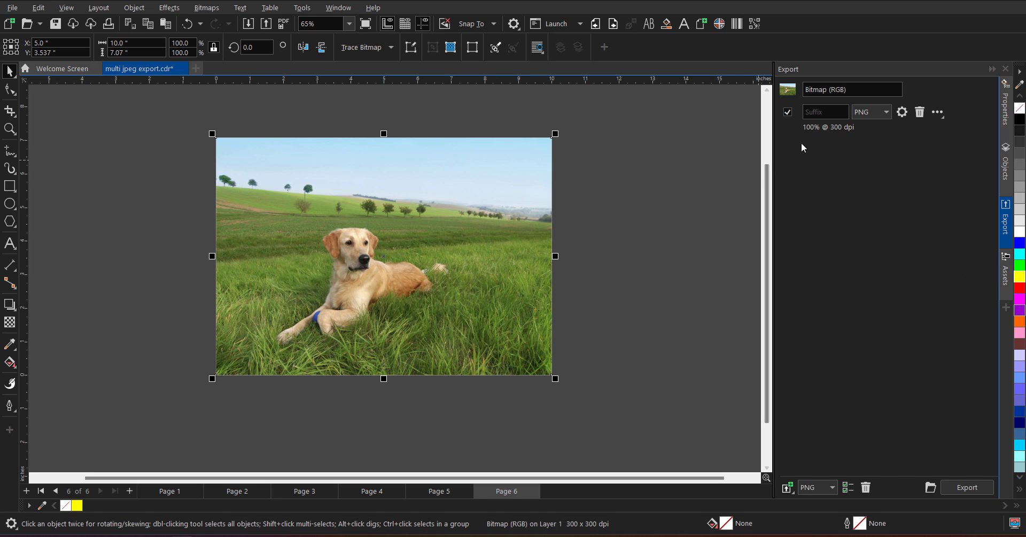
mouse_move(869, 163)
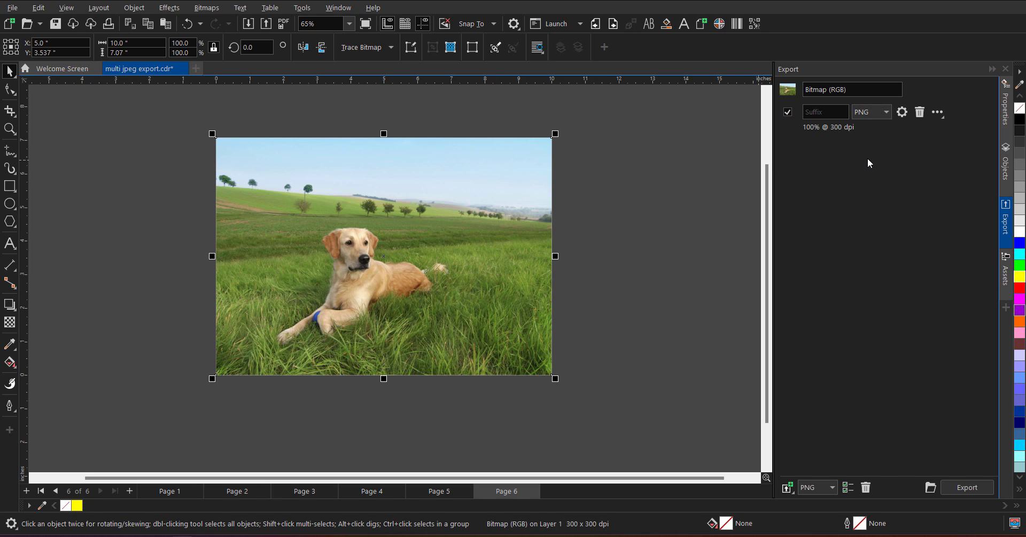
mouse_move(895, 120)
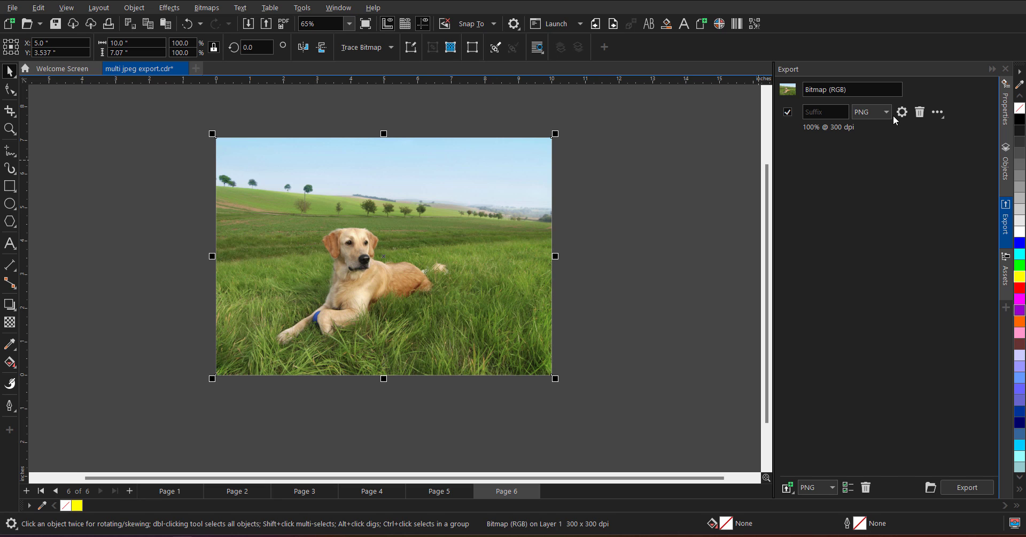
left_click(871, 111)
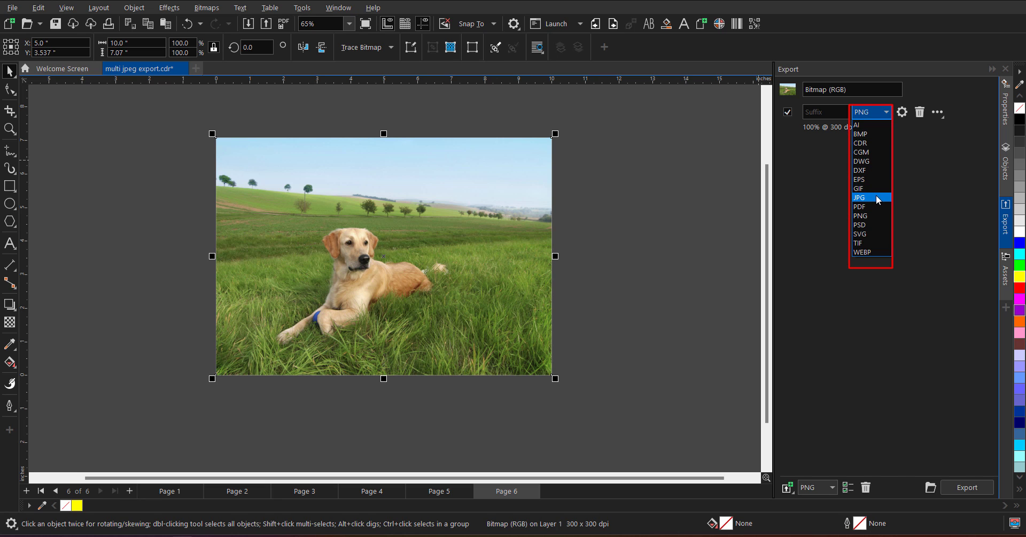
mouse_move(877, 170)
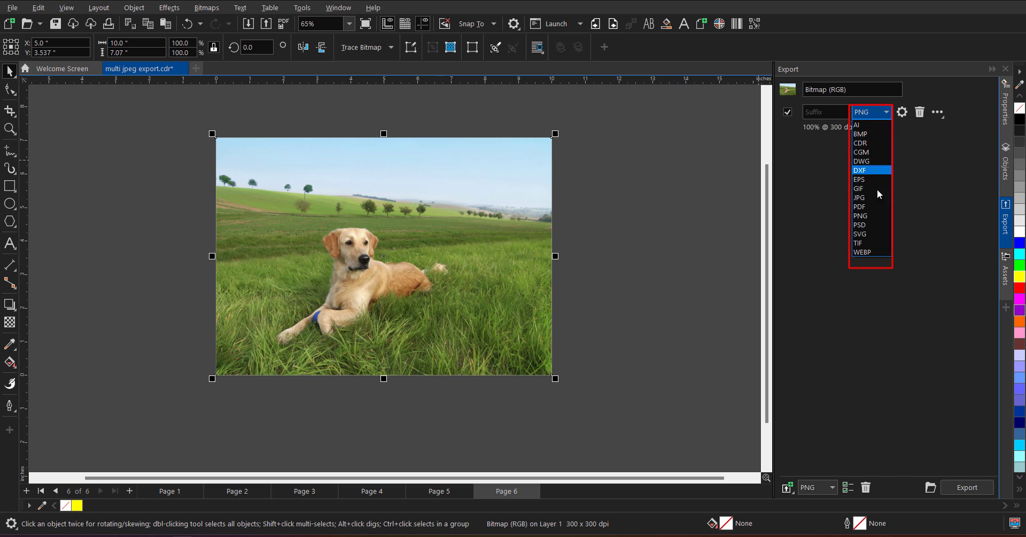
mouse_move(865, 125)
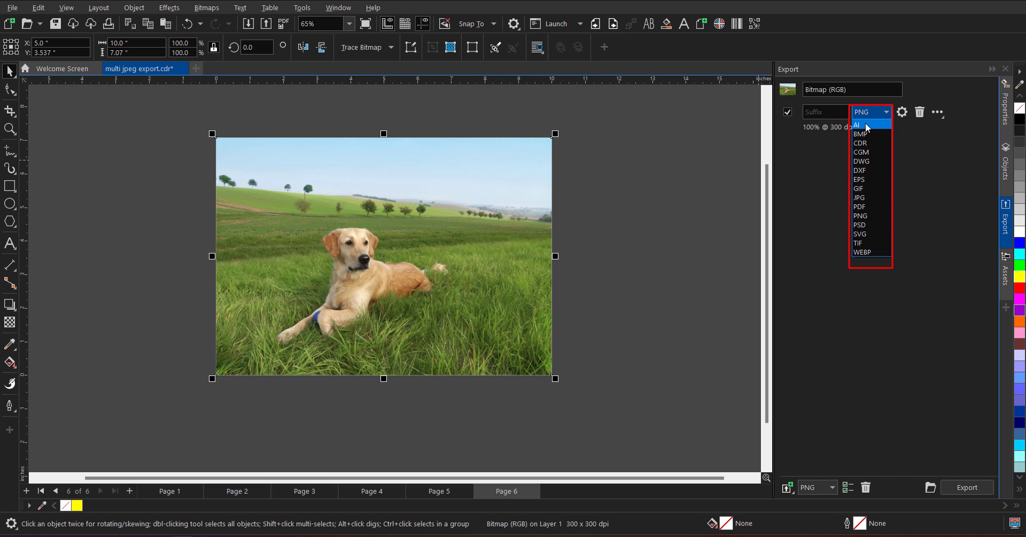
mouse_move(867, 152)
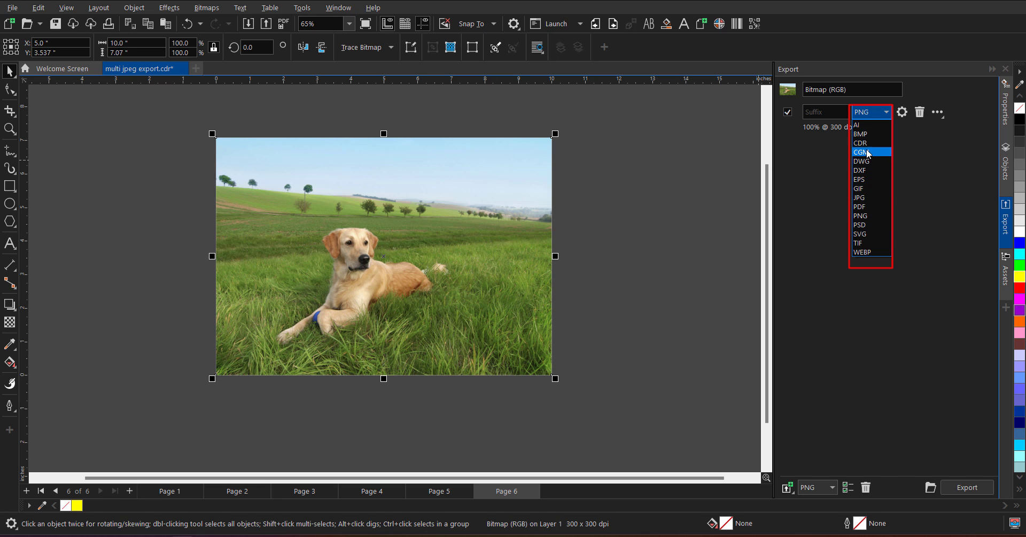
mouse_move(871, 161)
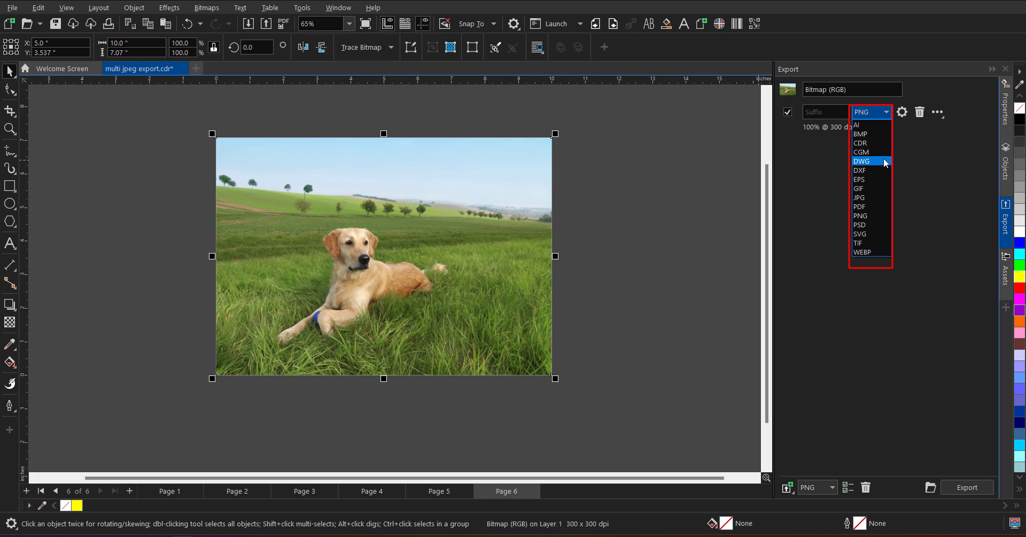
mouse_move(871, 197)
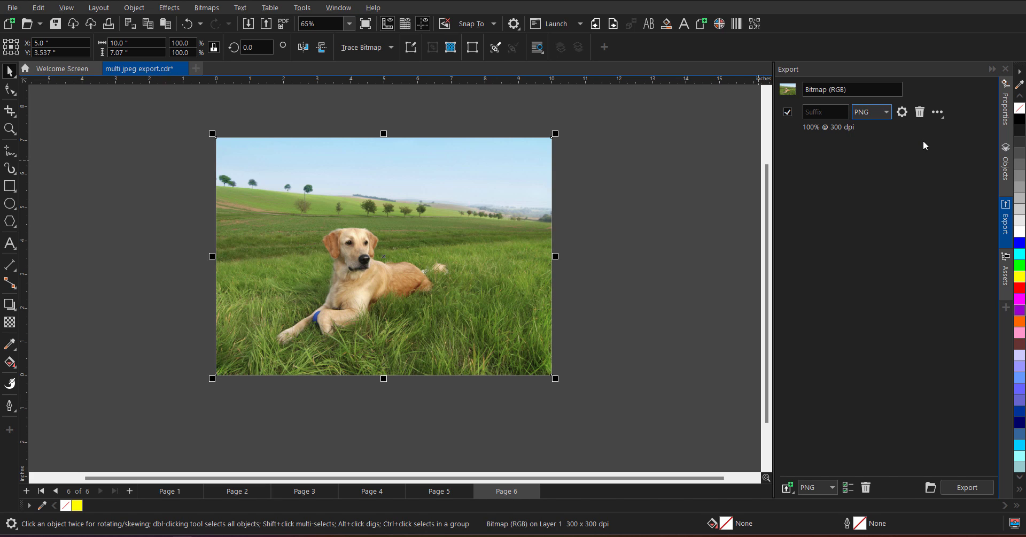
Duplicate the dog photo's export entry twice to get three entries
left_click(937, 111)
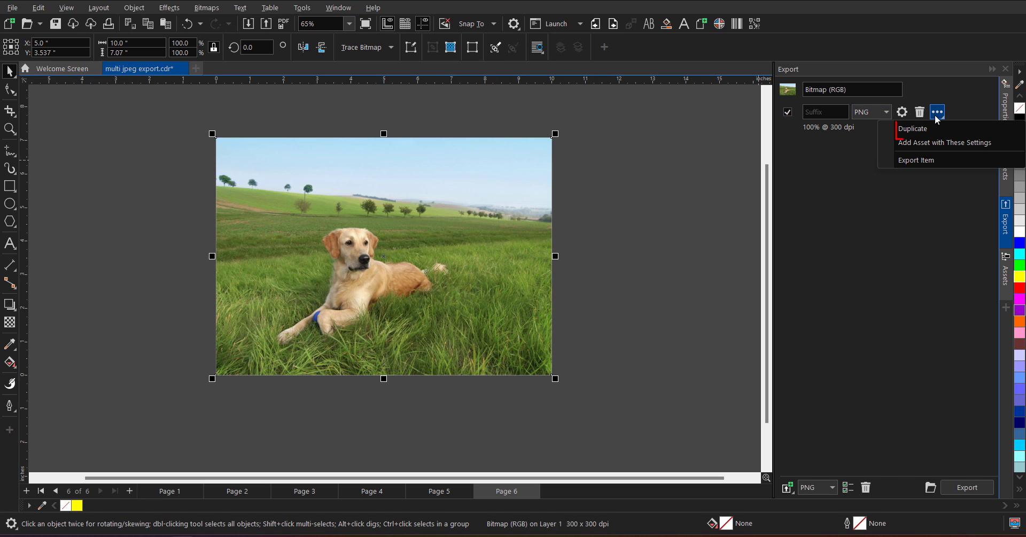
left_click(913, 128)
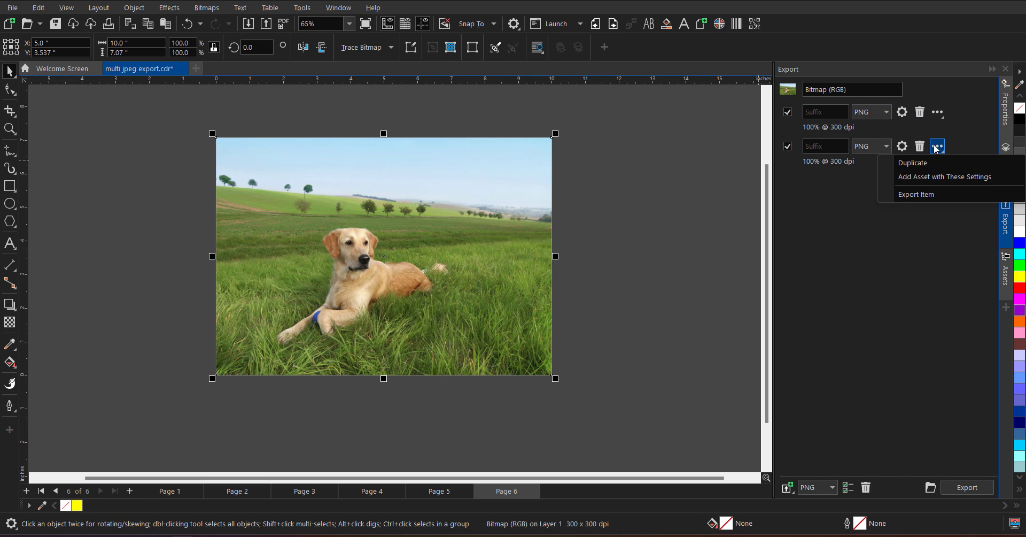
left_click(913, 163)
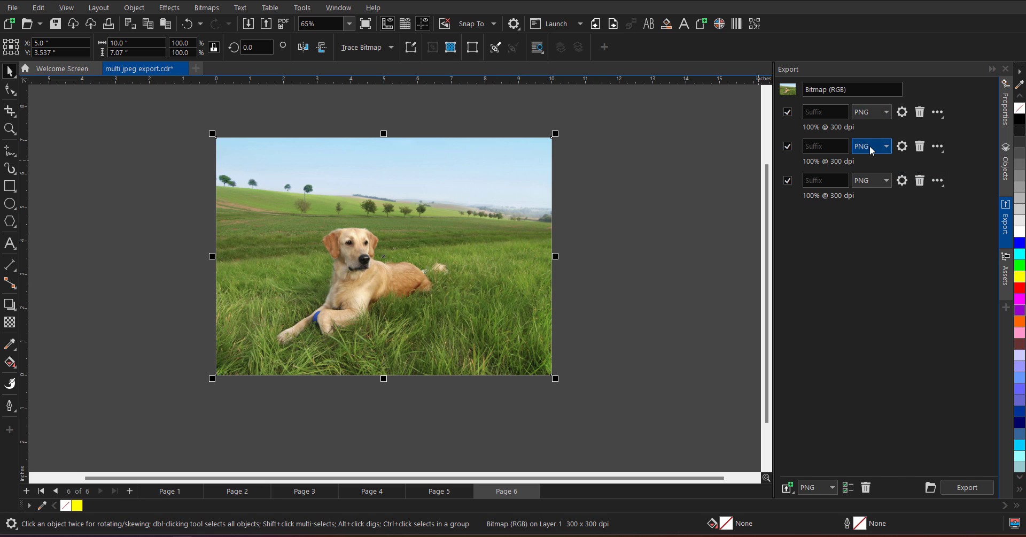
Set the second entry's format to GIF and the third entry's to JPG
left_click(864, 146)
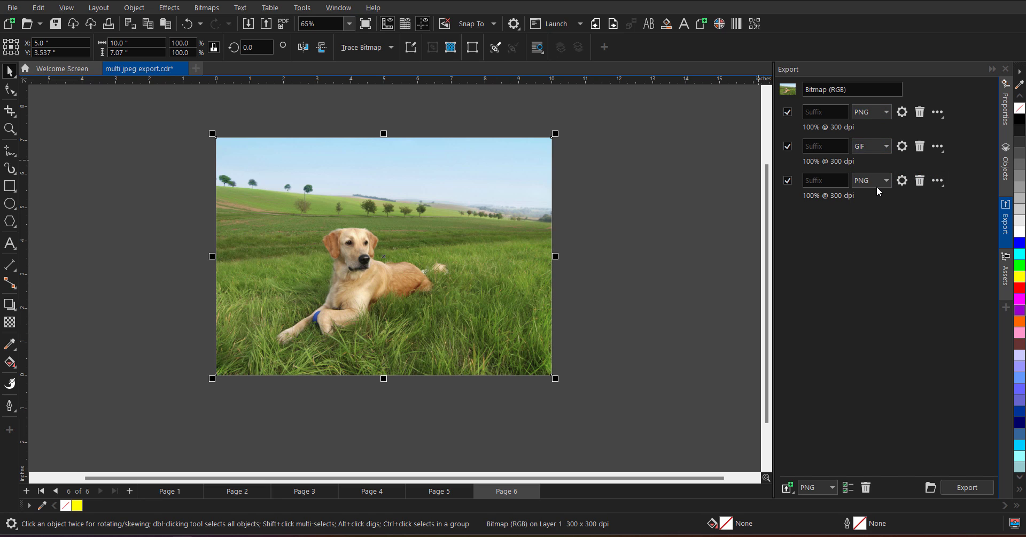
left_click(887, 180)
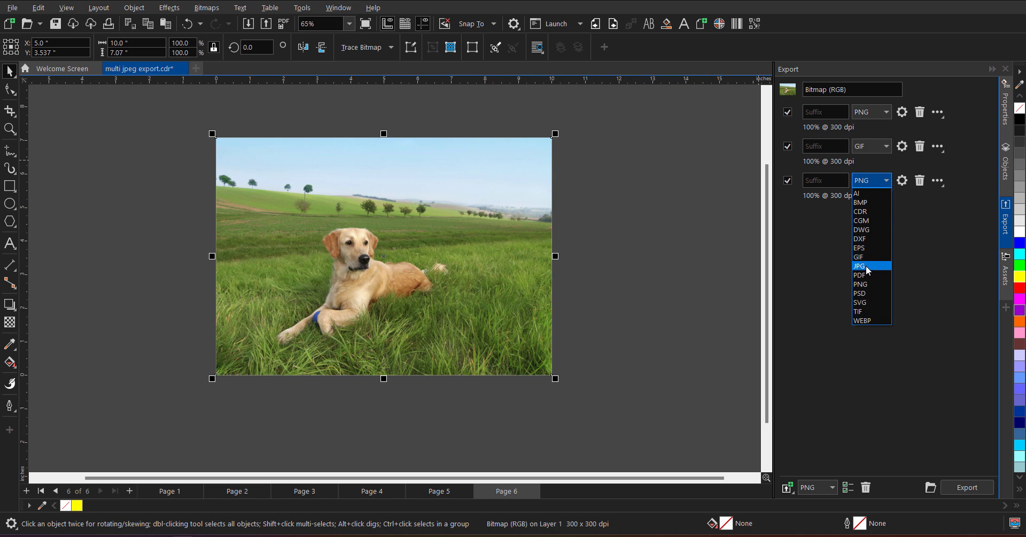
left_click(860, 266)
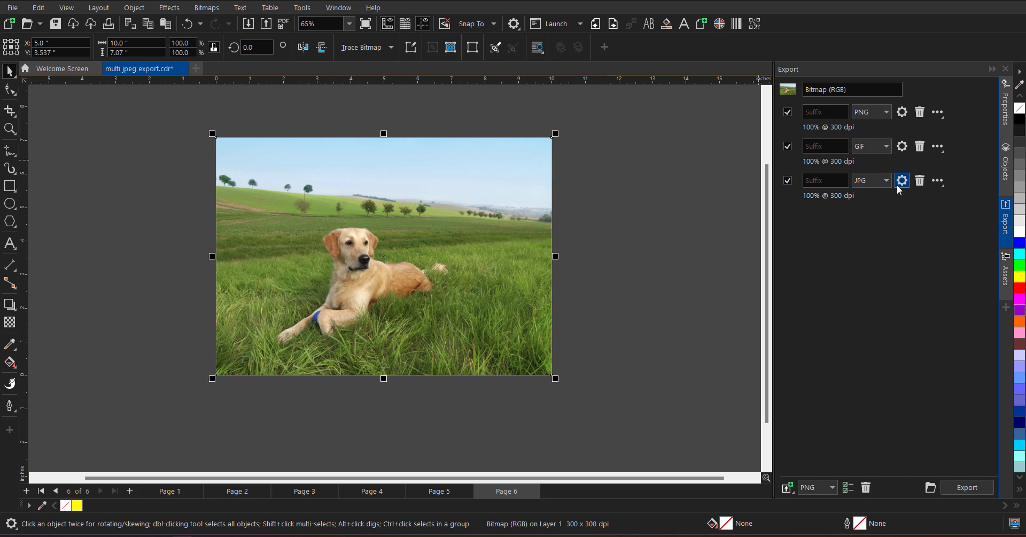
Set the JPG entry's quality to Medium (50%) in its Export to JPEG settings and confirm
left_click(902, 180)
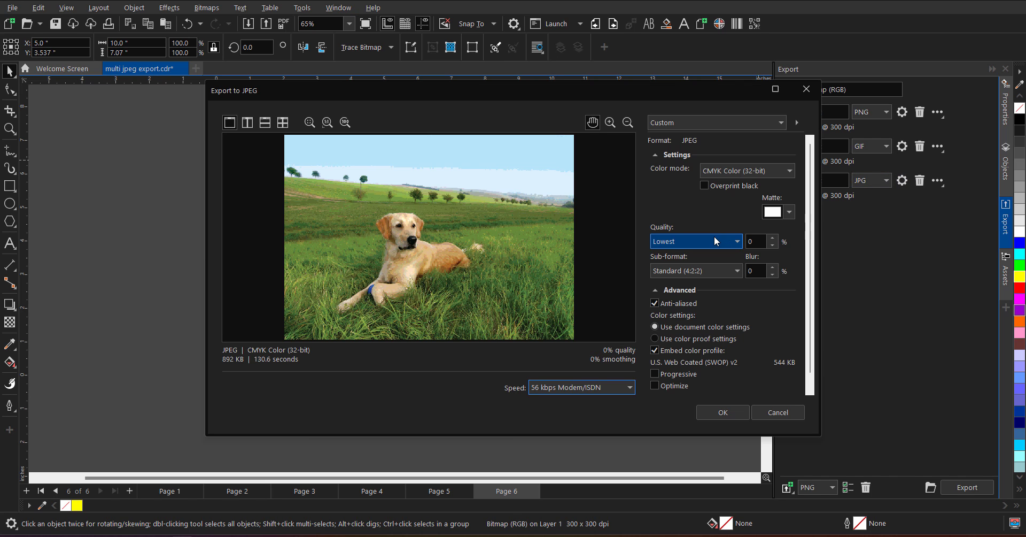
left_click(738, 241)
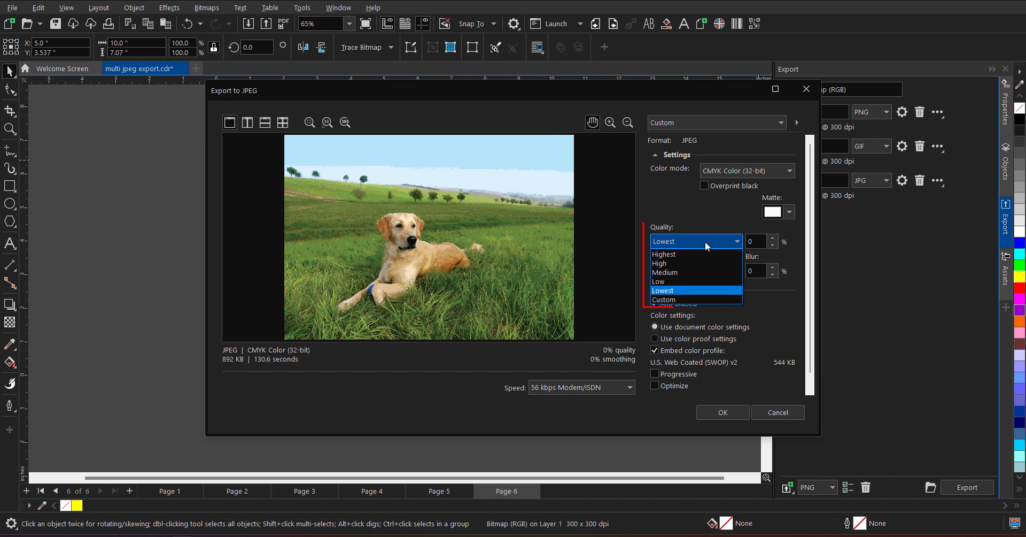
mouse_move(666, 272)
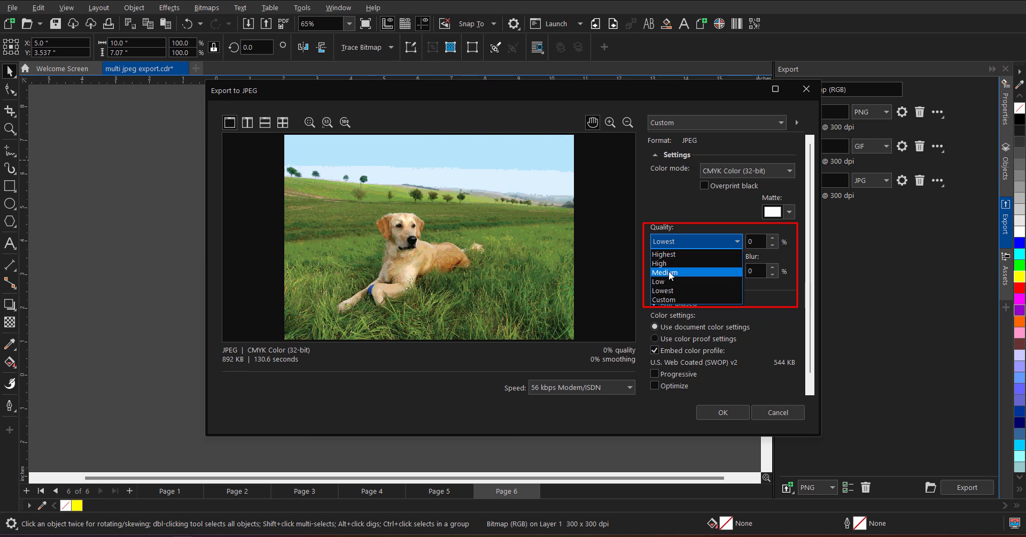
left_click(665, 272)
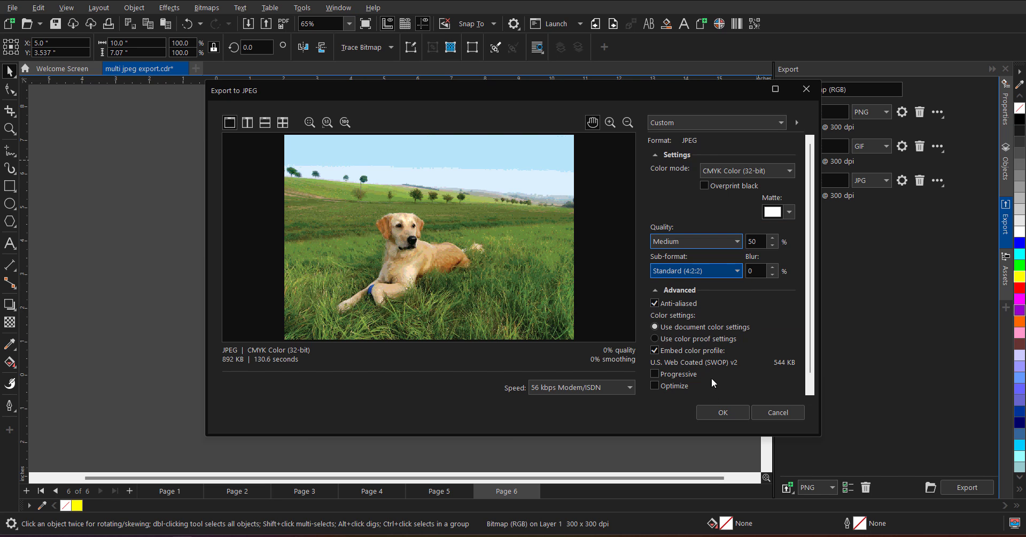
left_click(722, 412)
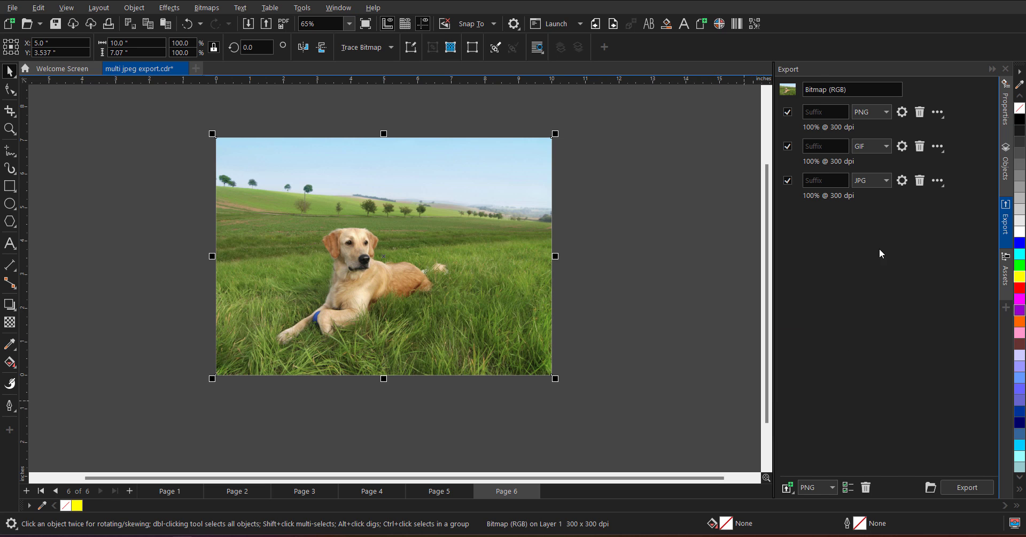
mouse_move(890, 211)
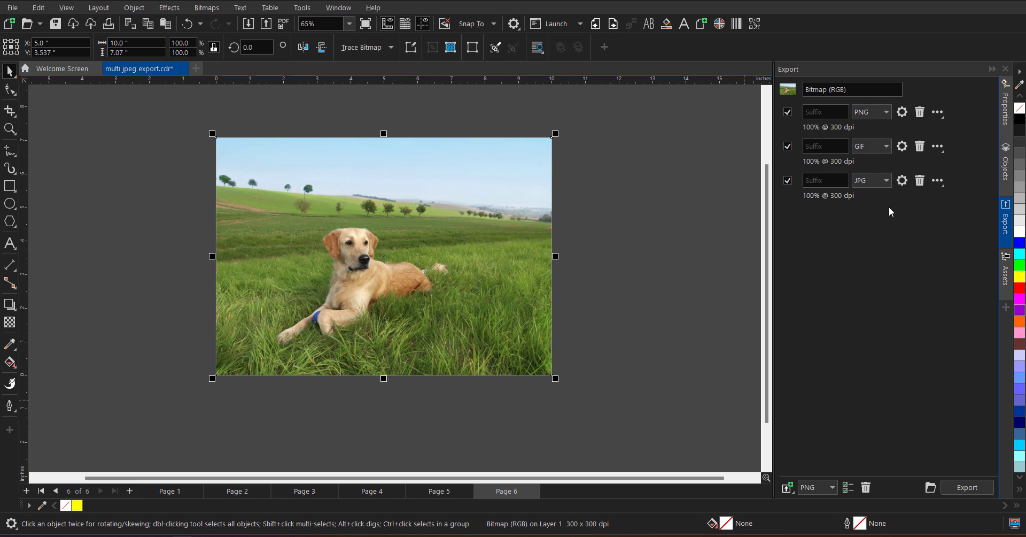
mouse_move(904, 346)
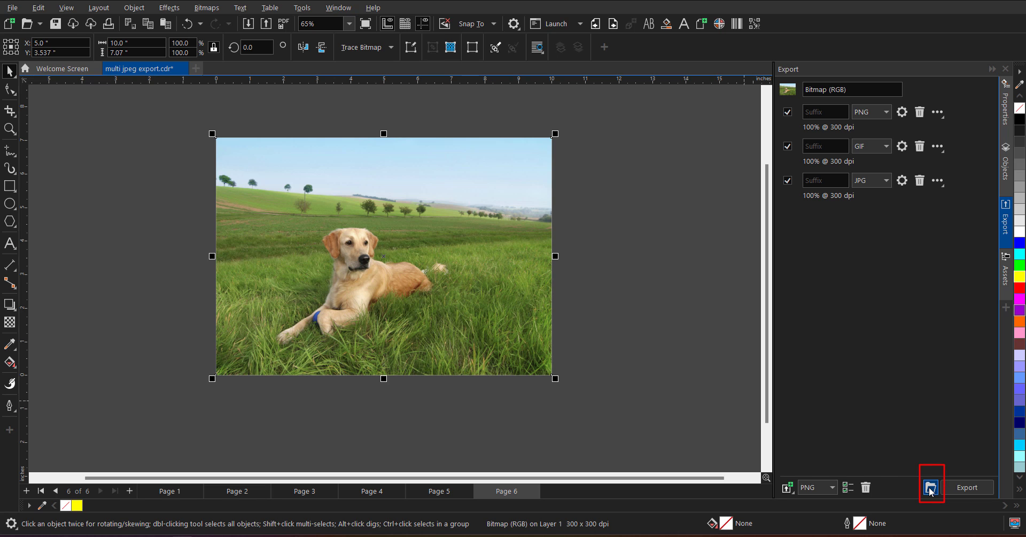
mouse_move(930, 483)
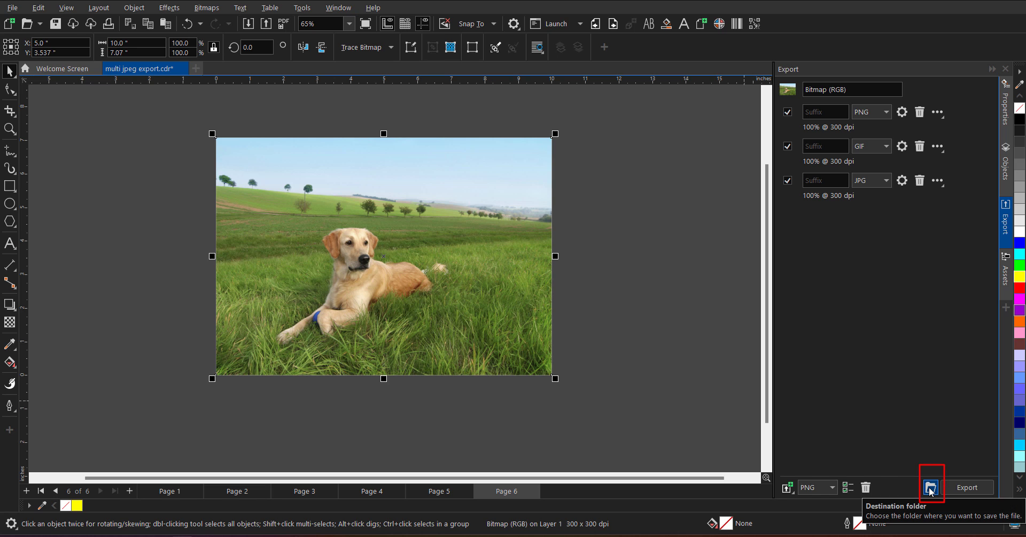
Make Test Export Folder on the Desktop the destination for the exported images
left_click(930, 487)
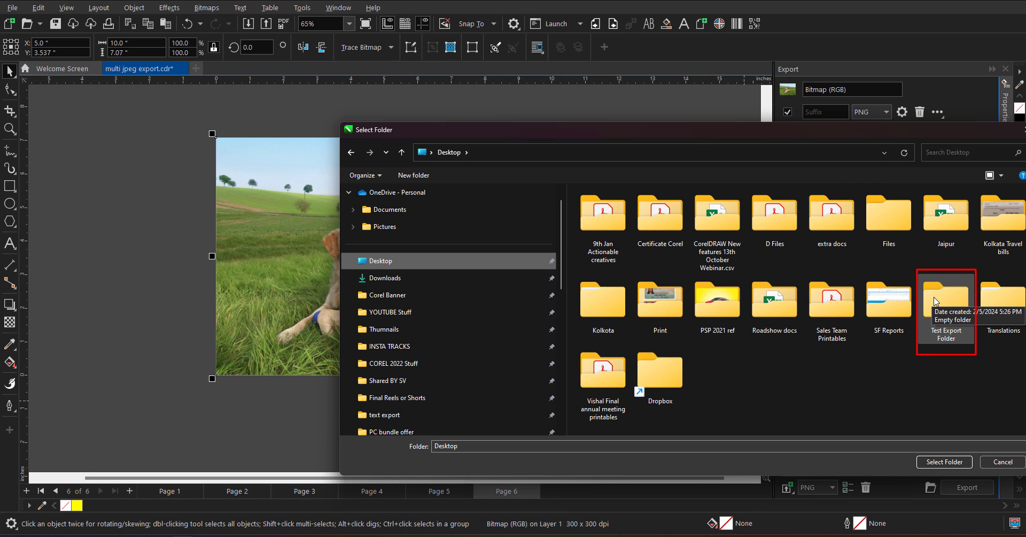
double_click(945, 297)
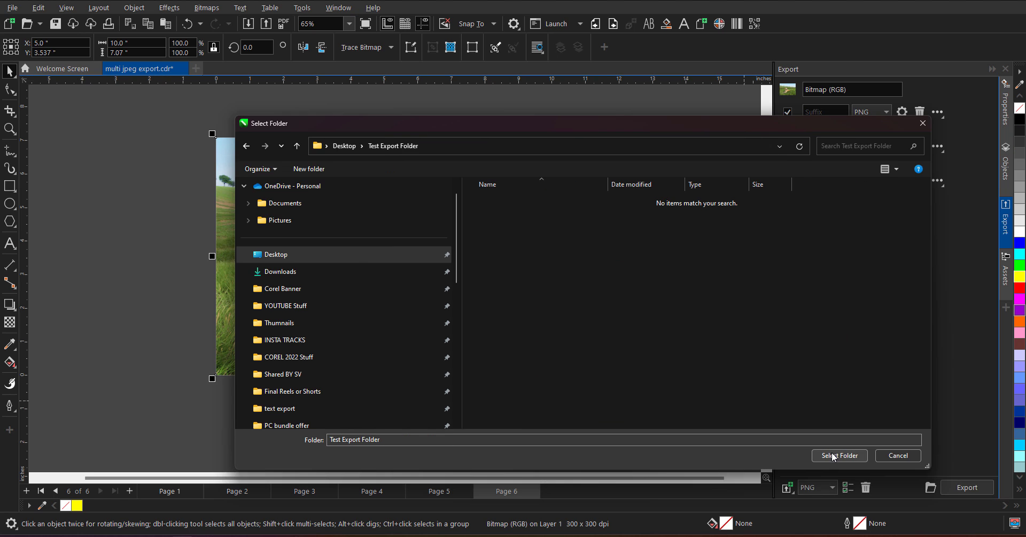
left_click(840, 455)
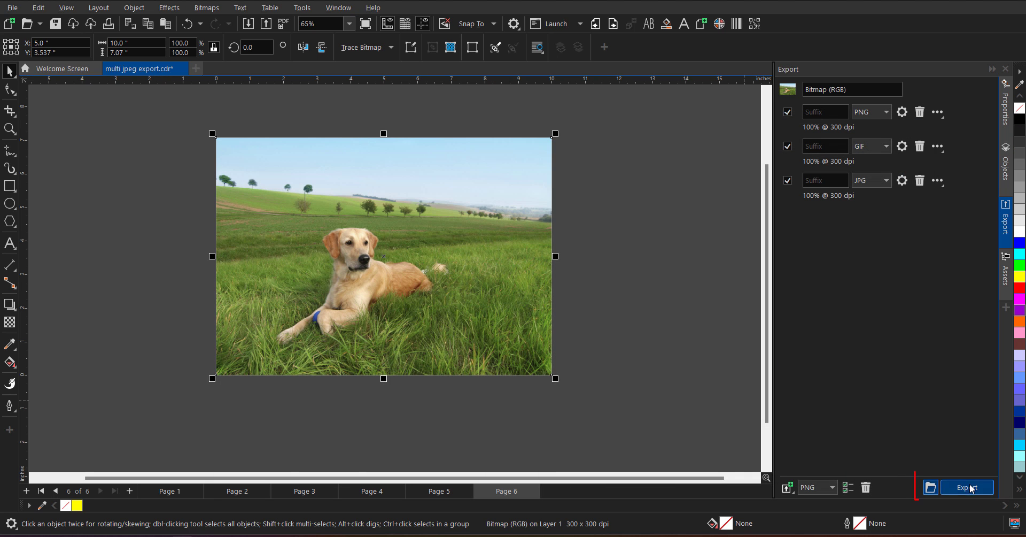
Export the dog photo as PNG, GIF and JPG, then reveal Test Export Folder on the desktop
left_click(967, 487)
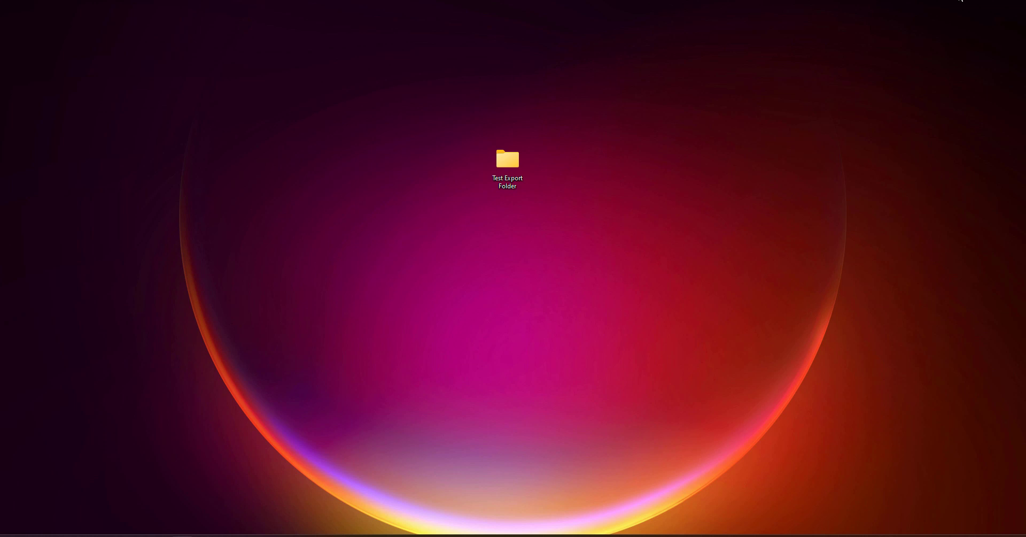
double_click(507, 159)
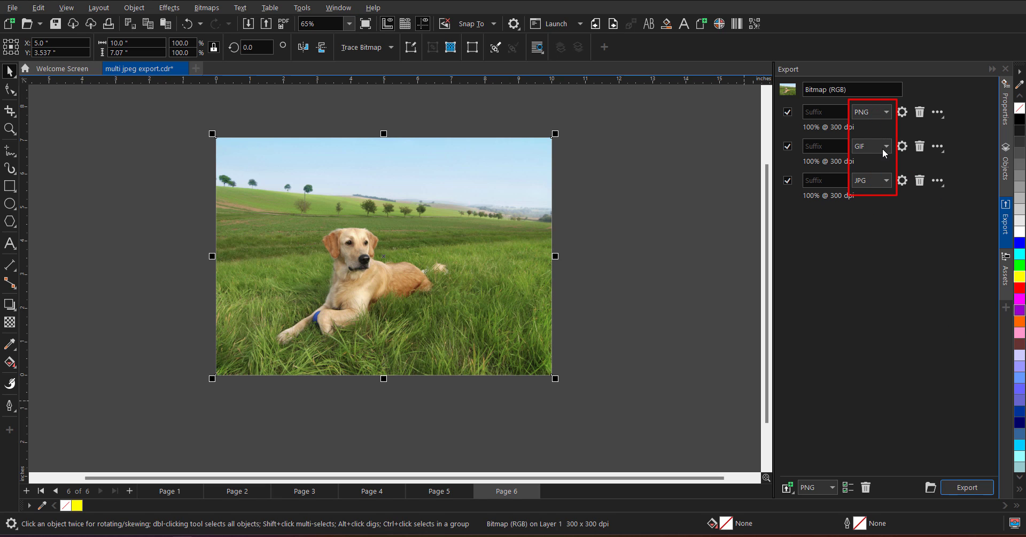
mouse_move(972, 7)
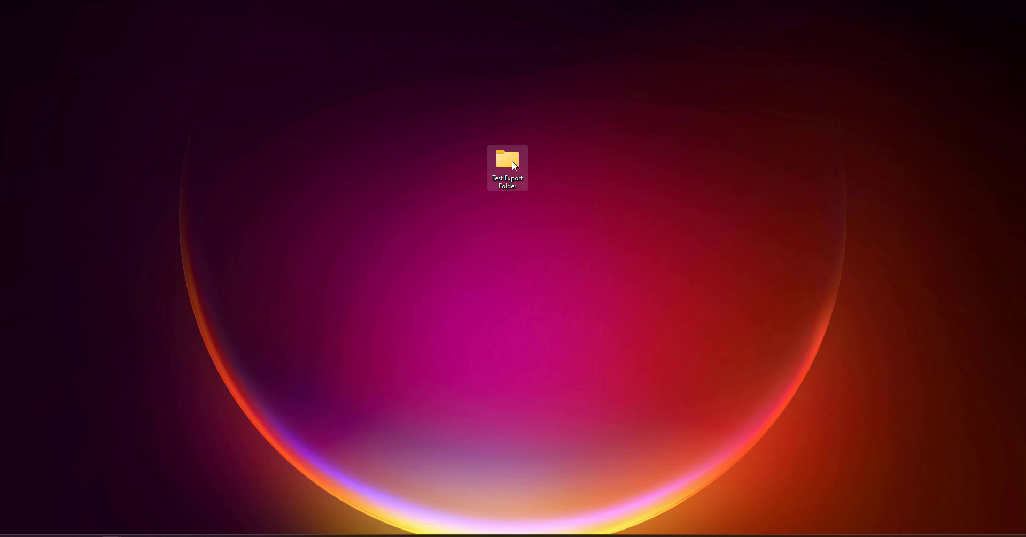
Check the exported GIF, JPG and PNG files in Test Export Folder and preview the JPG once
double_click(507, 162)
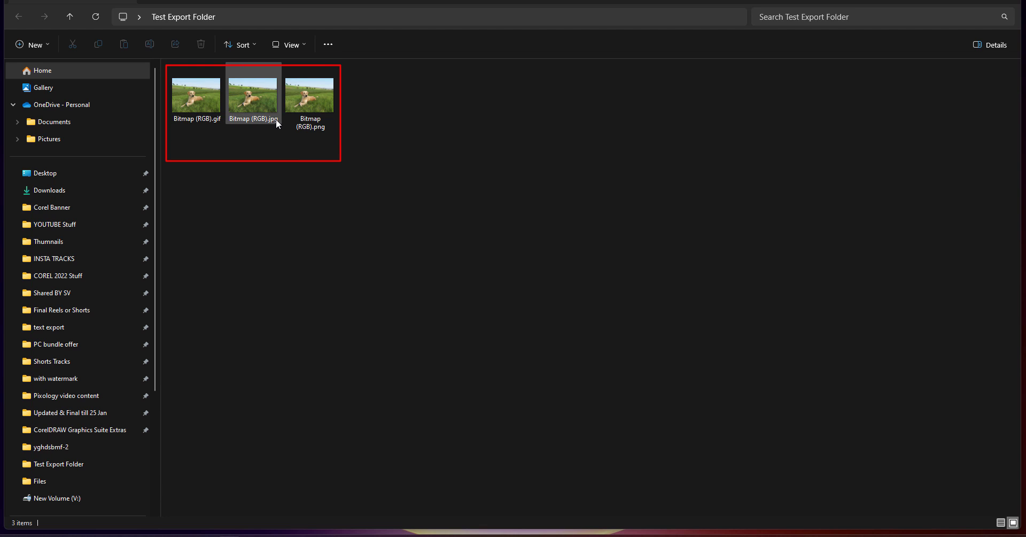
mouse_move(245, 120)
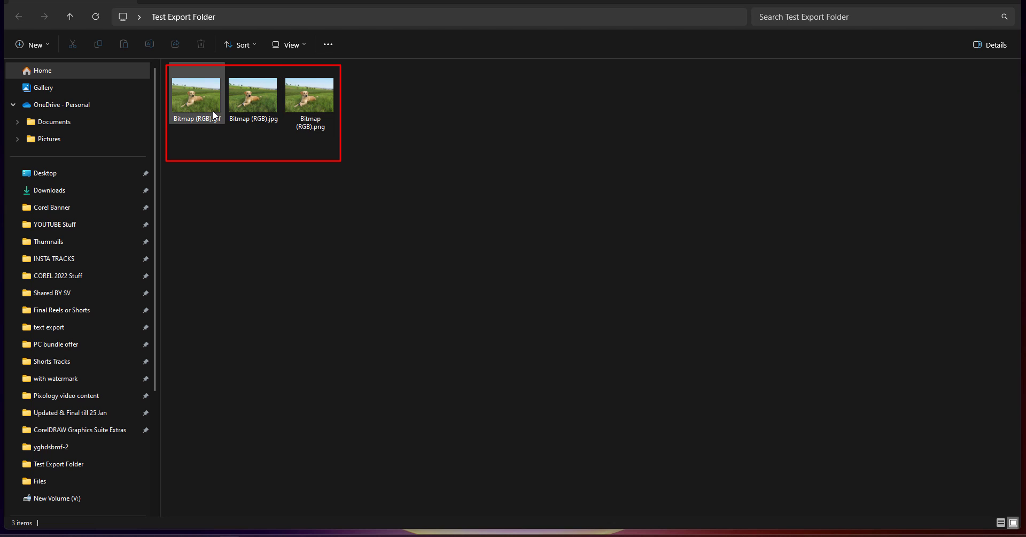
double_click(195, 93)
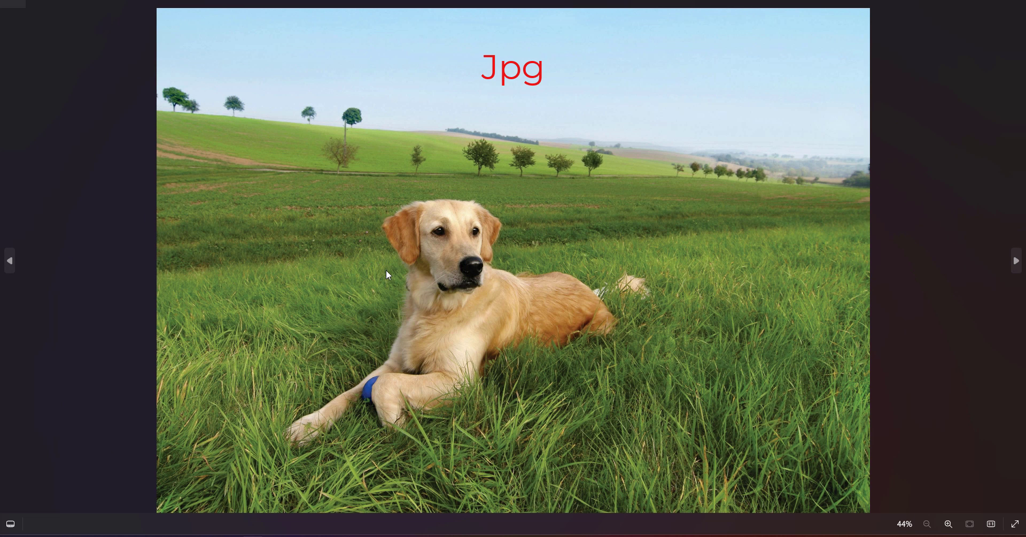
left_click(1016, 261)
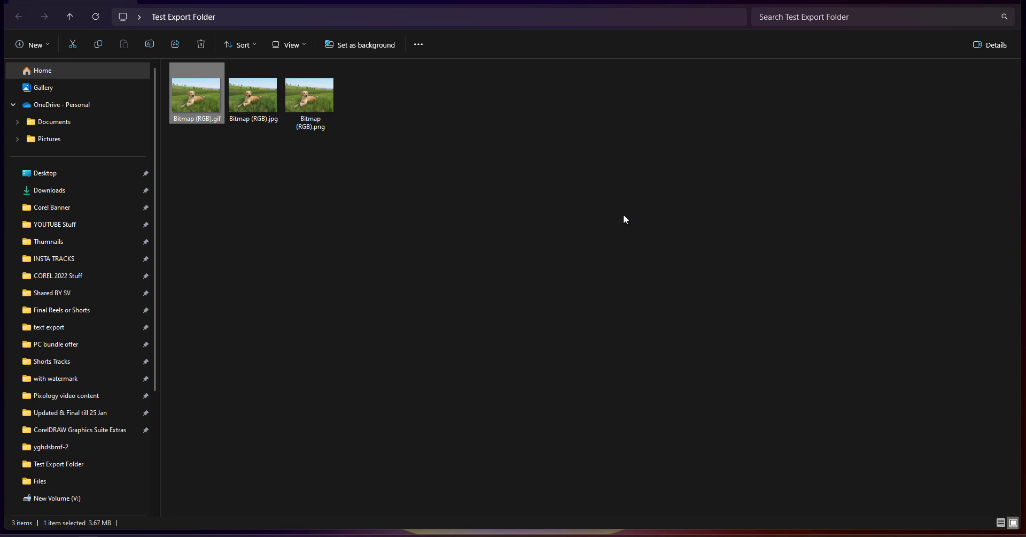
mouse_move(391, 189)
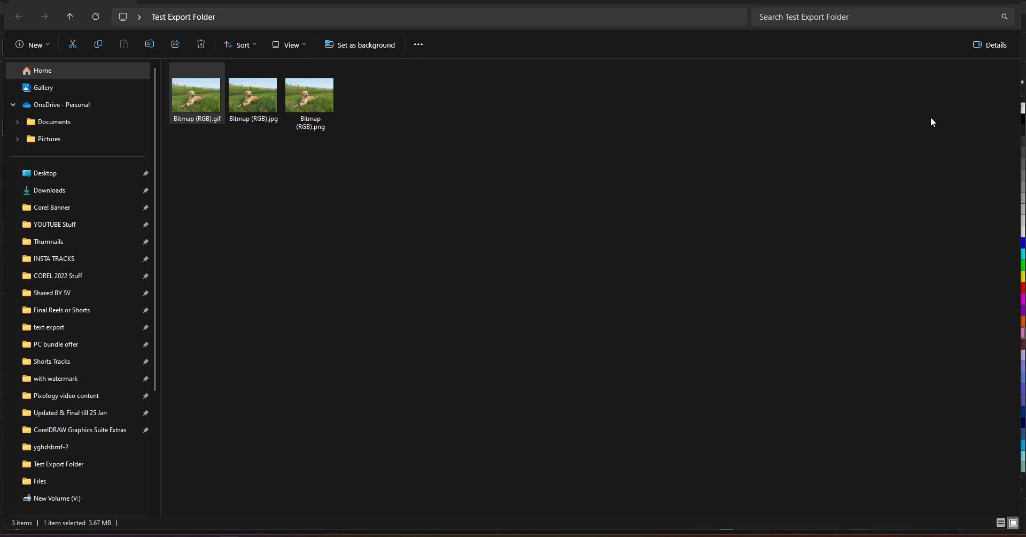
mouse_move(961, 3)
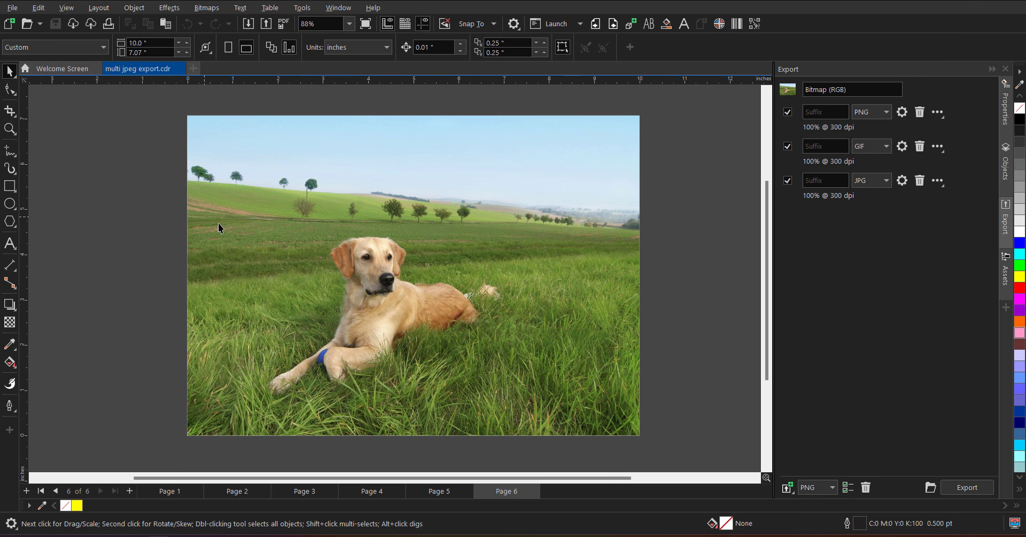
mouse_move(489, 331)
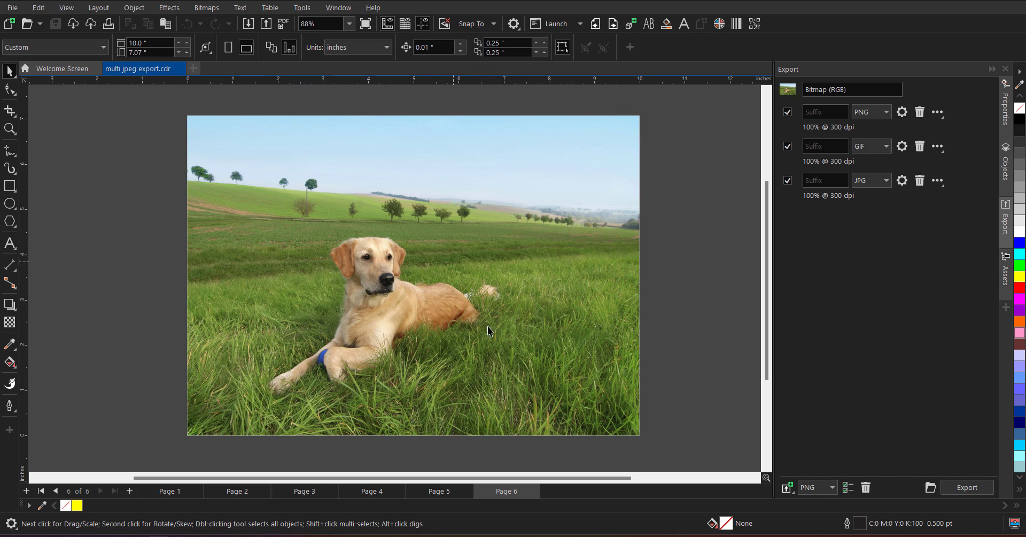
mouse_move(528, 399)
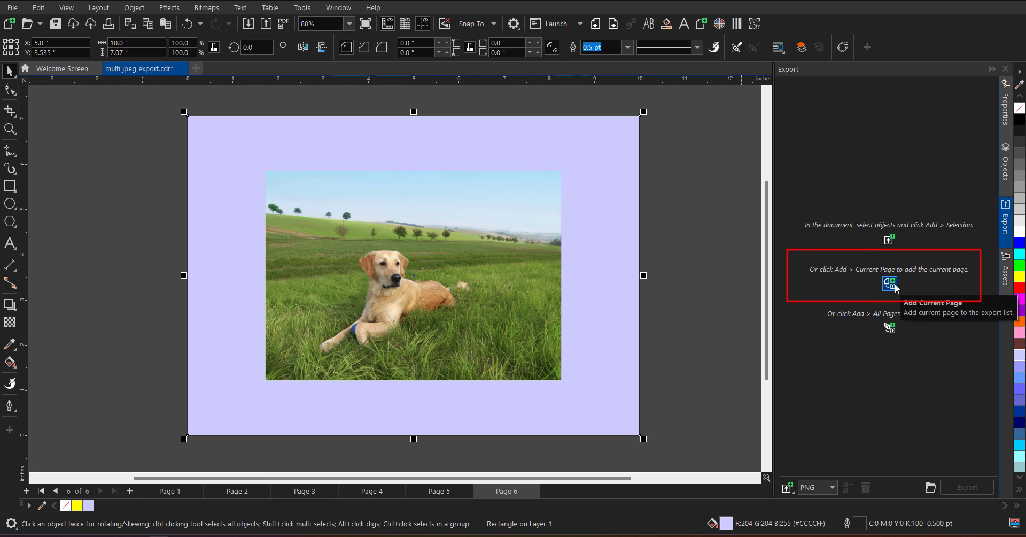
mouse_move(866, 281)
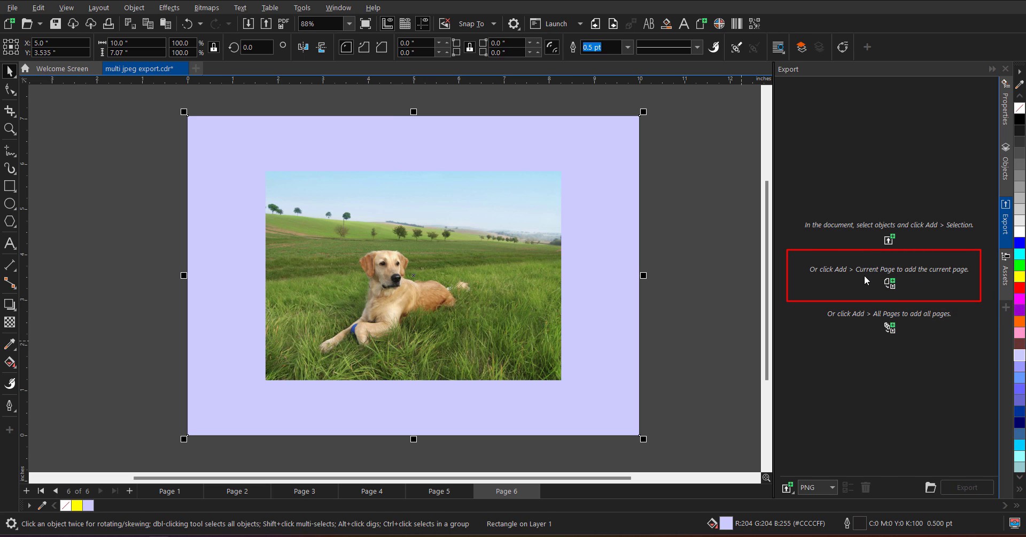
mouse_move(385, 166)
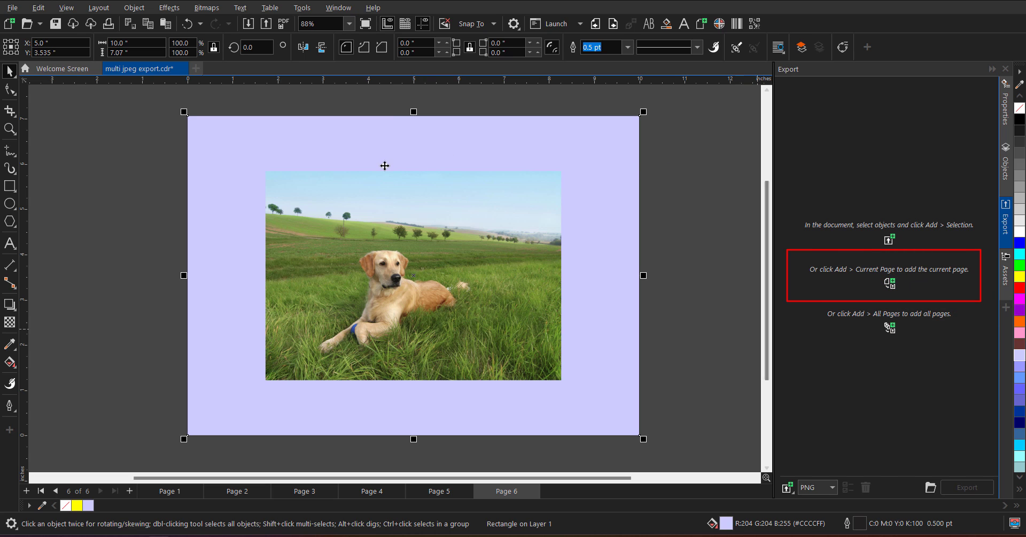
mouse_move(656, 391)
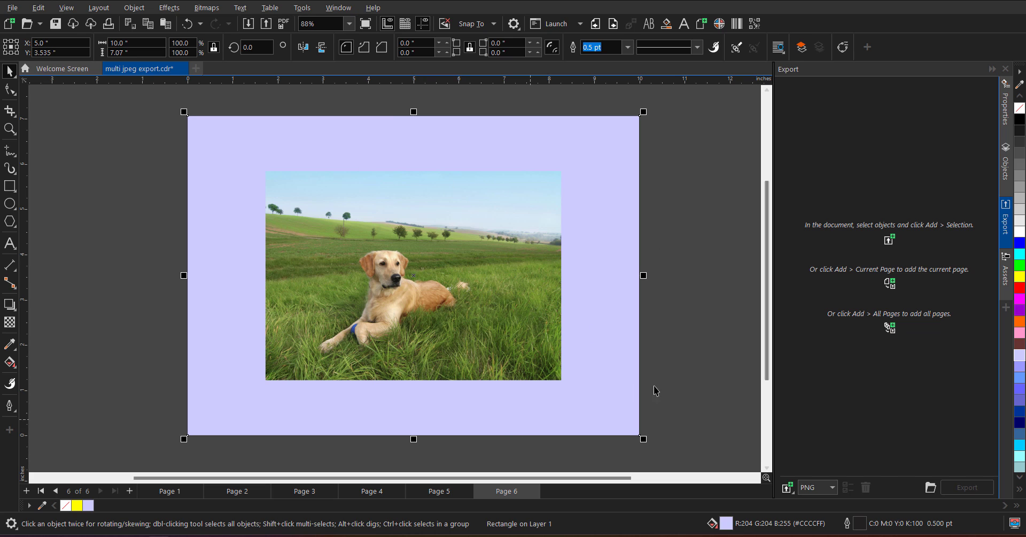
mouse_move(860, 134)
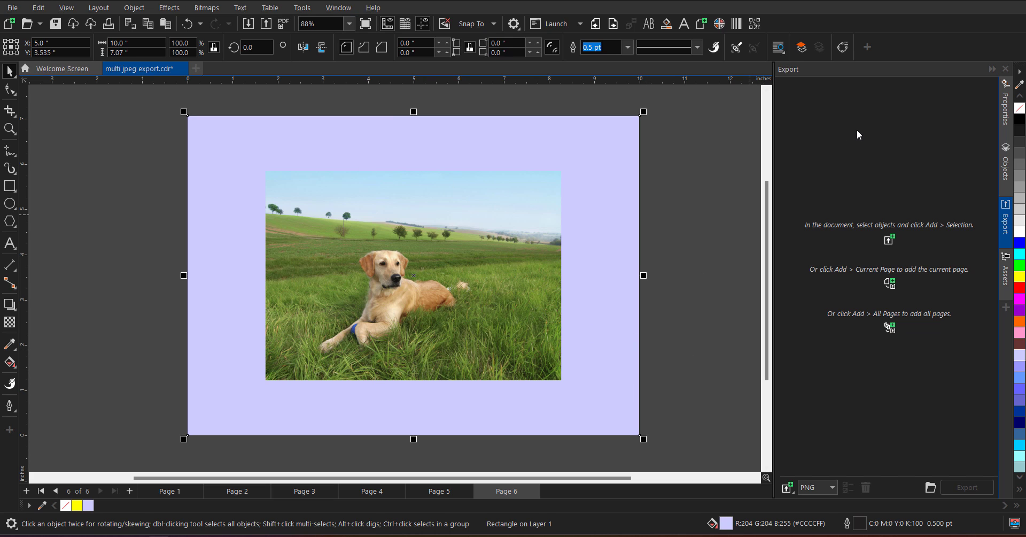
mouse_move(511, 466)
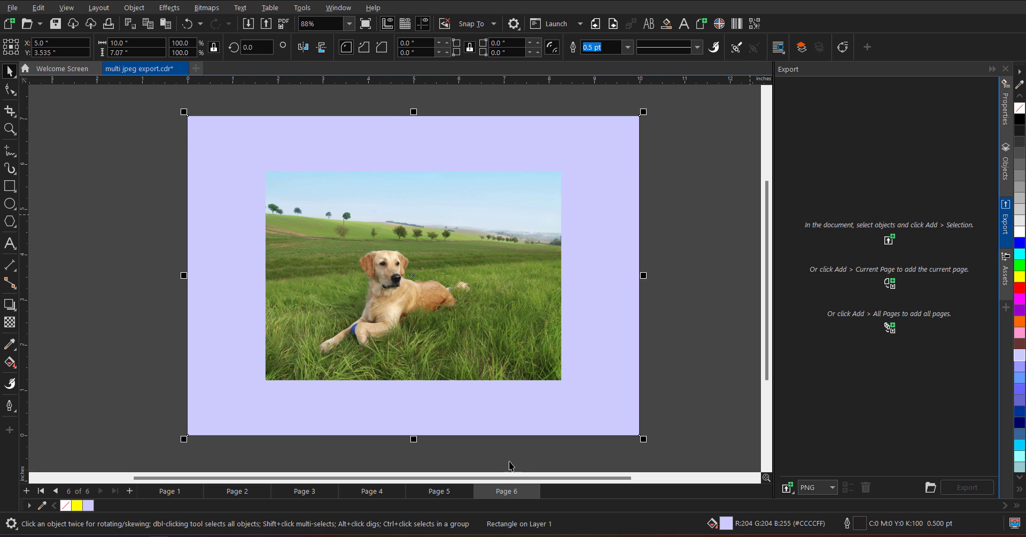
Show Page 5 with the orange and butterfly design
left_click(440, 491)
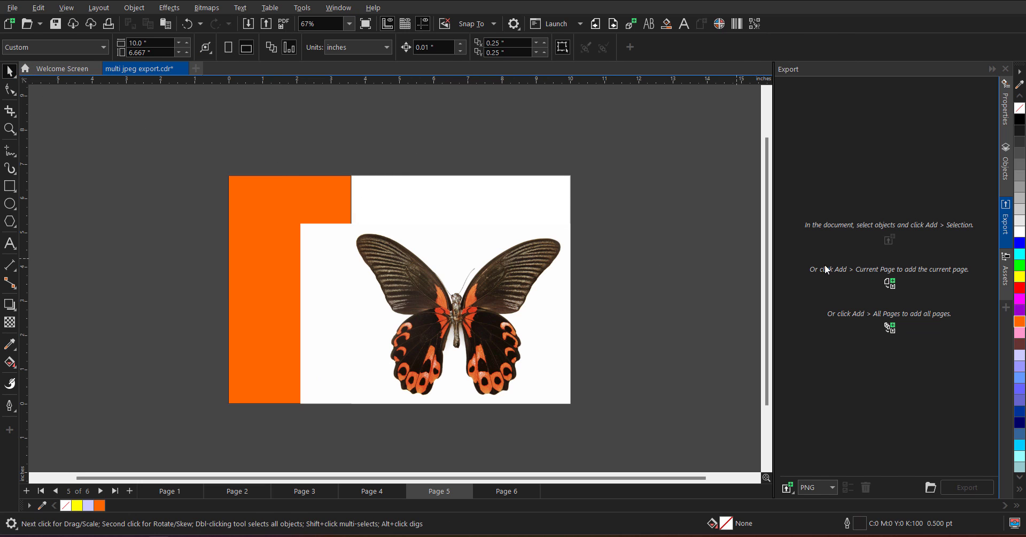
Add Page 5 to the export list as a PNG at 300 dpi and show its format choices
left_click(889, 283)
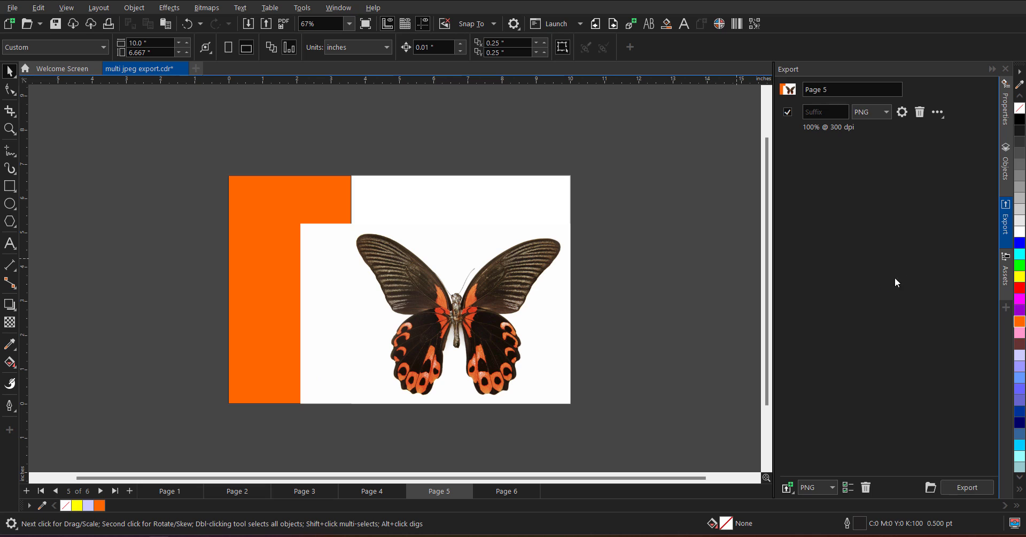
mouse_move(668, 262)
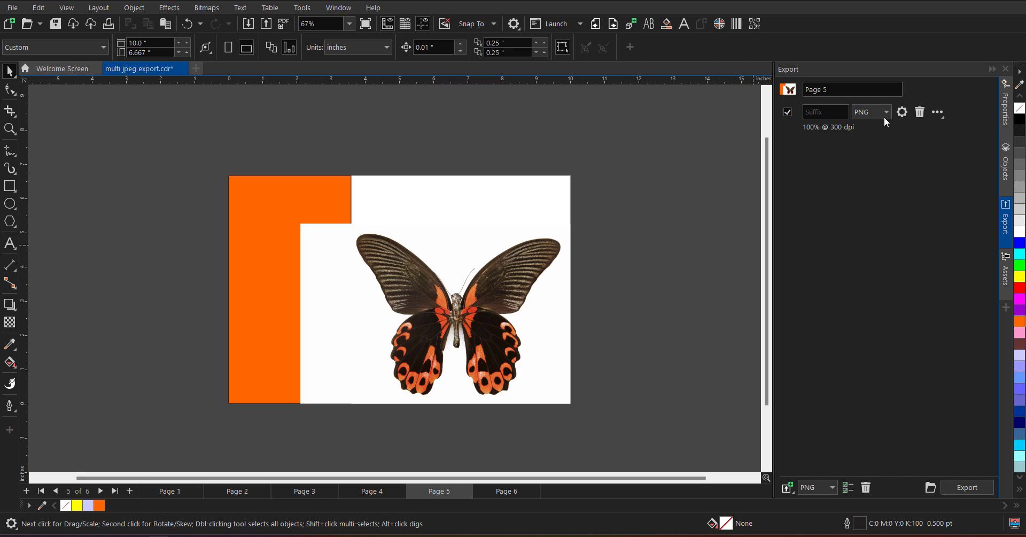
left_click(871, 111)
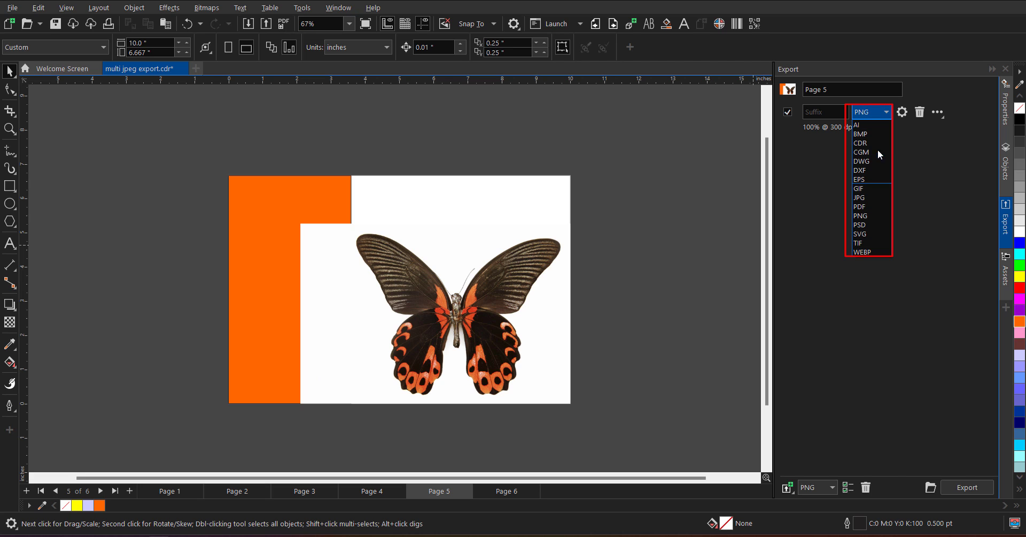
mouse_move(871, 152)
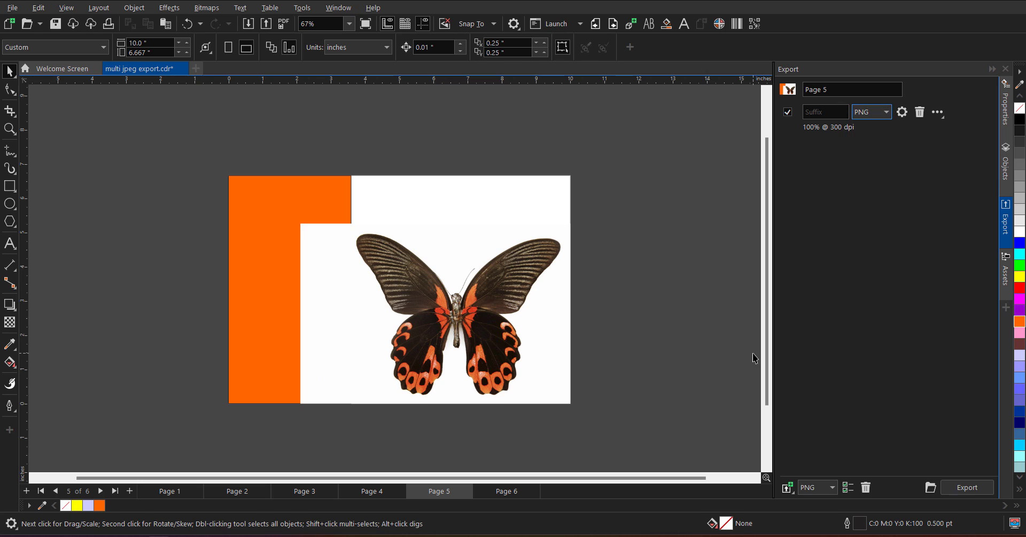
mouse_move(378, 505)
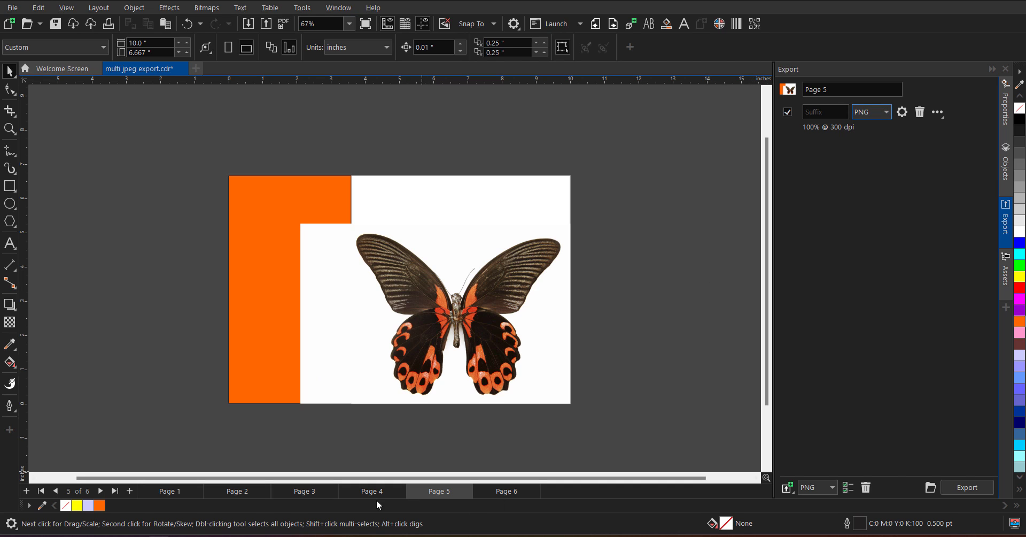
mouse_move(216, 491)
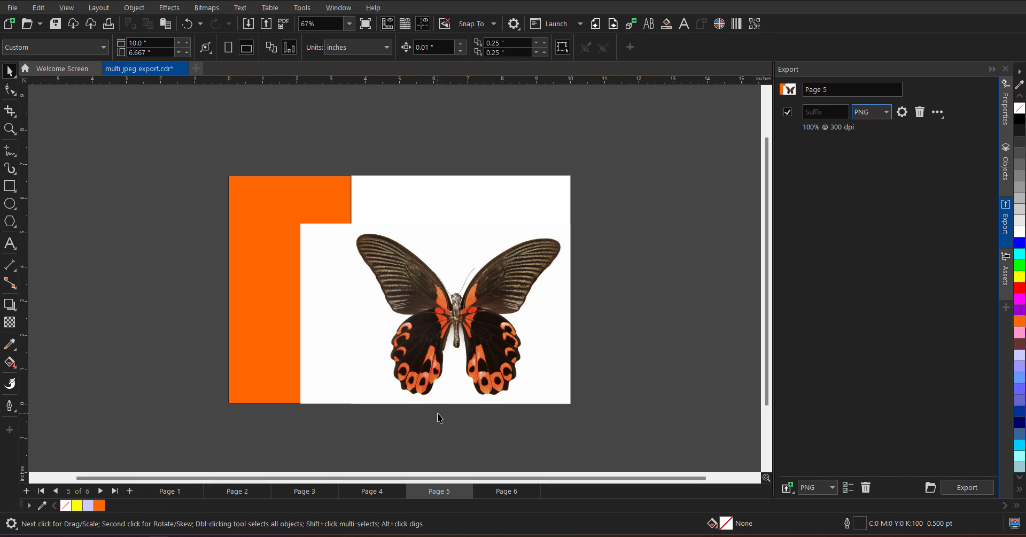
mouse_move(919, 111)
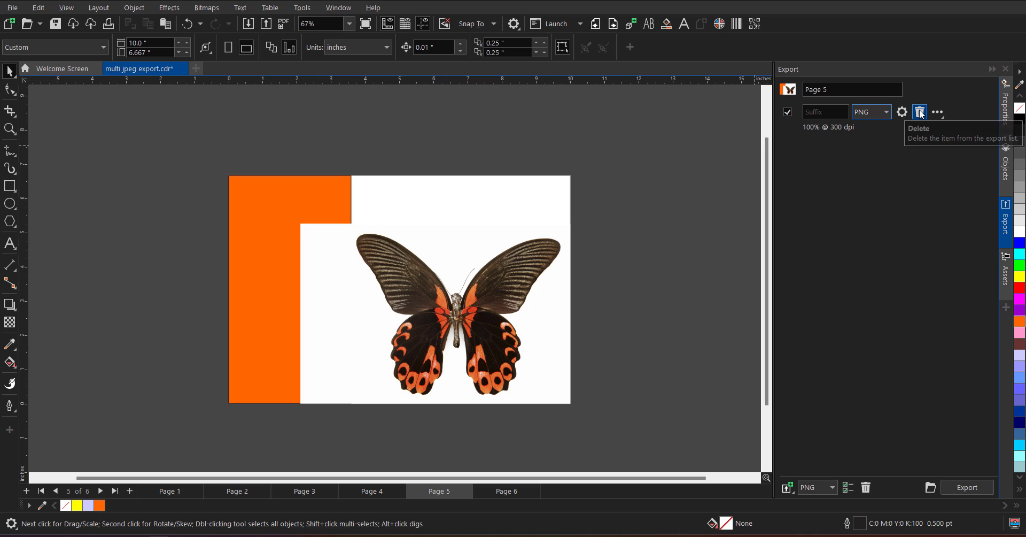
Delete the Page 5 export item and add an All Pages item in its place
left_click(919, 112)
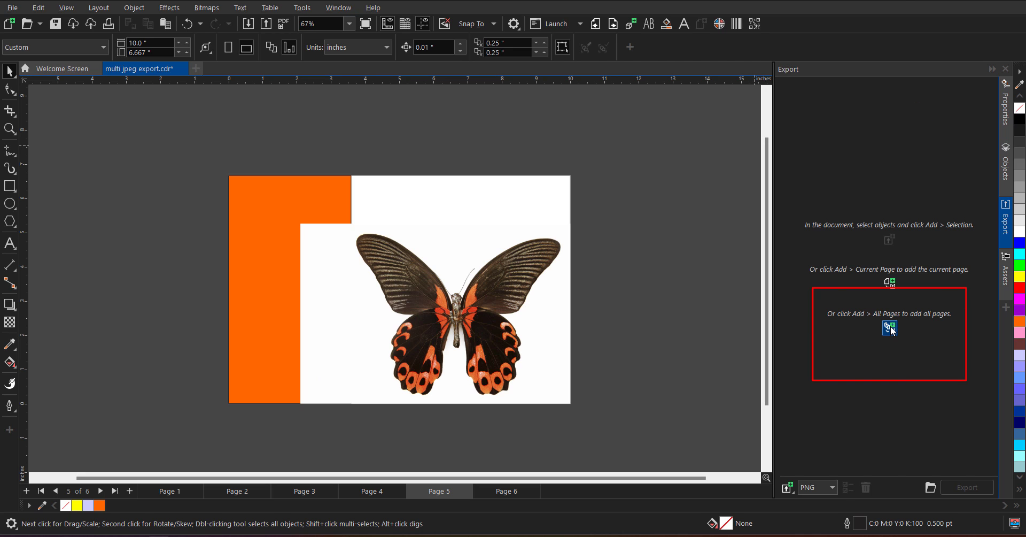
mouse_move(890, 328)
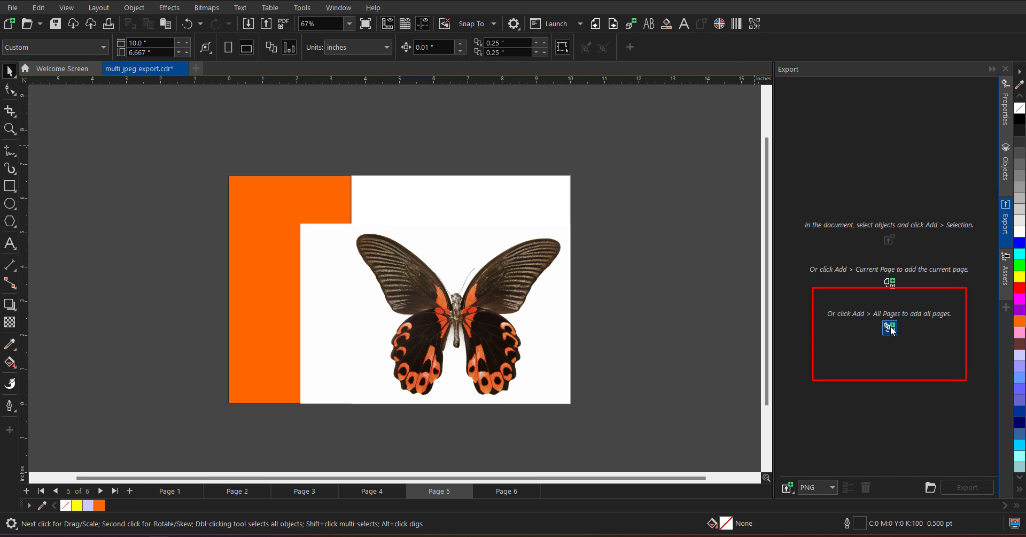
left_click(890, 328)
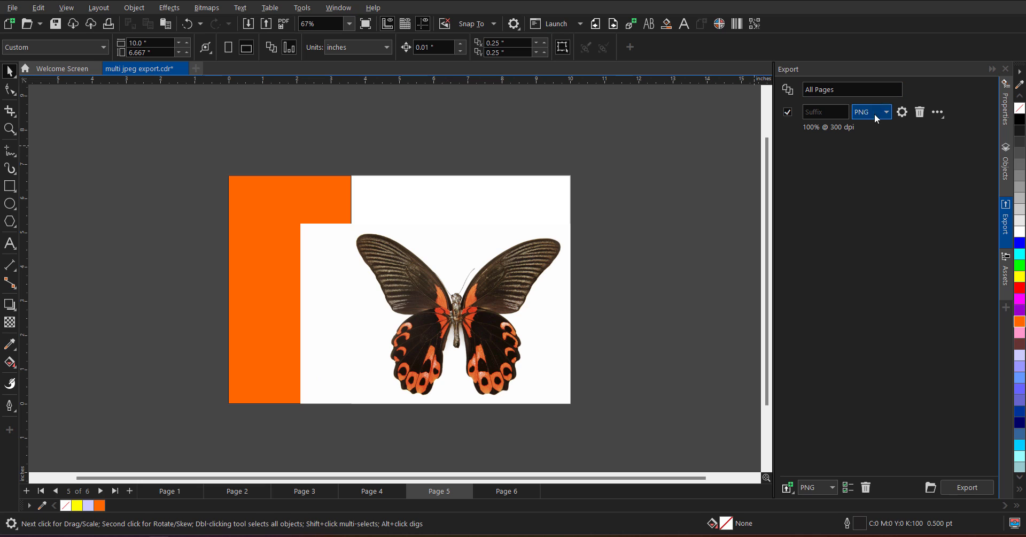
left_click(886, 111)
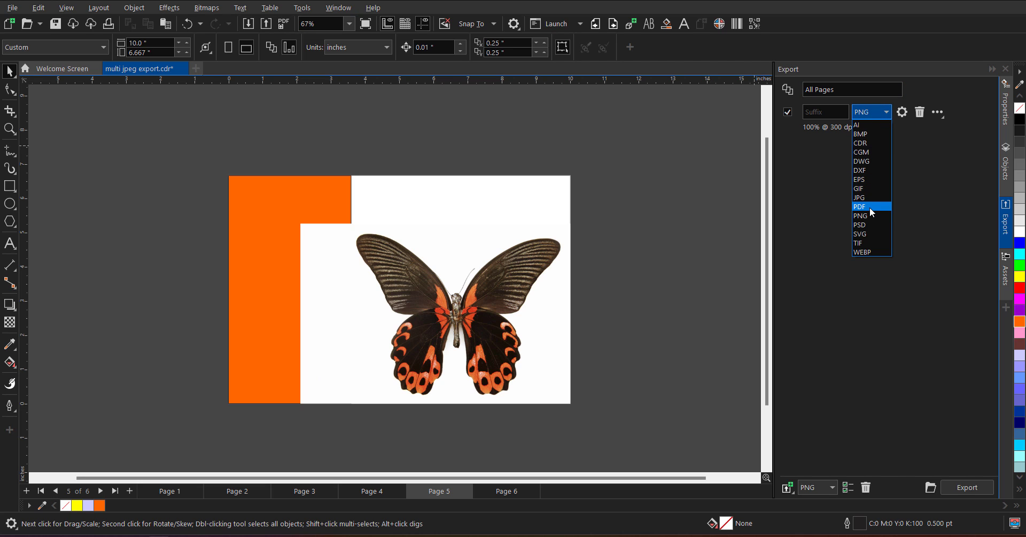
mouse_move(860, 160)
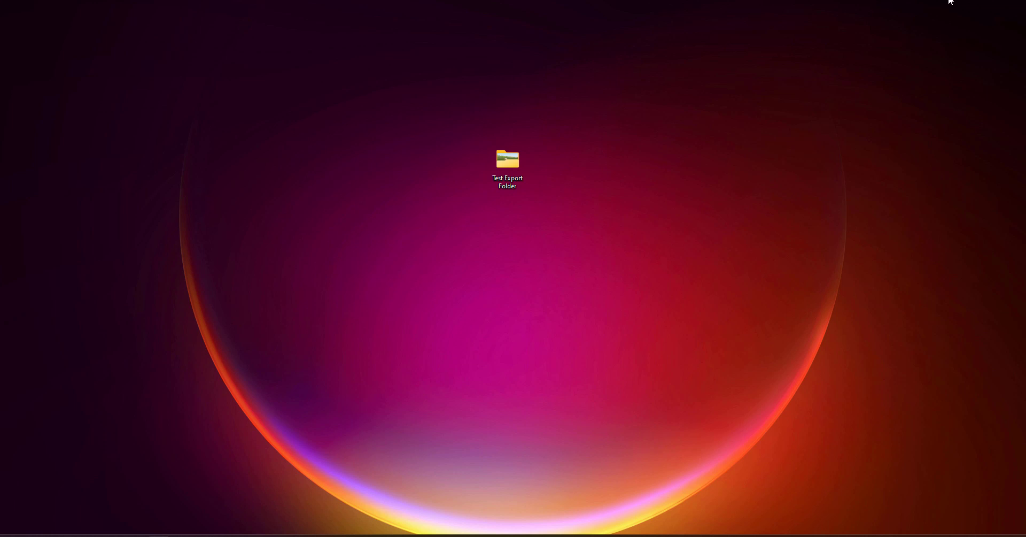
Delete the three old bitmap files from Test Export Folder
double_click(508, 159)
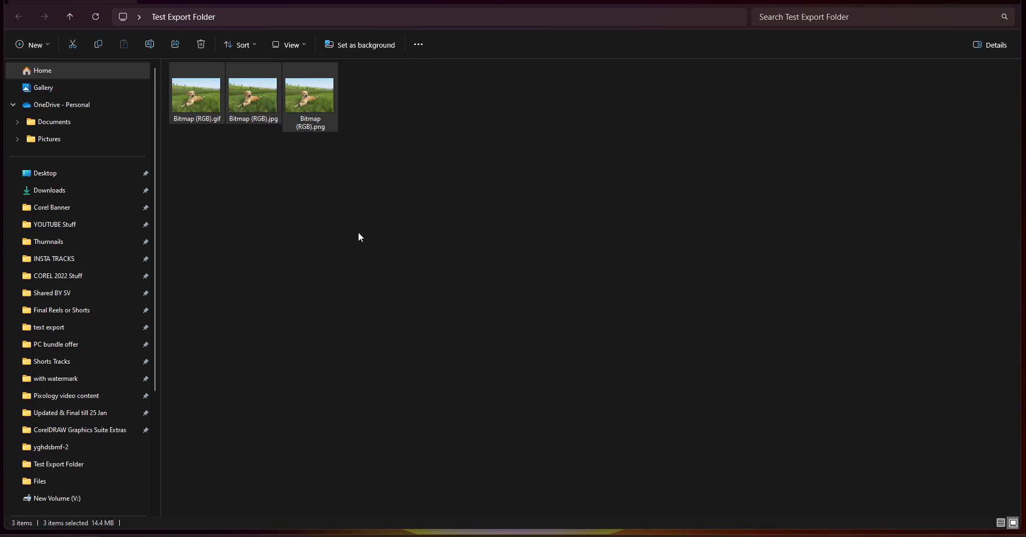
right_click(309, 95)
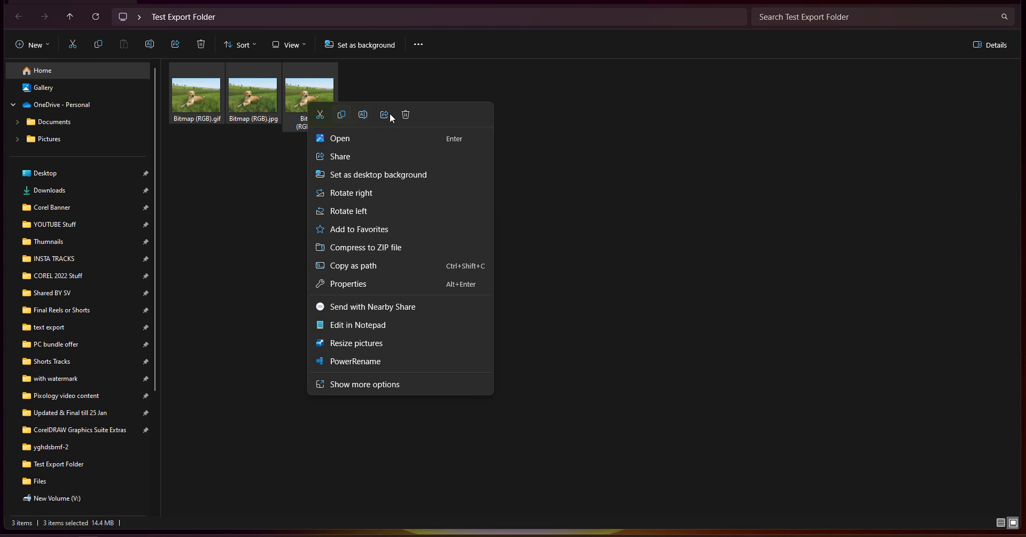
left_click(406, 115)
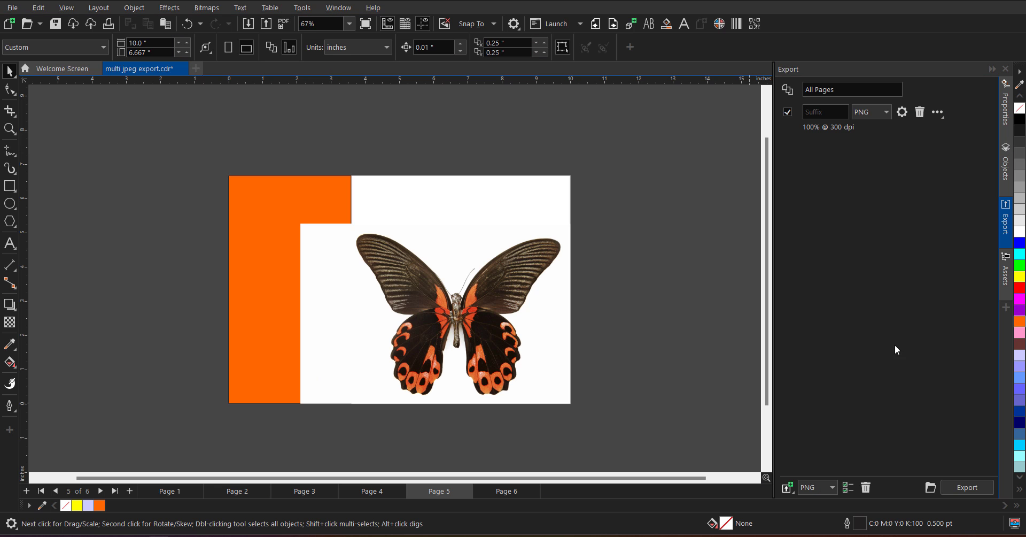
Switch the All Pages export format to JPG and bring up the Export to JPEG settings
left_click(886, 111)
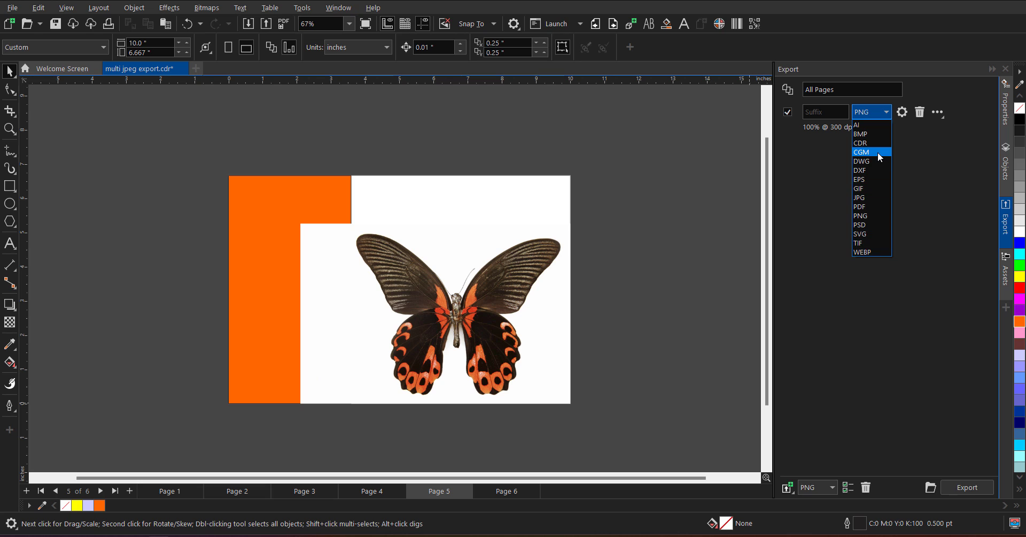
mouse_move(869, 198)
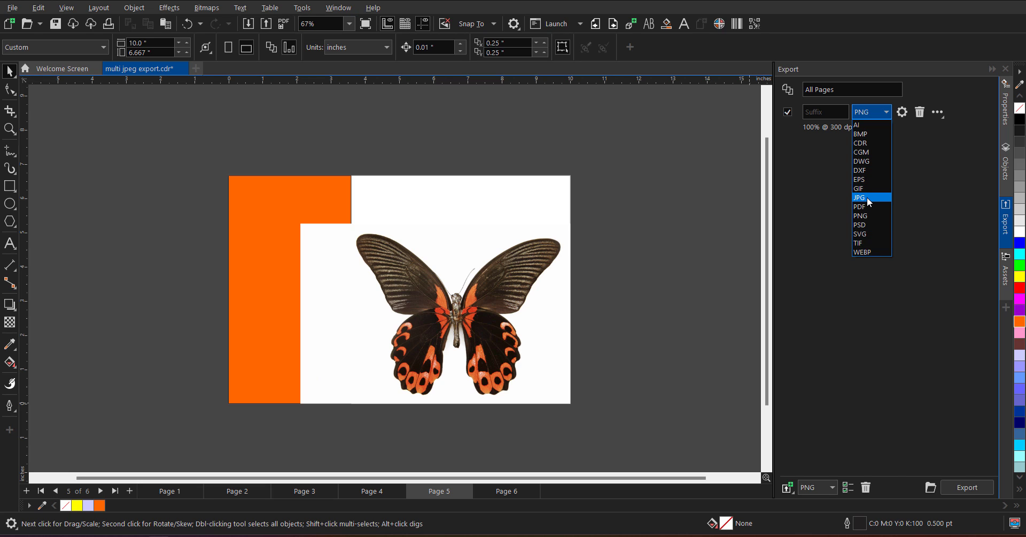
left_click(859, 197)
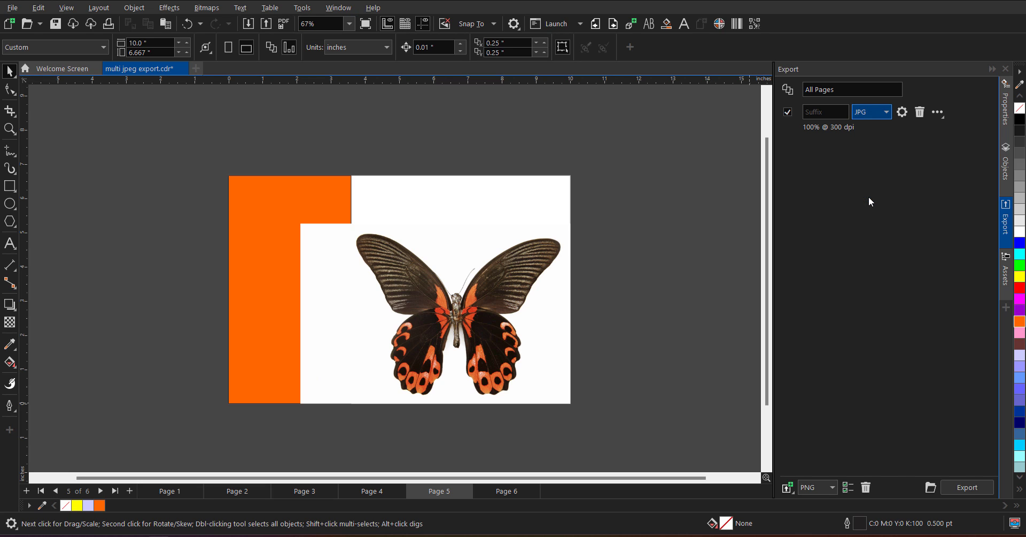
left_click(968, 487)
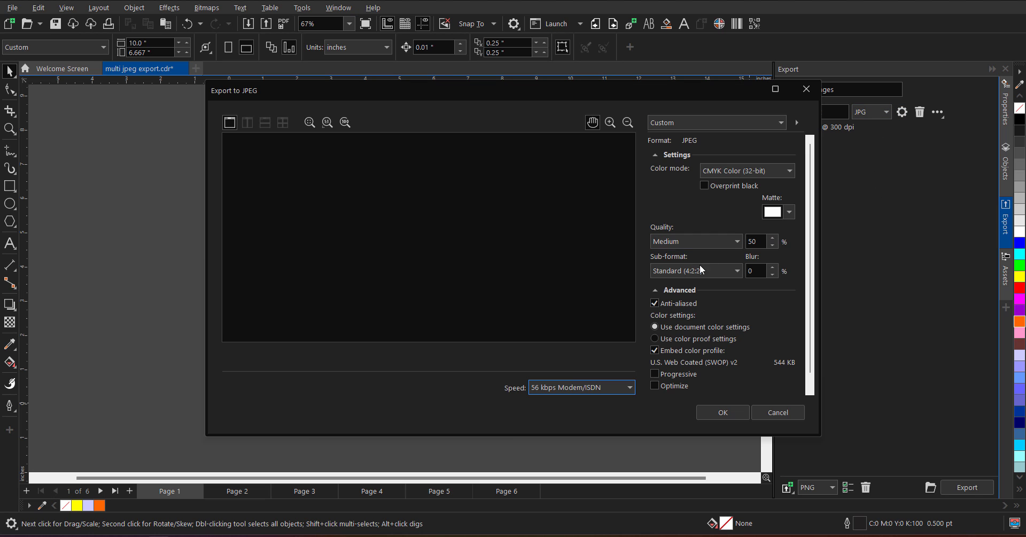
Set the JPEG quality preset to High (80%) and confirm the settings
left_click(696, 242)
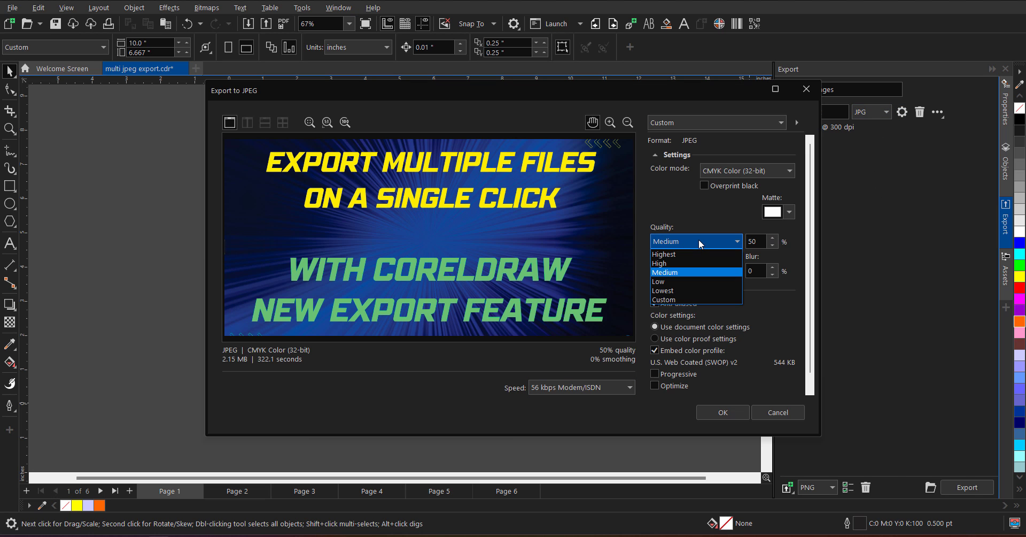
left_click(663, 263)
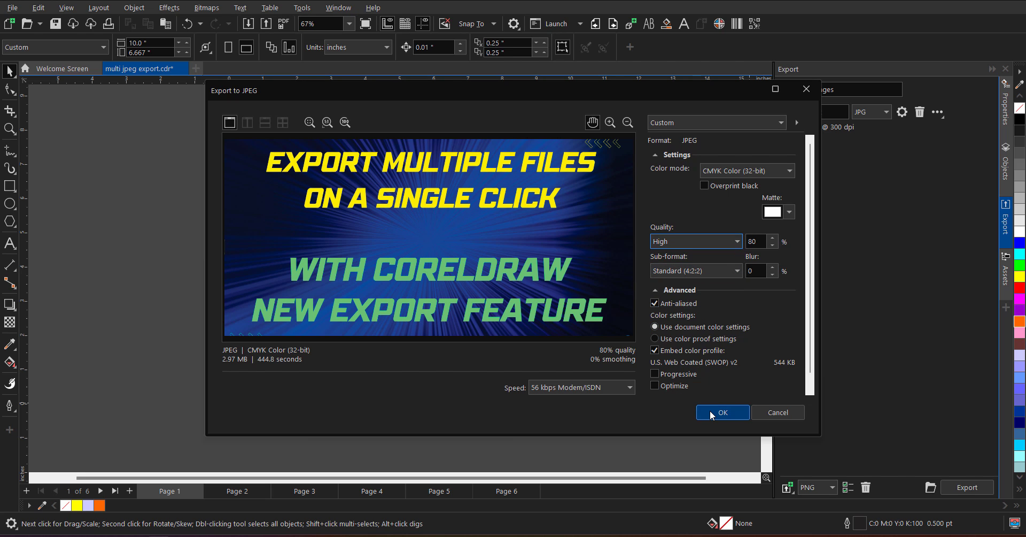
left_click(723, 412)
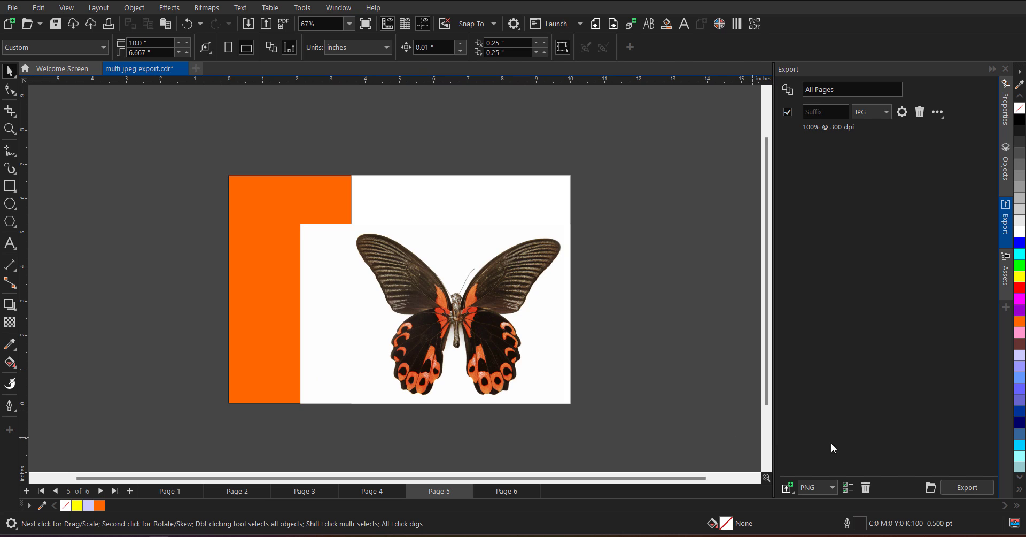
mouse_move(931, 487)
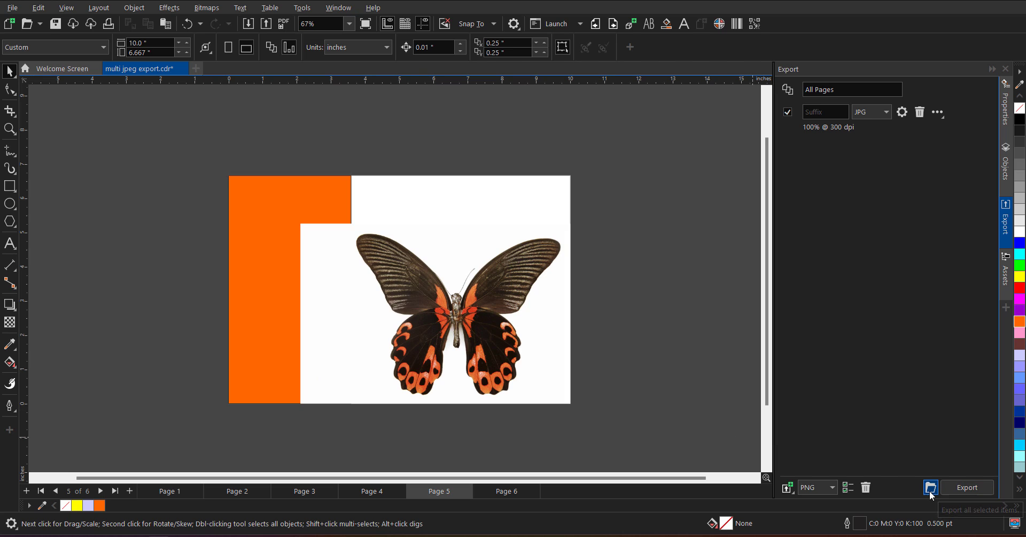
mouse_move(931, 487)
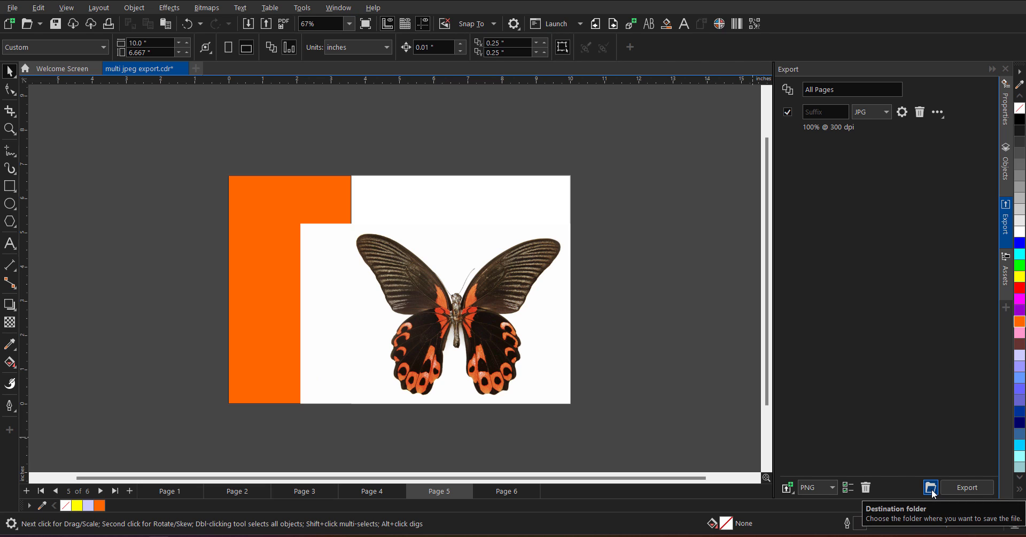
mouse_move(964, 462)
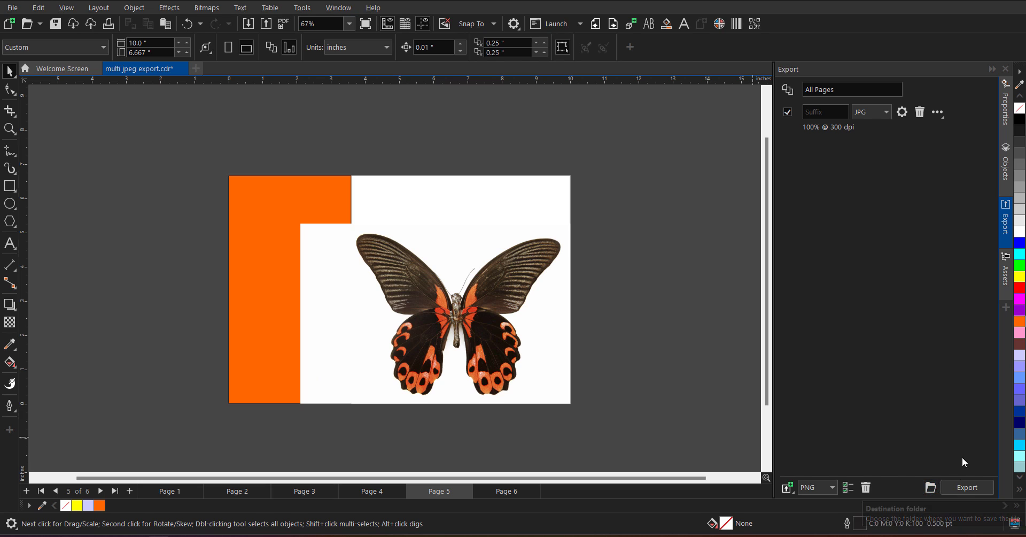
Export all six pages as separate JPG files
left_click(968, 487)
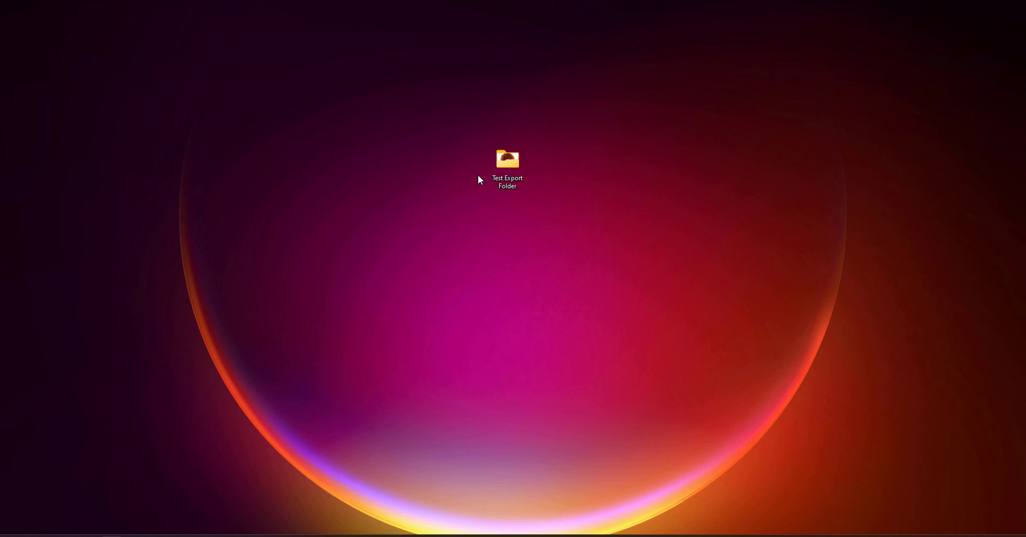
View the six exported All Pages JPGs in Test Export Folder as extra large icons
double_click(507, 160)
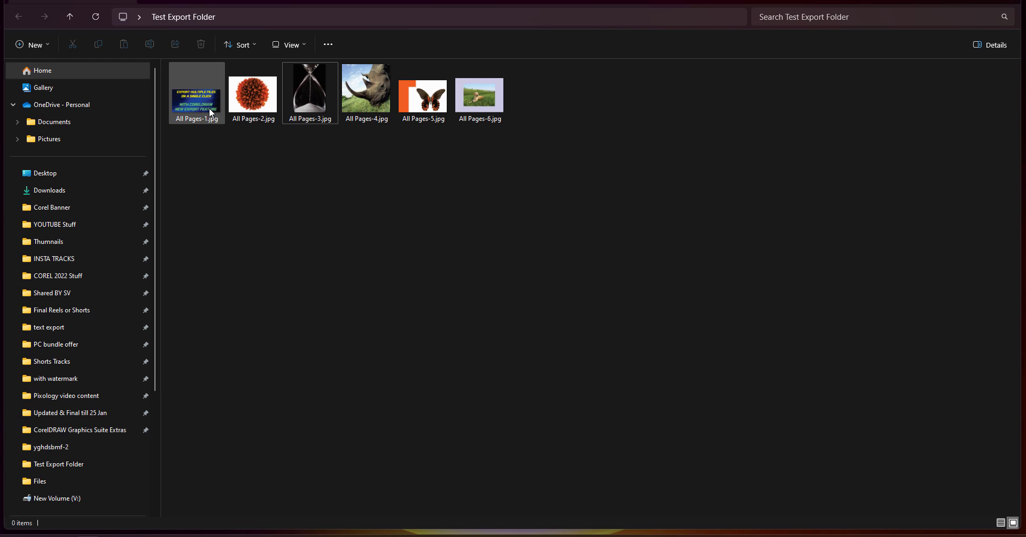
left_click(288, 44)
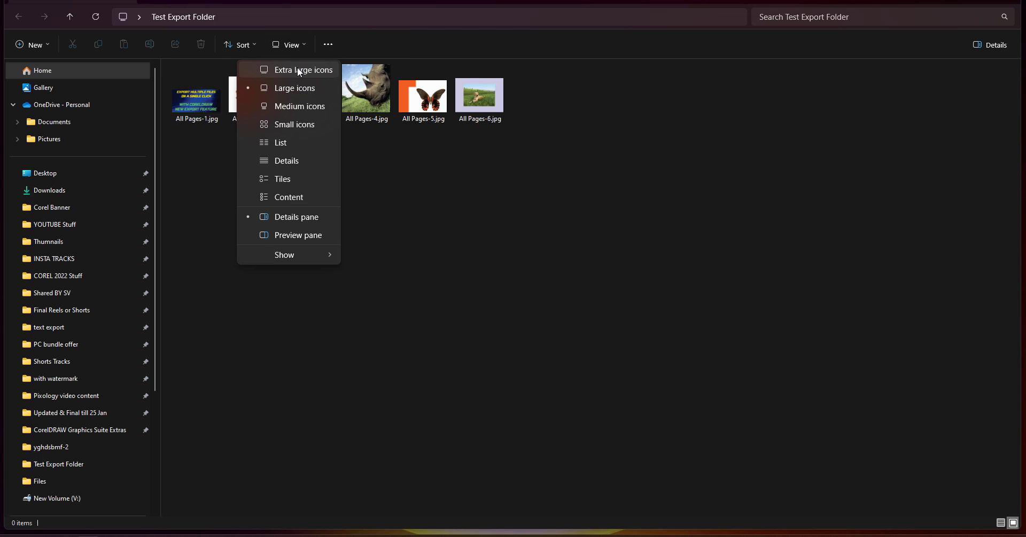
left_click(303, 69)
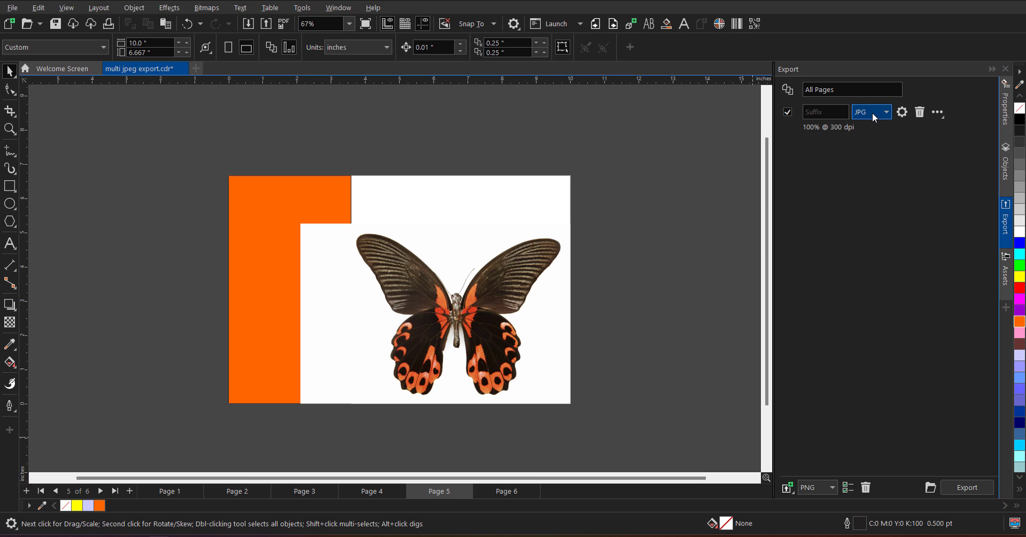
Change the All Pages format to PDF, export it, and select All Pages.pdf in the folder
left_click(885, 111)
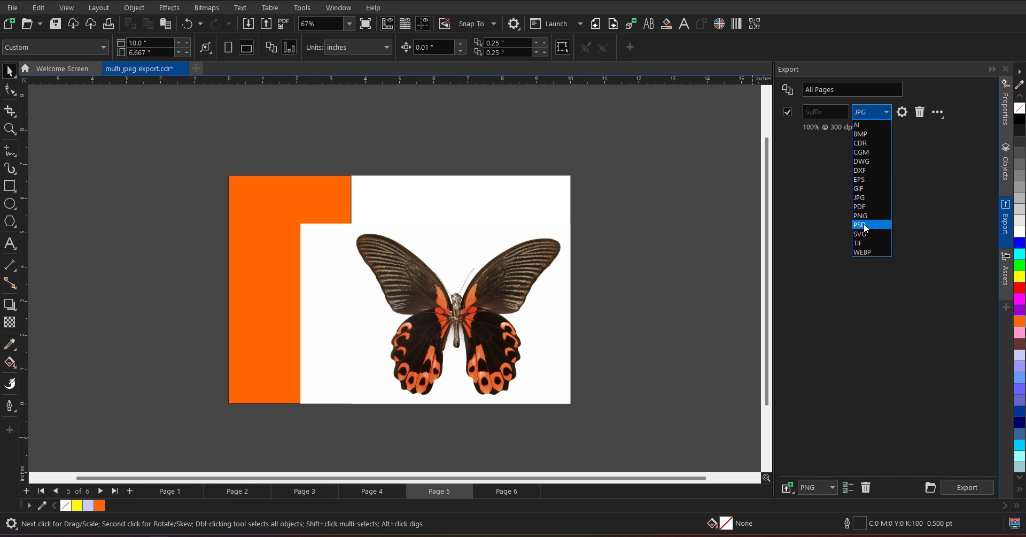
left_click(860, 206)
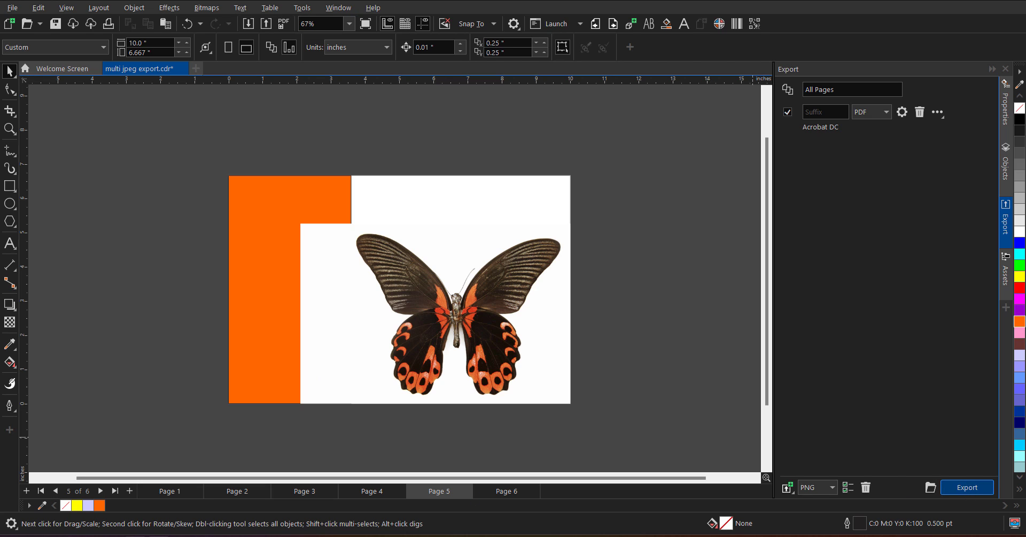
left_click(967, 487)
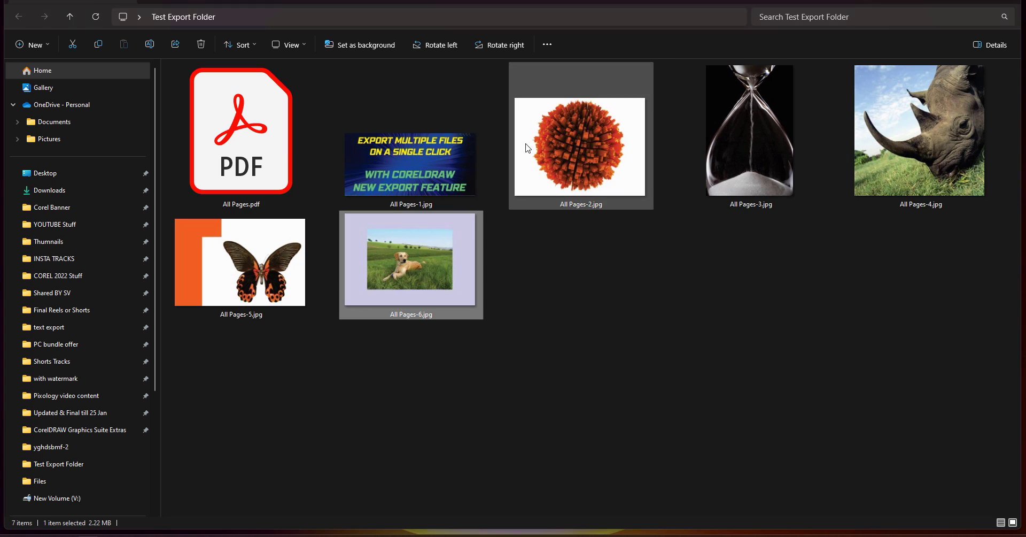
left_click(241, 131)
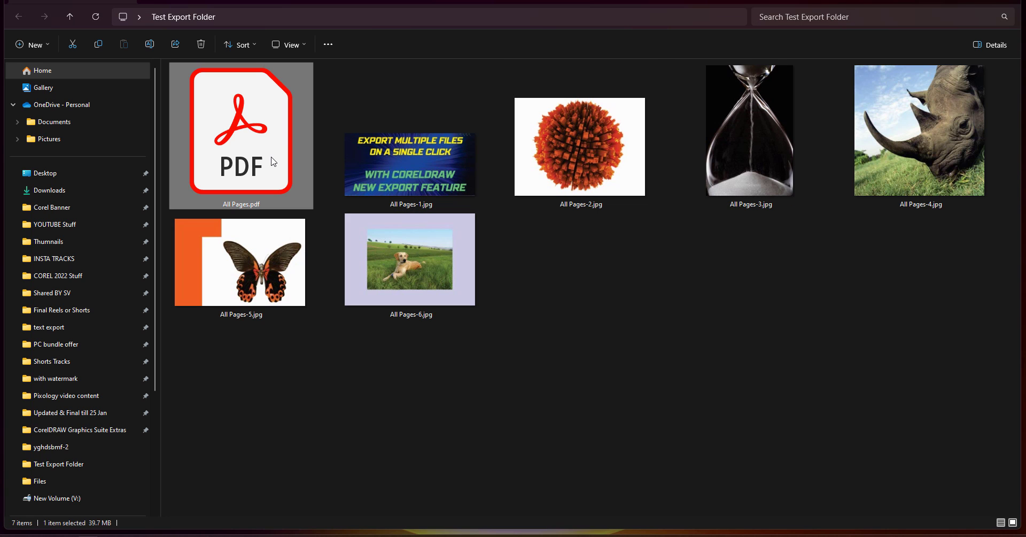
Open All Pages.pdf in Acrobat and scroll through to page 6 of 6
double_click(241, 135)
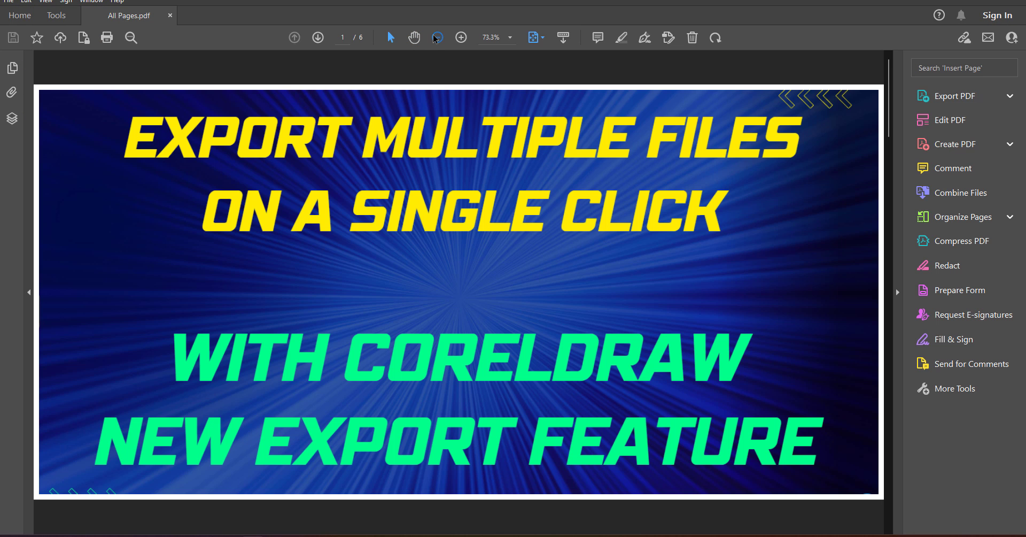
left_click(436, 38)
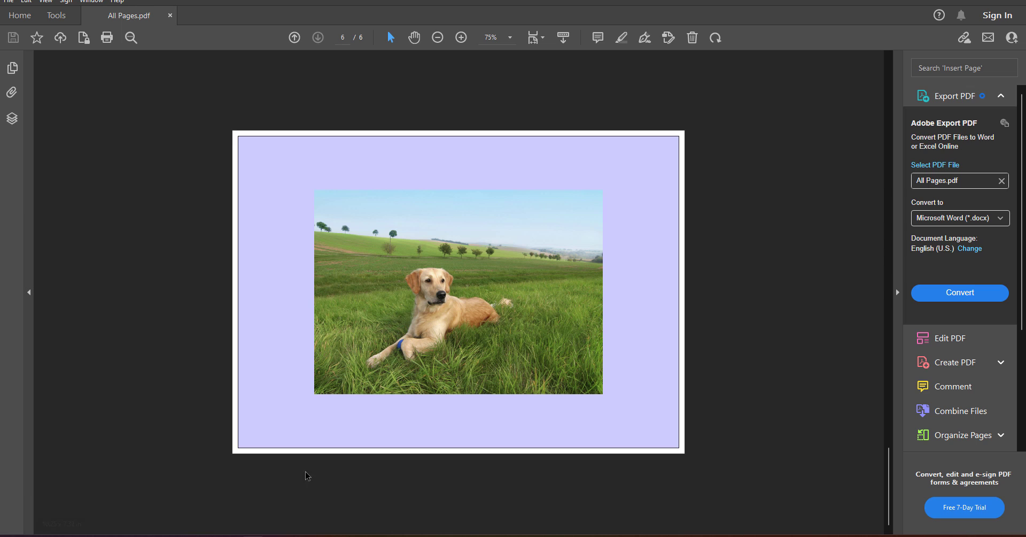
mouse_move(328, 376)
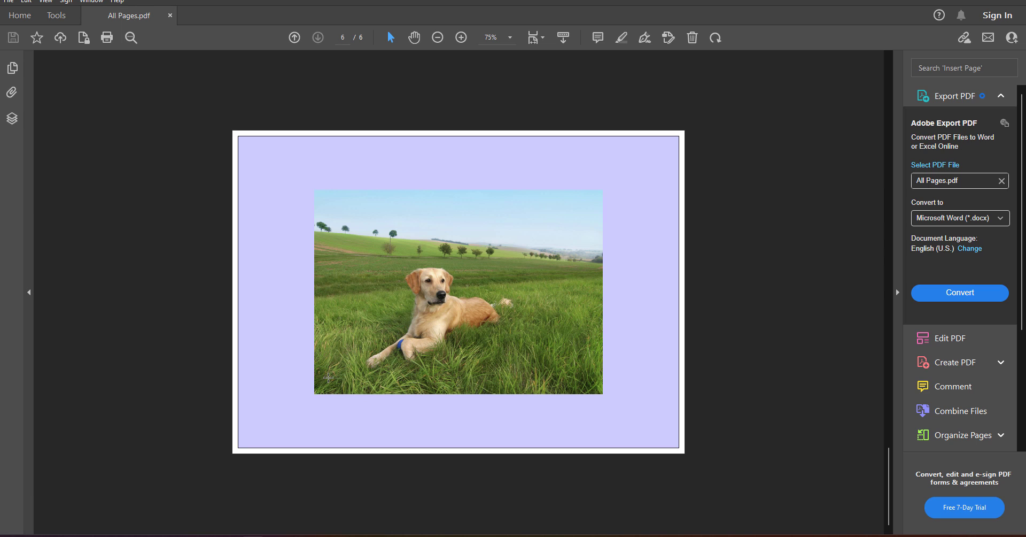
mouse_move(811, 219)
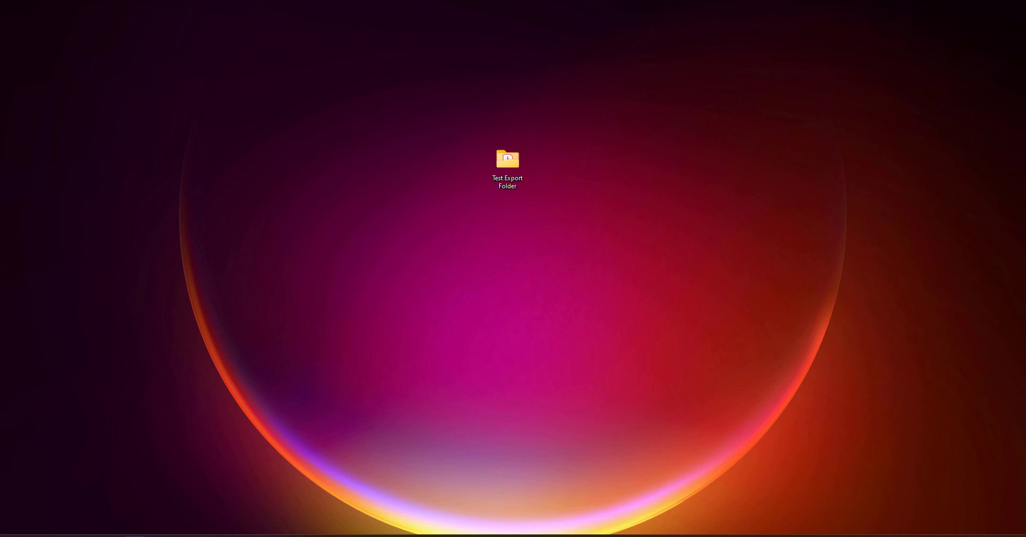
Return to CorelDRAW and remove the All Pages entry from the export list
double_click(507, 159)
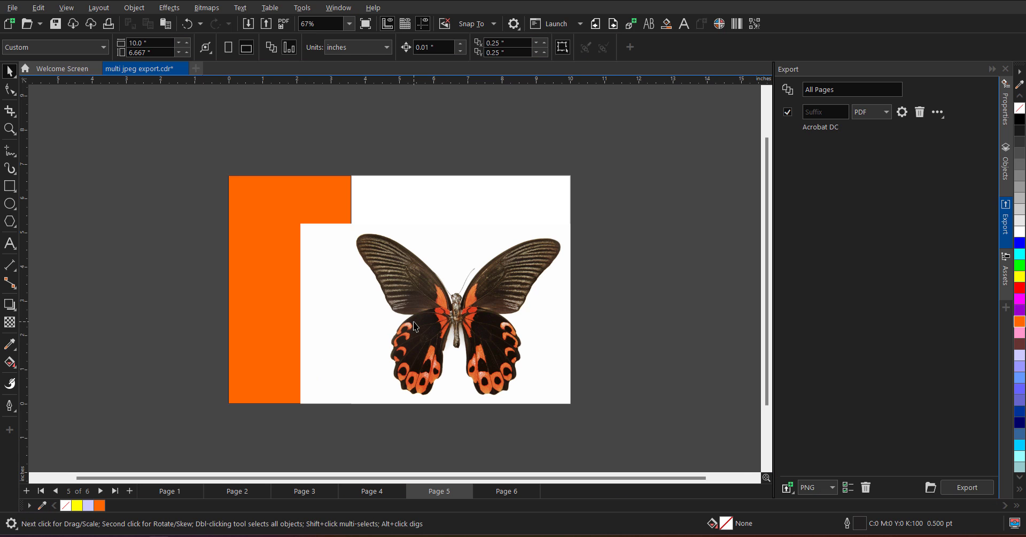
scroll("down", 3)
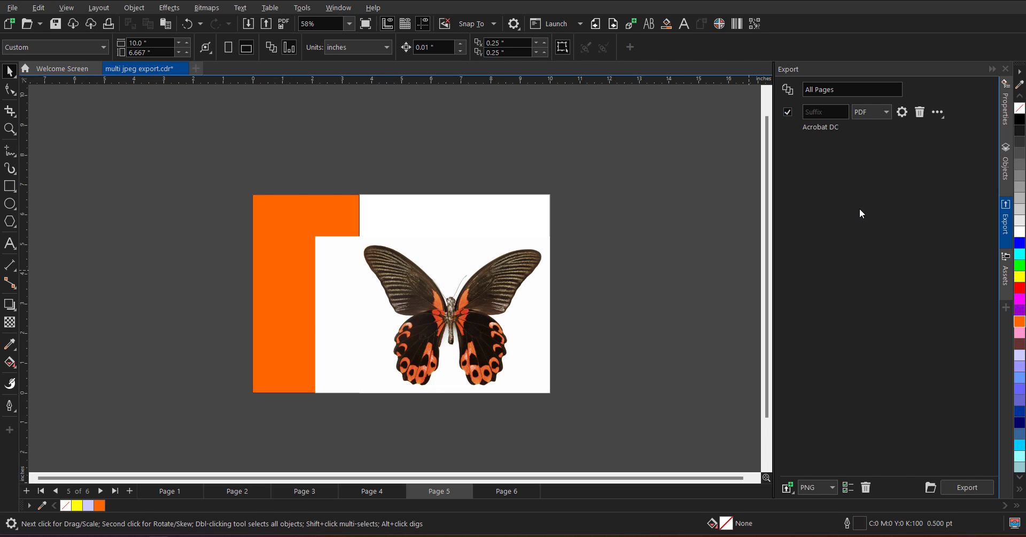
mouse_move(873, 213)
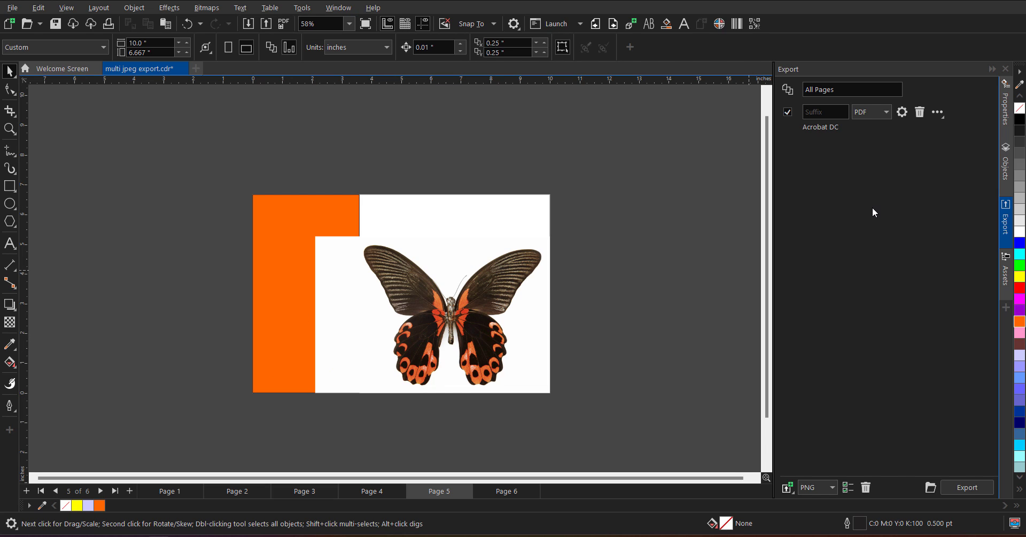
mouse_move(910, 164)
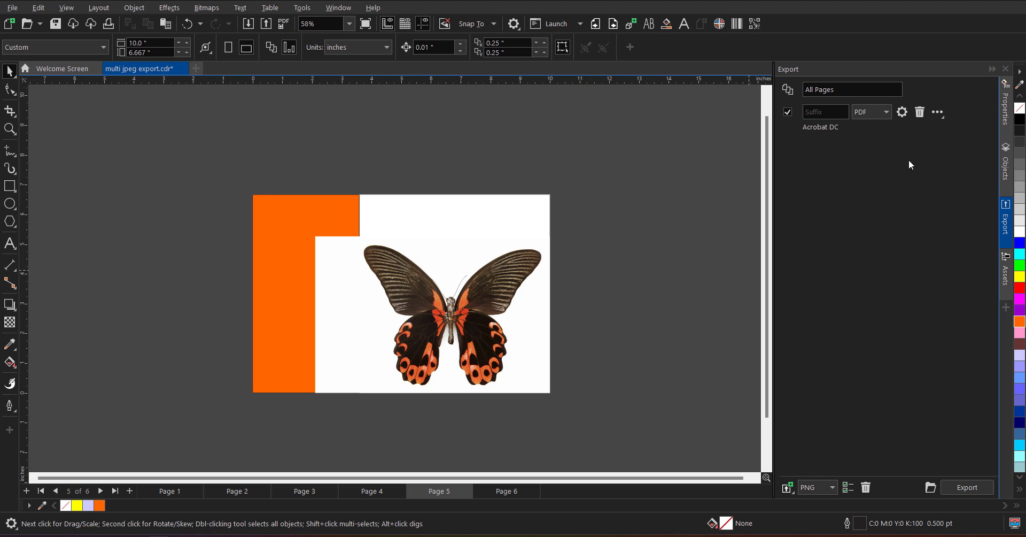
left_click(919, 111)
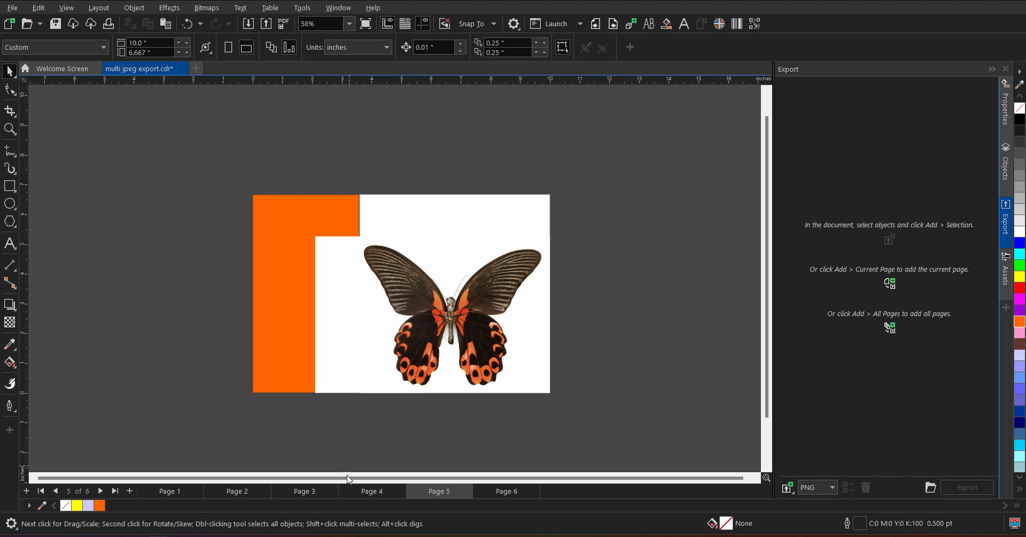
Step through the page tabs to page 4 with the rhino photo
left_click(236, 491)
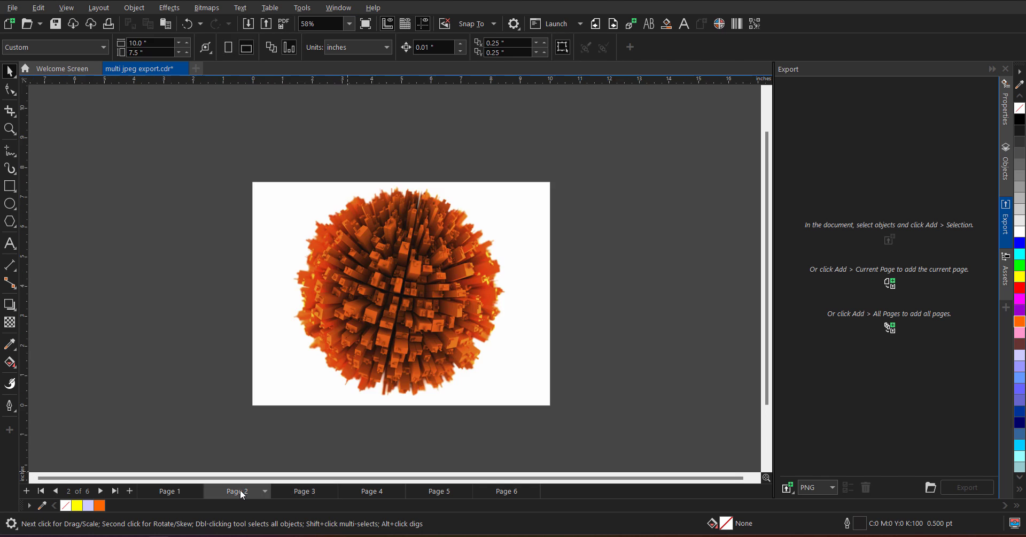
left_click(305, 490)
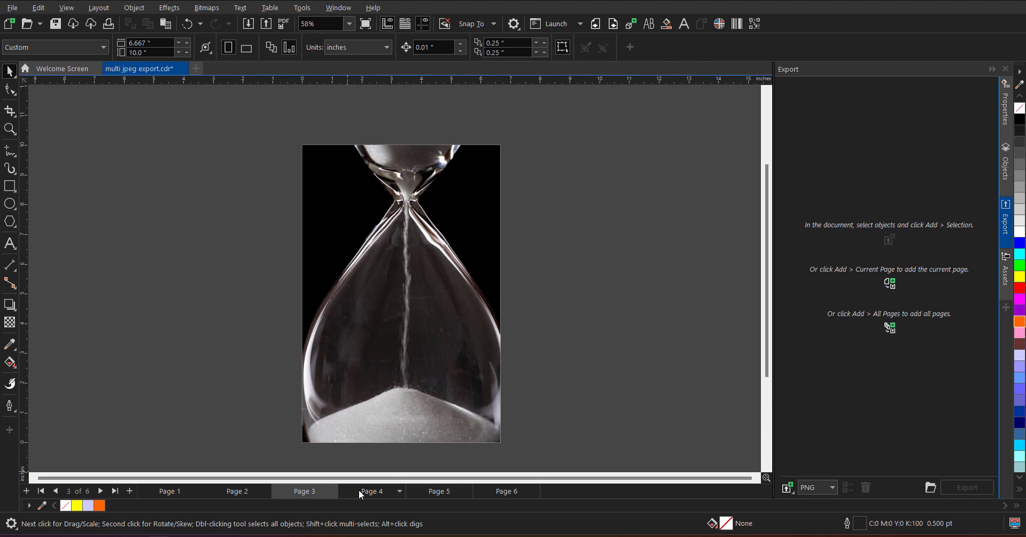
left_click(371, 491)
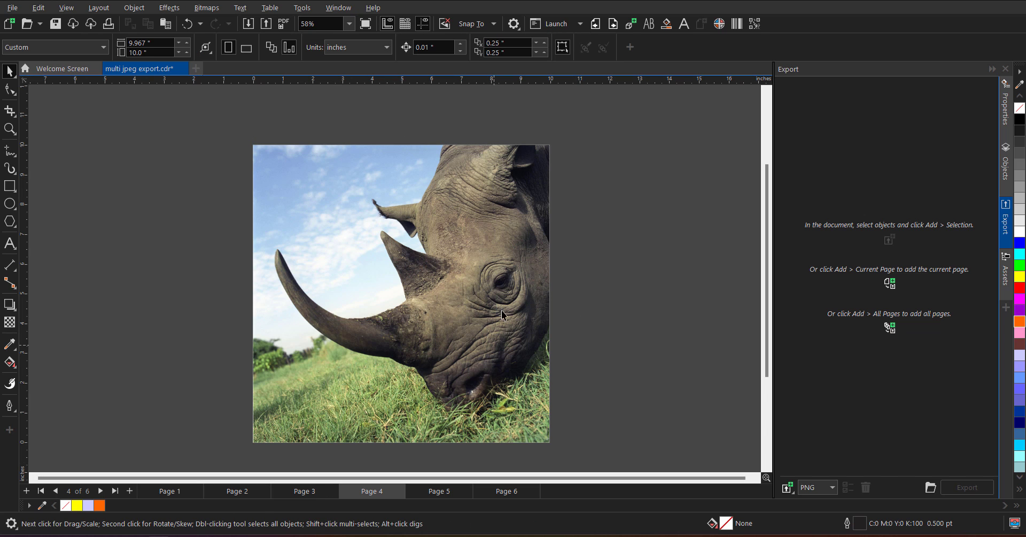
mouse_move(823, 296)
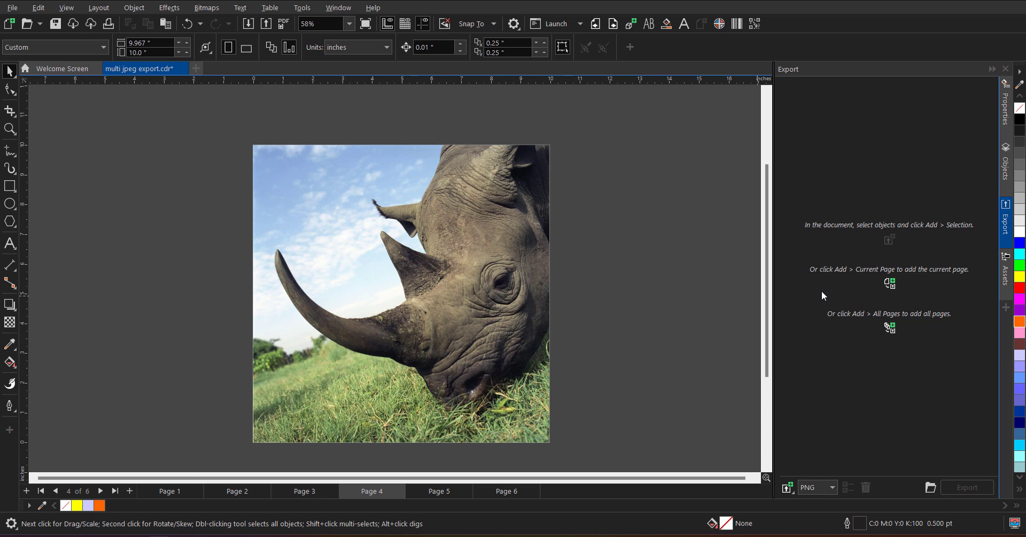
mouse_move(890, 283)
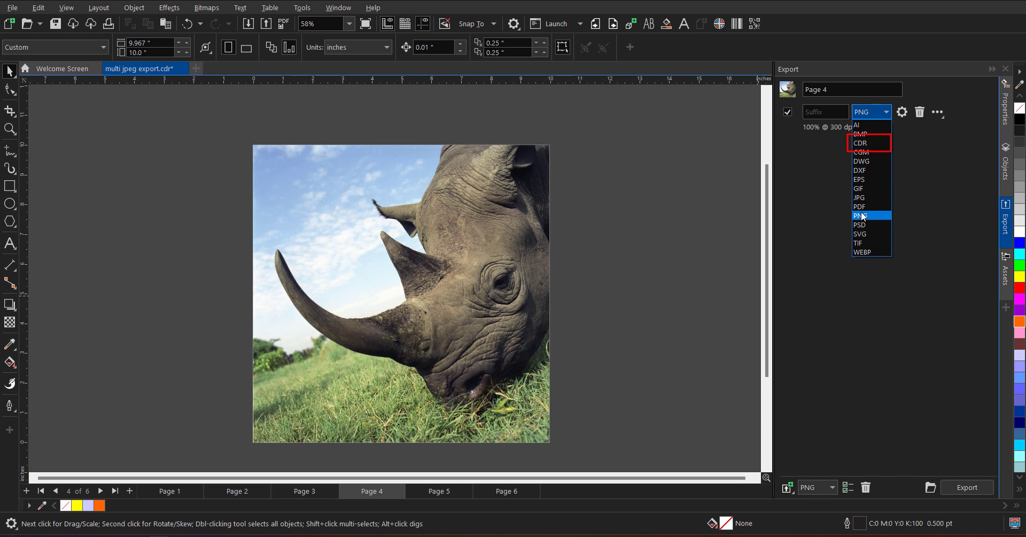
mouse_move(866, 152)
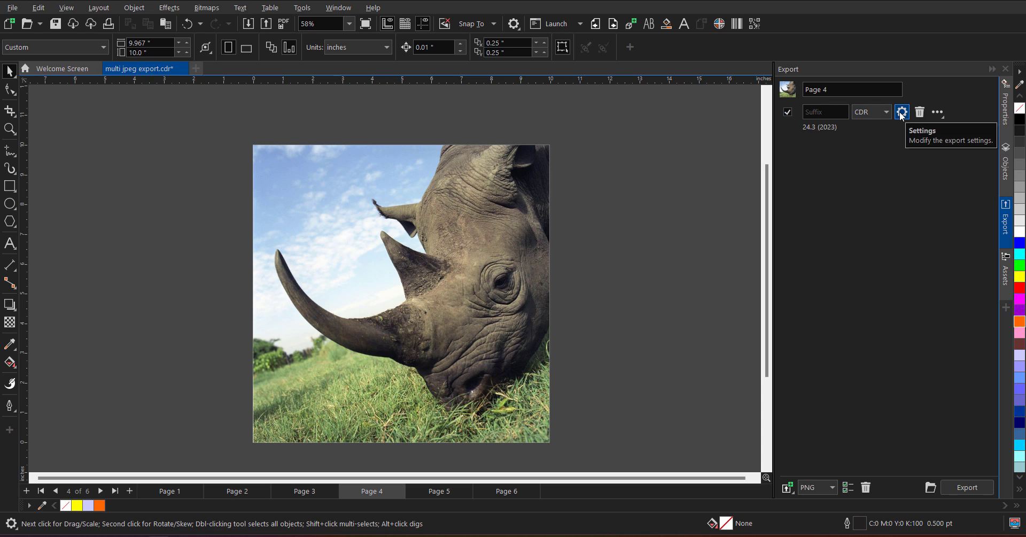
Set the CDR export to version 23.0 (2021) with Embed fonts off and confirm
left_click(902, 111)
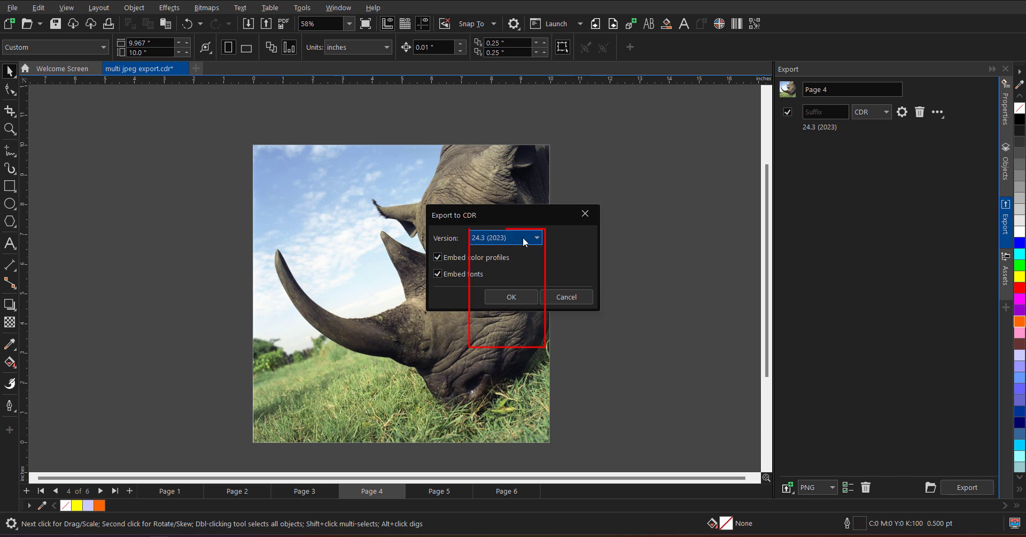
left_click(539, 237)
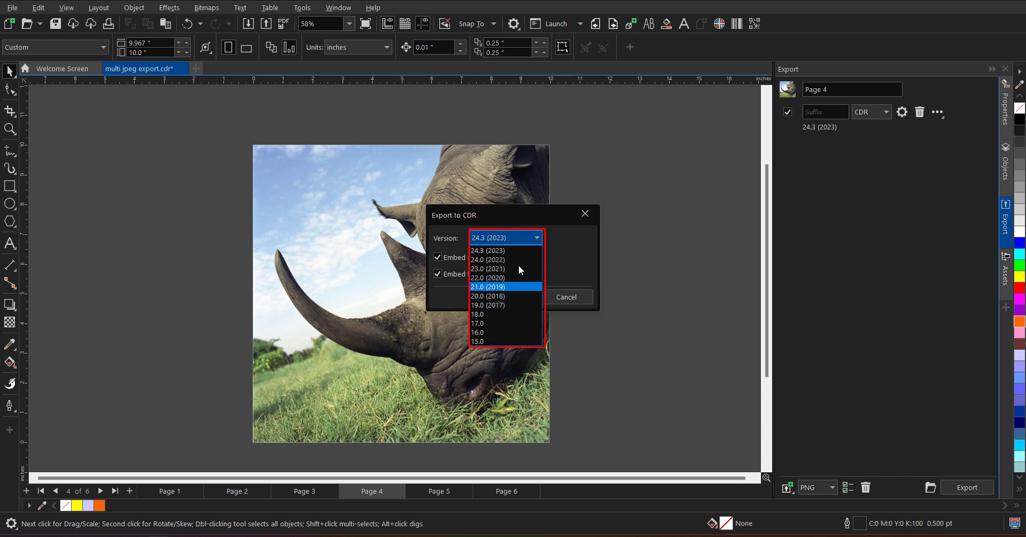
mouse_move(504, 287)
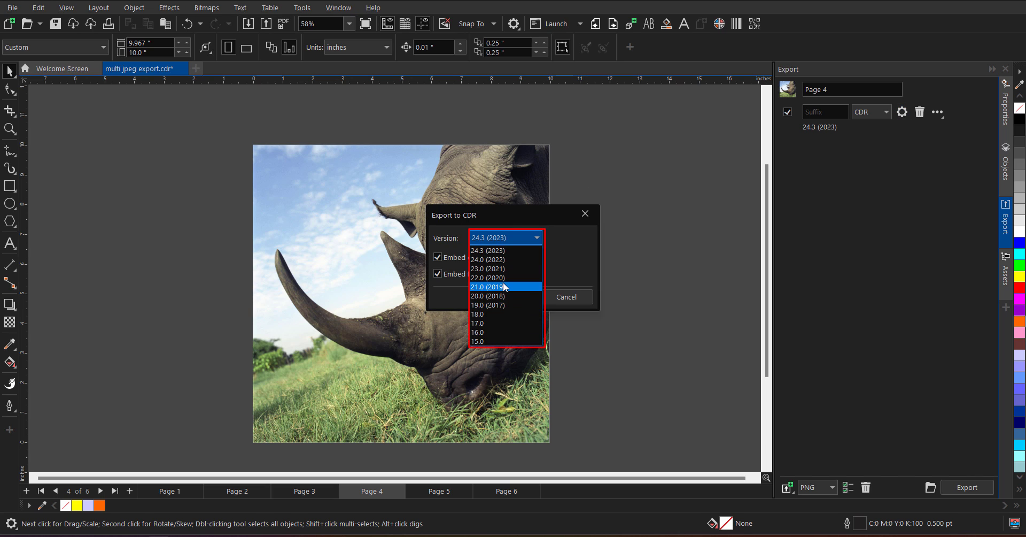
mouse_move(481, 269)
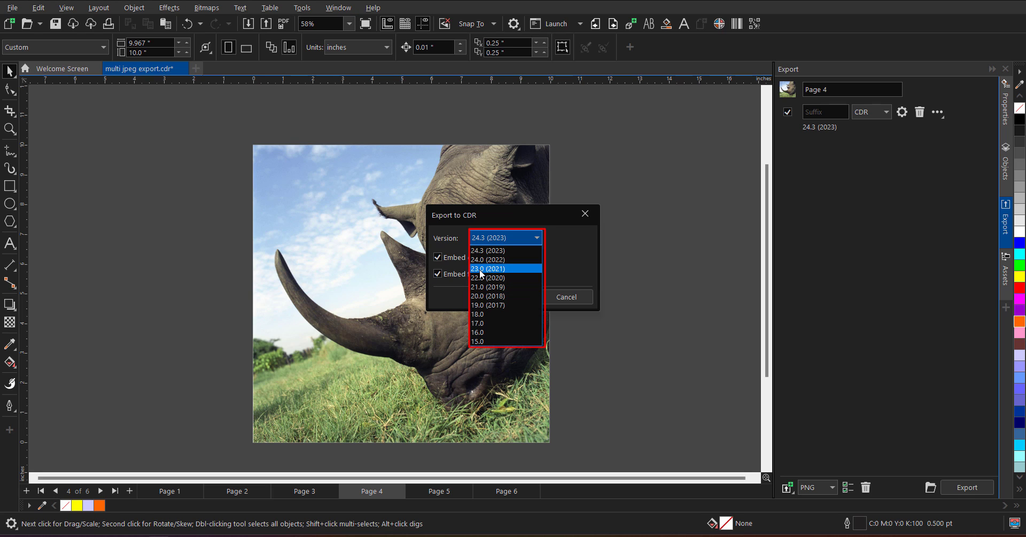
left_click(487, 268)
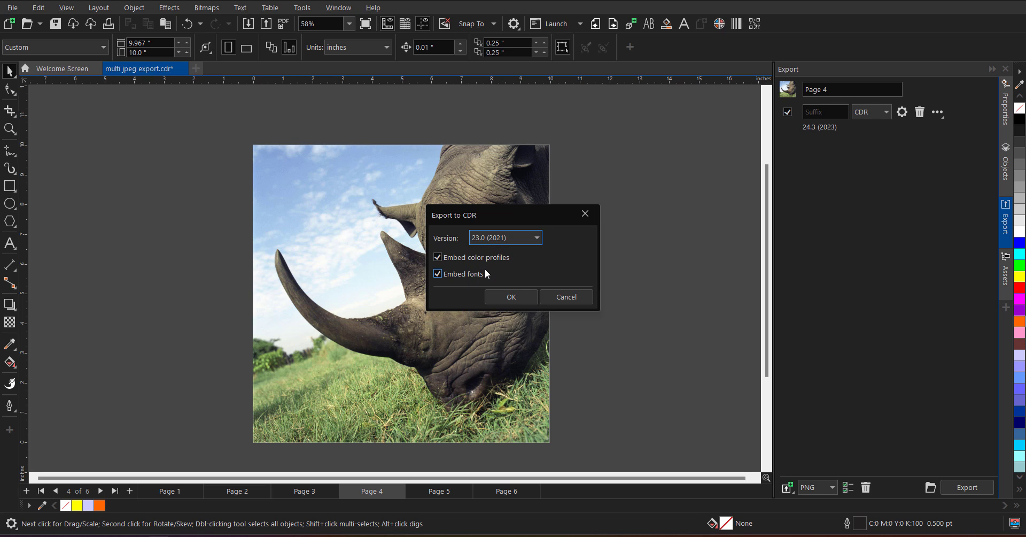
mouse_move(481, 278)
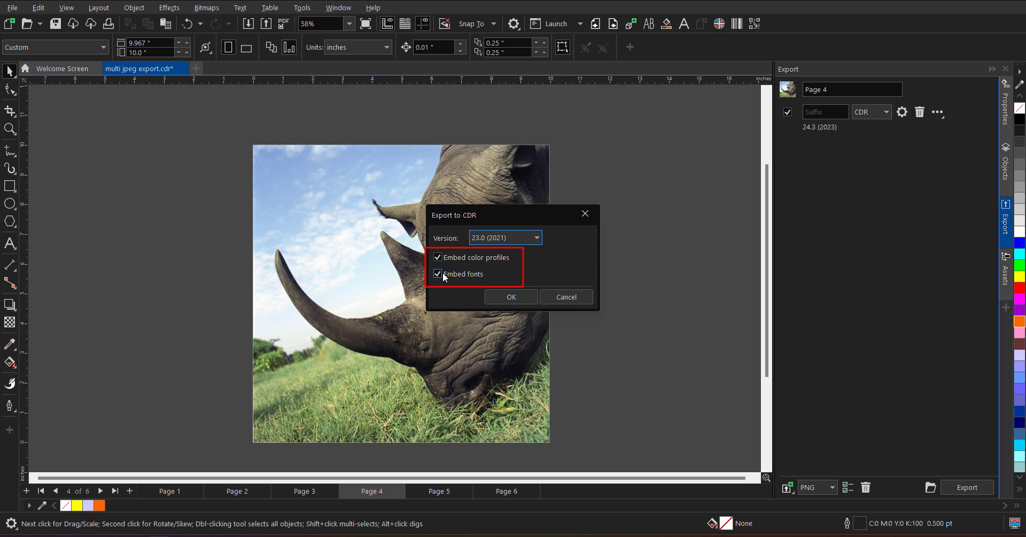
left_click(437, 274)
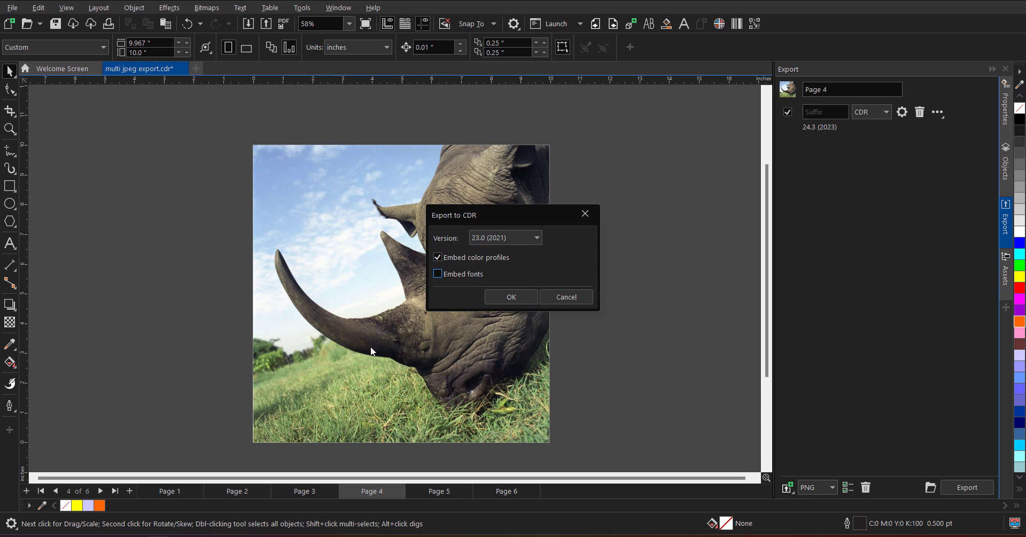
mouse_move(399, 280)
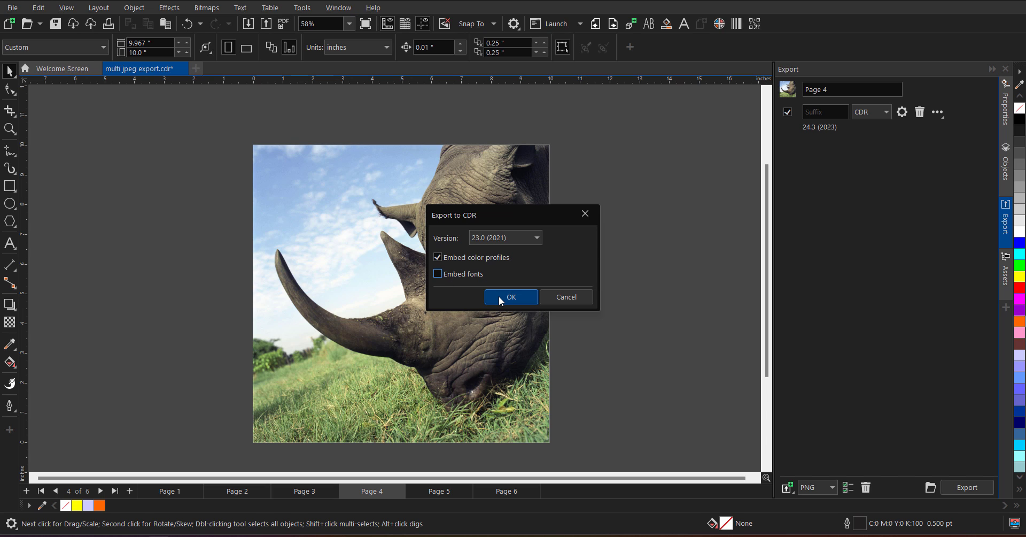
left_click(510, 297)
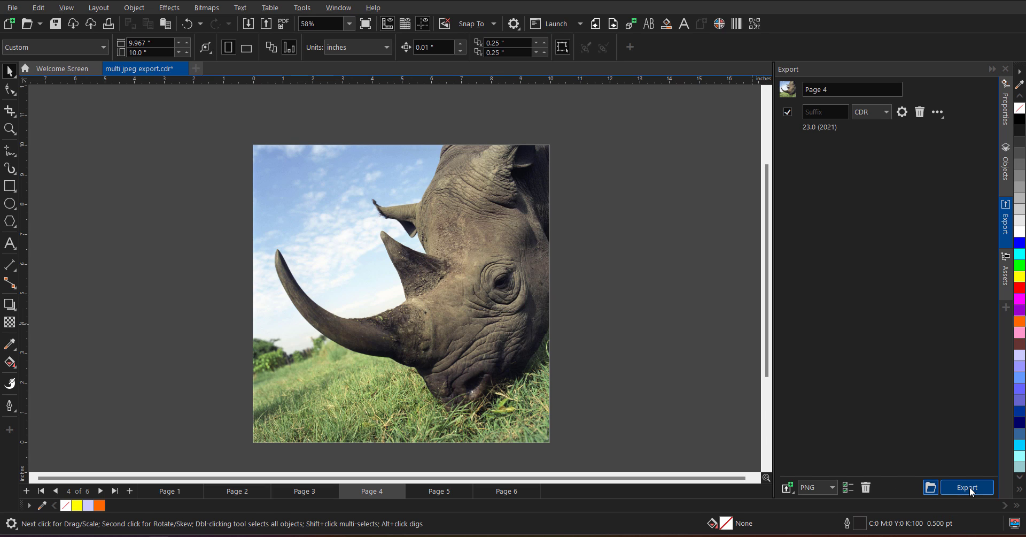
mouse_move(935, 219)
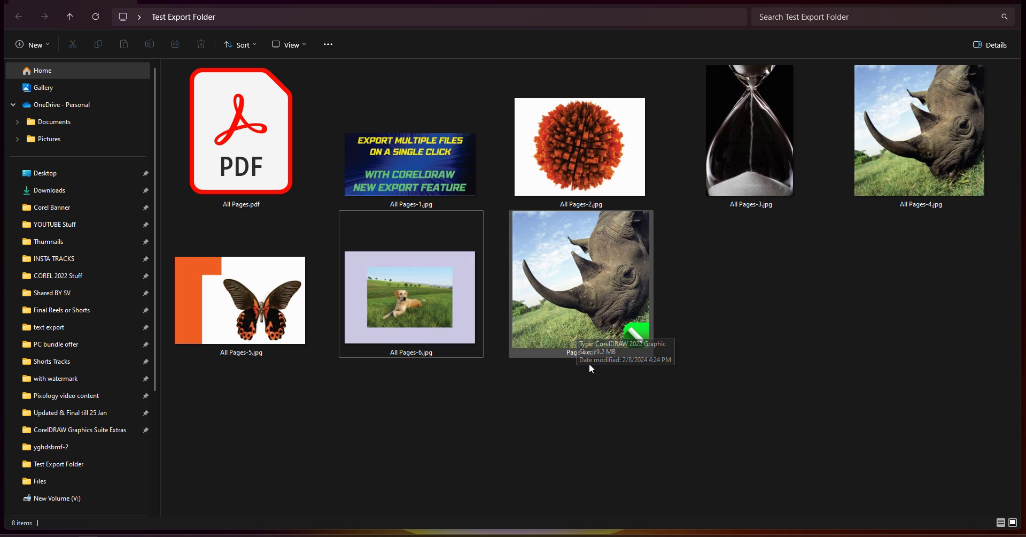
mouse_move(577, 333)
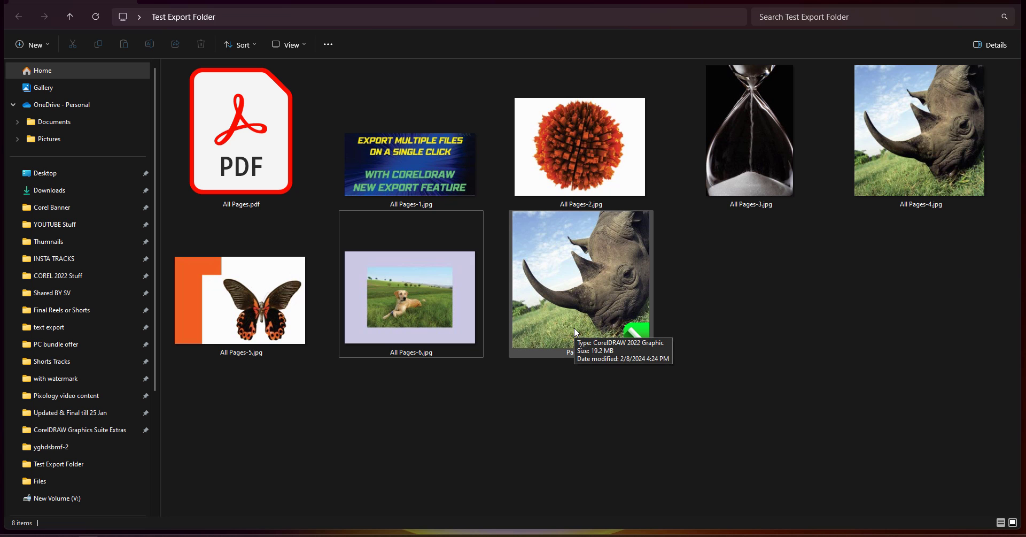
Select the exported Page 4.cdr file in the Test Export Folder
left_click(580, 281)
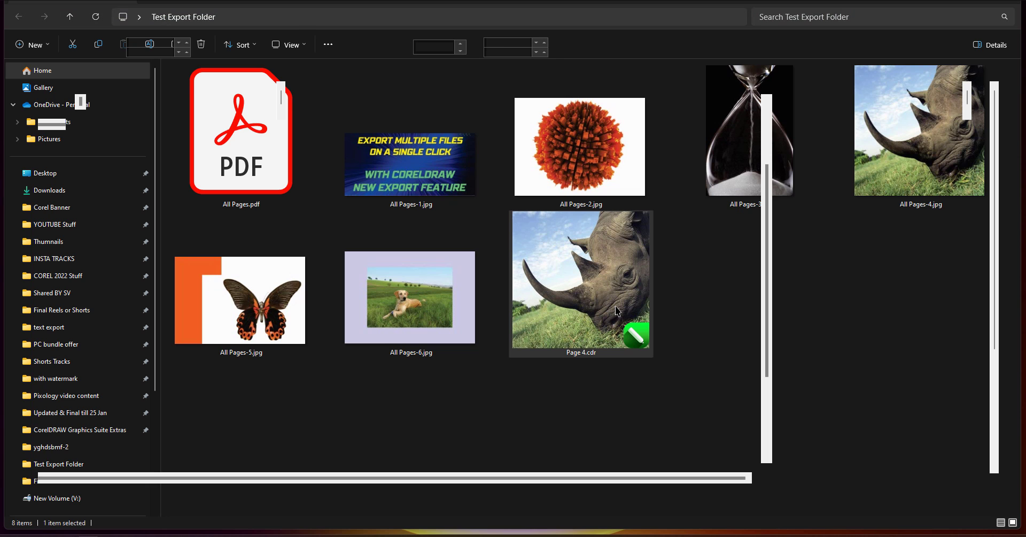
Open Page 4.cdr from File Explorer as its own one-page rhino photo document in CorelDRAW
double_click(580, 282)
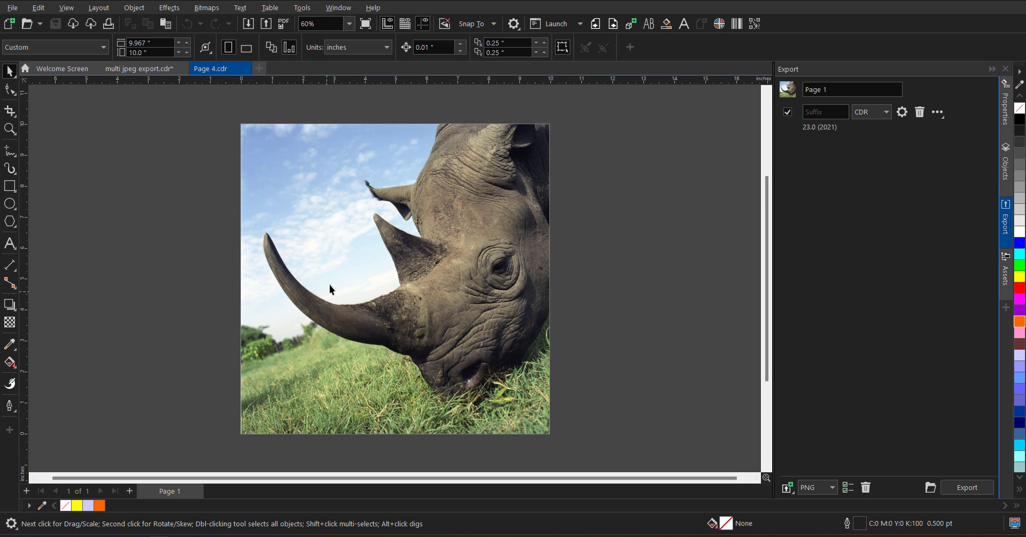
mouse_move(378, 251)
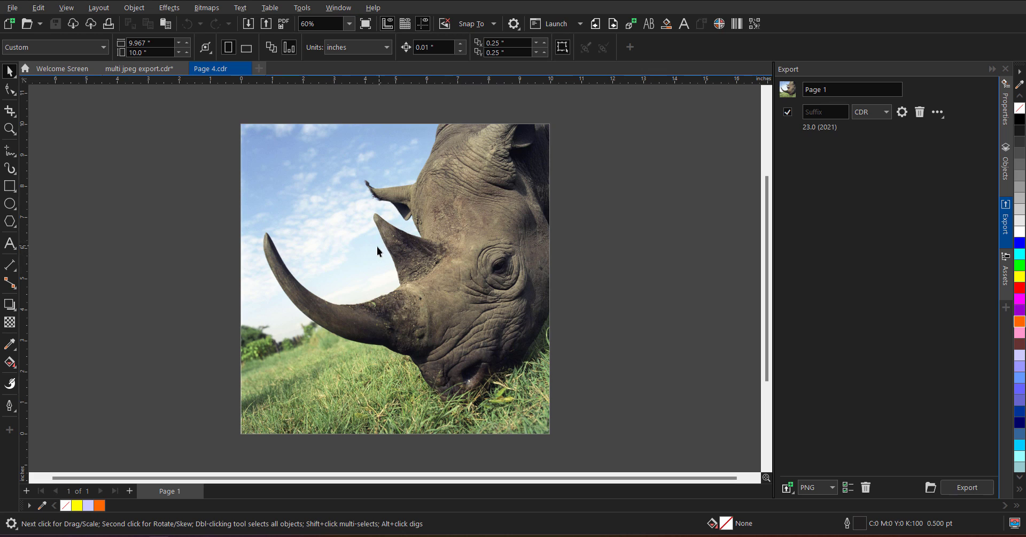
mouse_move(469, 273)
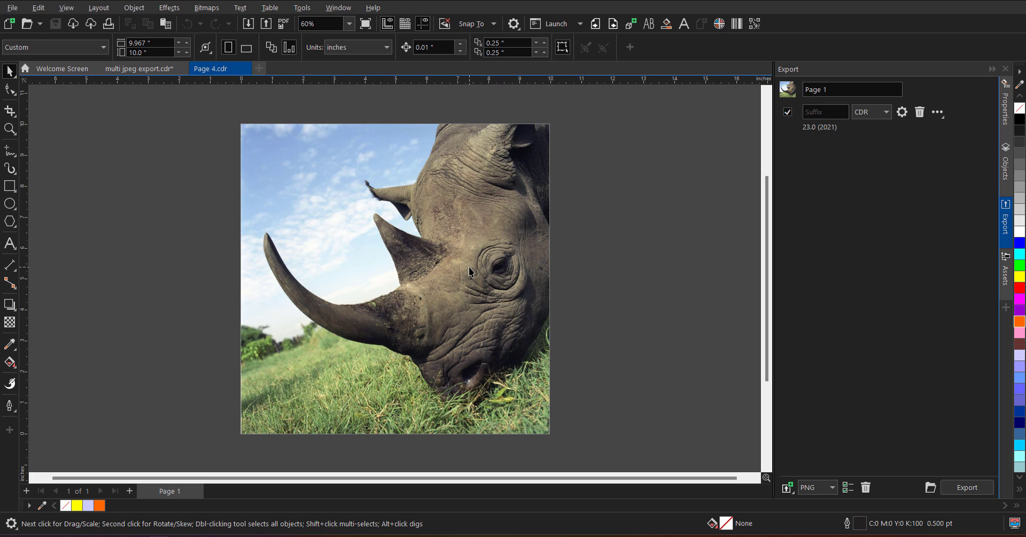
mouse_move(409, 326)
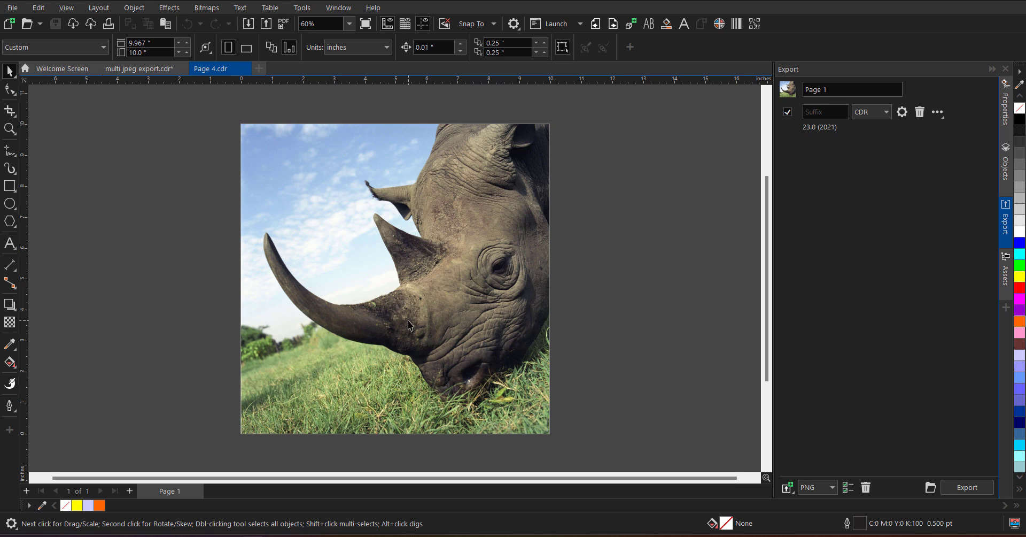
mouse_move(444, 300)
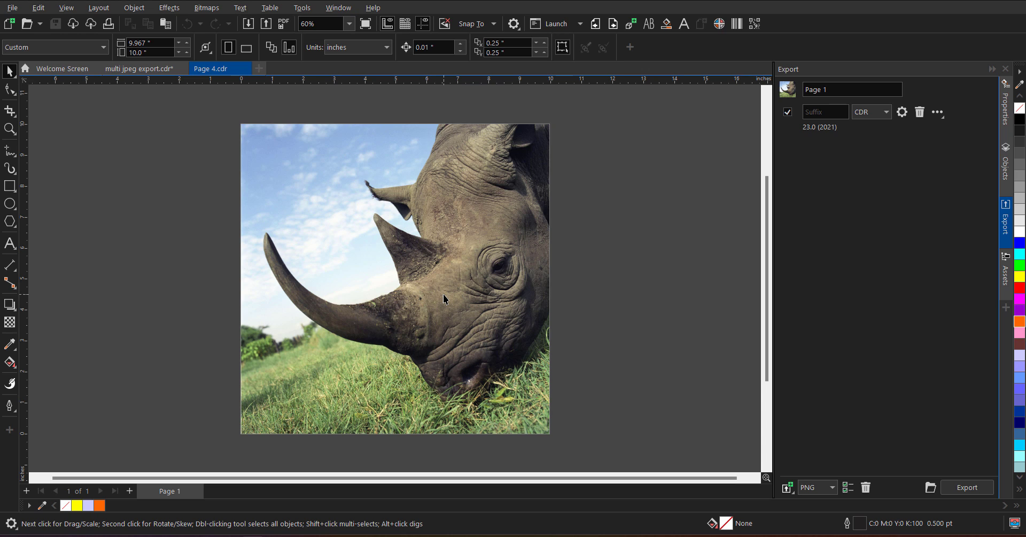
mouse_move(492, 311)
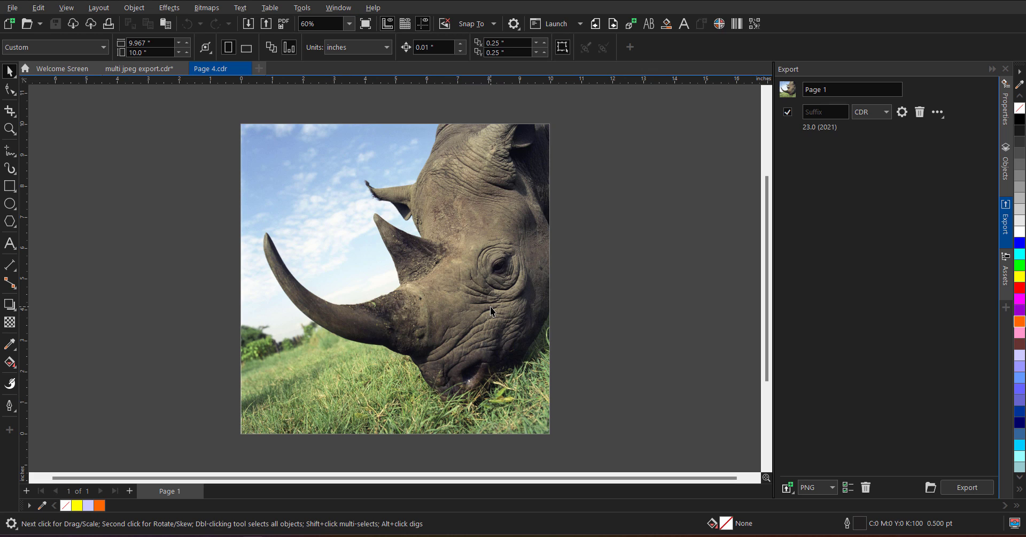